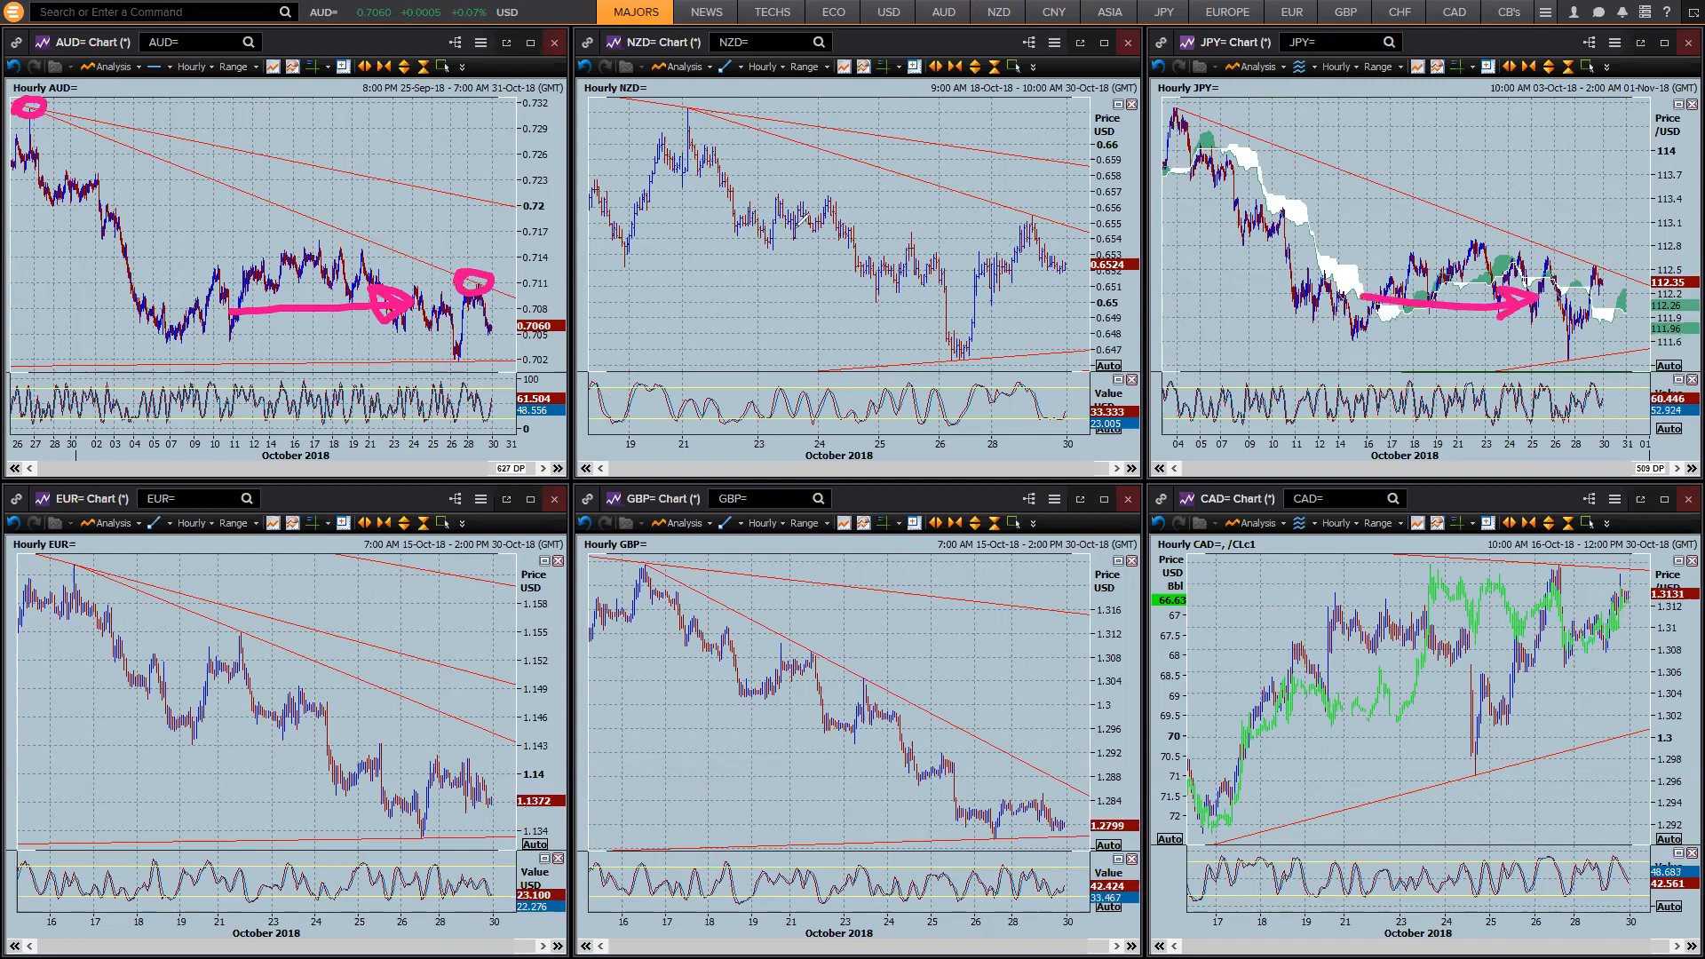
Draw a pen stroke along the hourly chart to mark its sideways drift and highs
drag(652, 126, 696, 103)
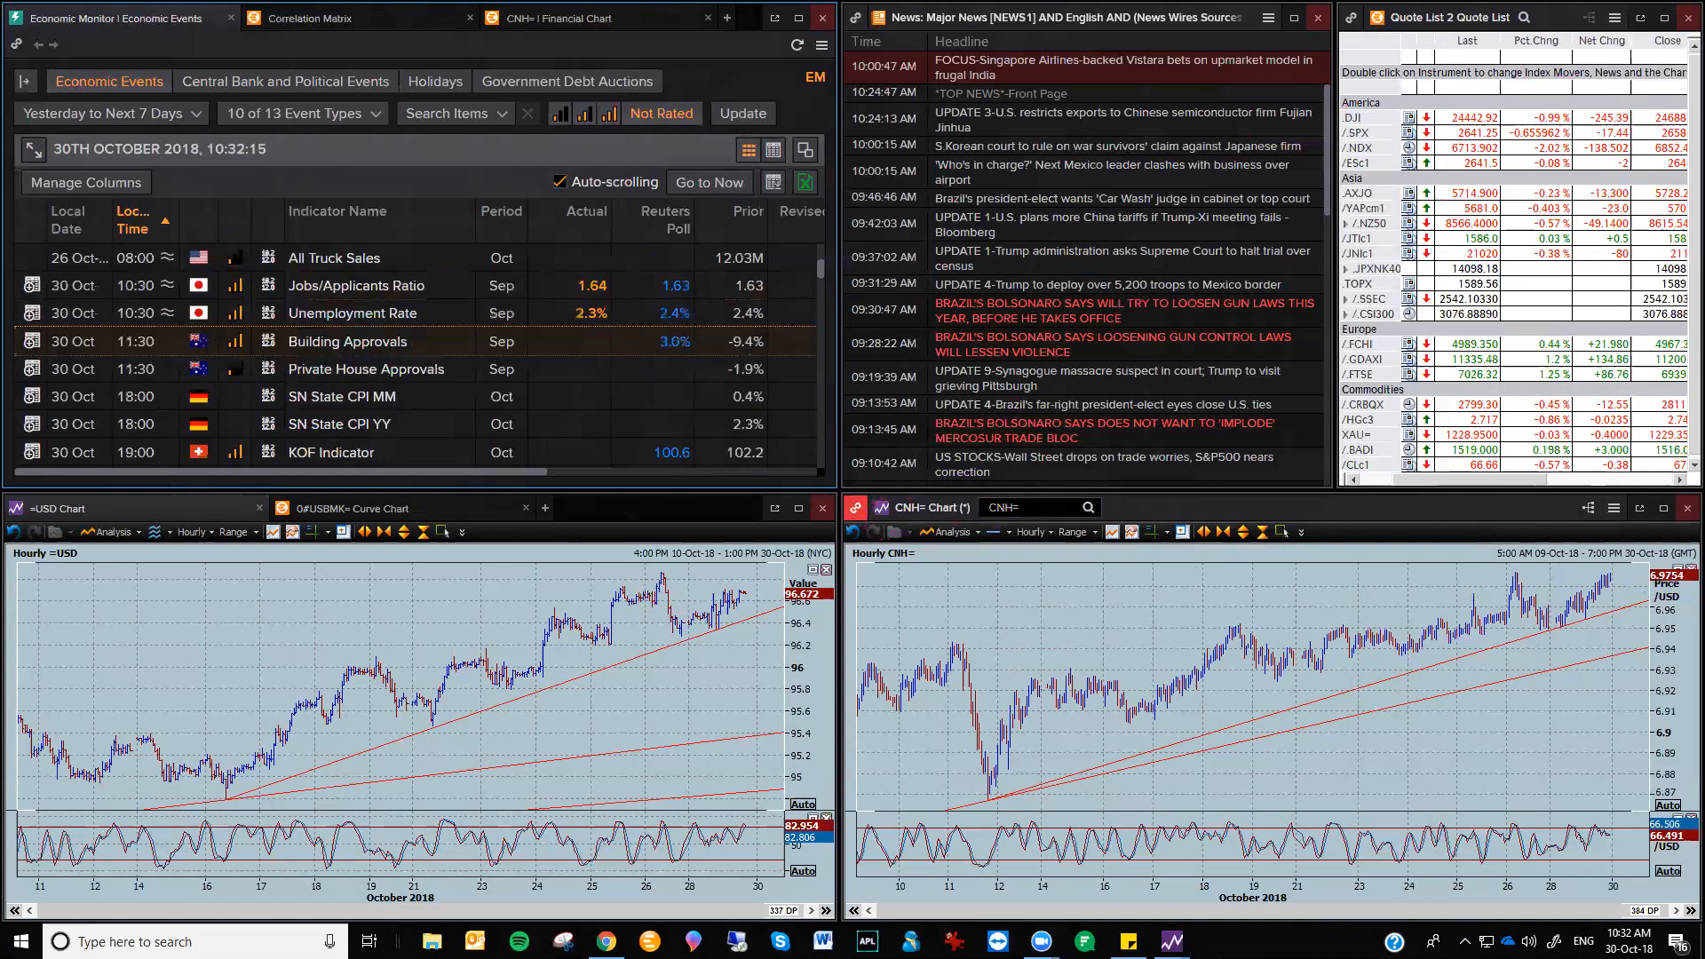
Scroll the Economic Events calendar up to the 29 Oct US income, consumption and PCE entries
scroll(up, 3)
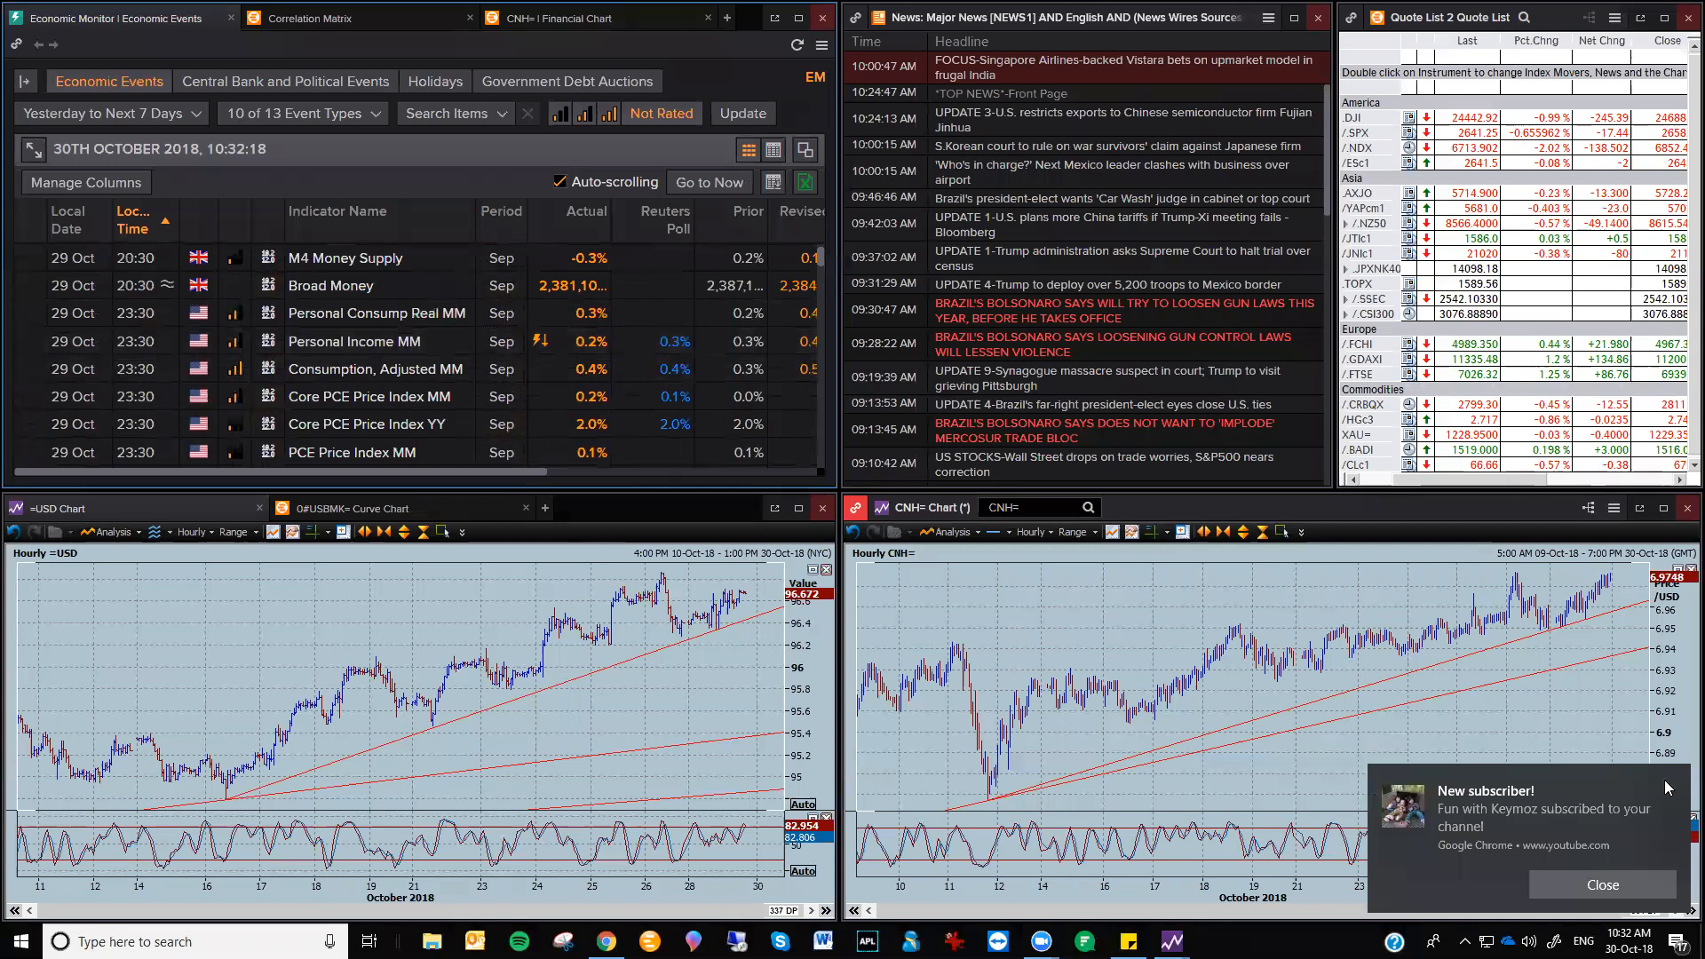
click(1600, 884)
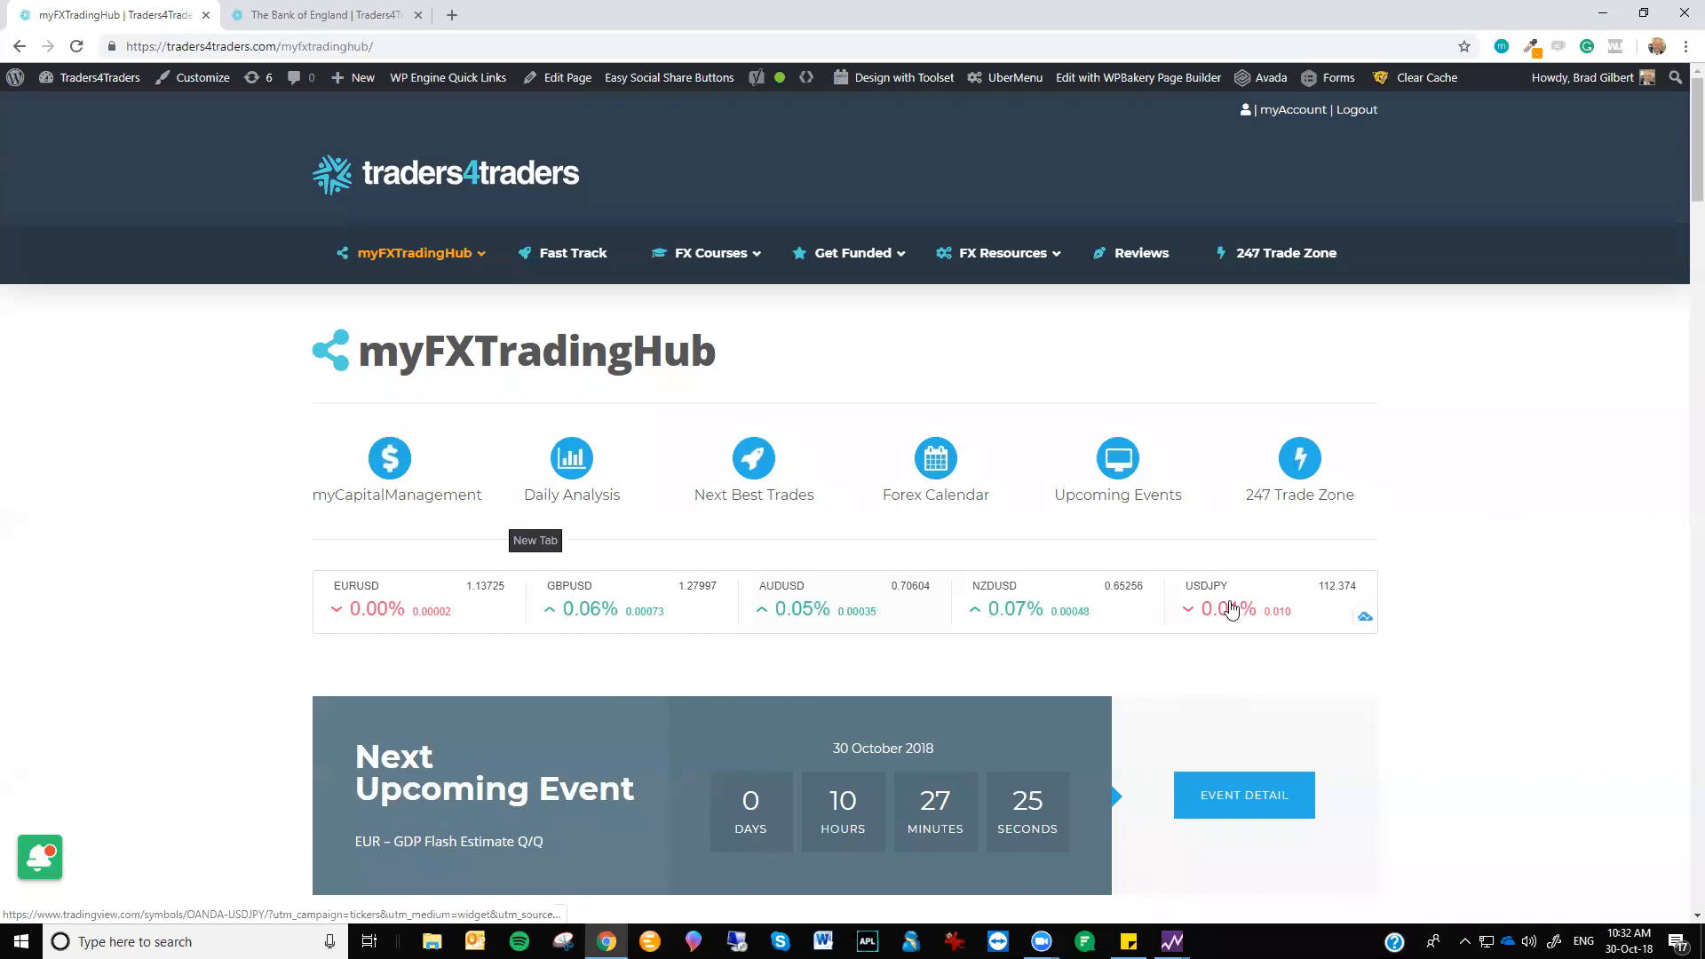
mouse_move(1237, 534)
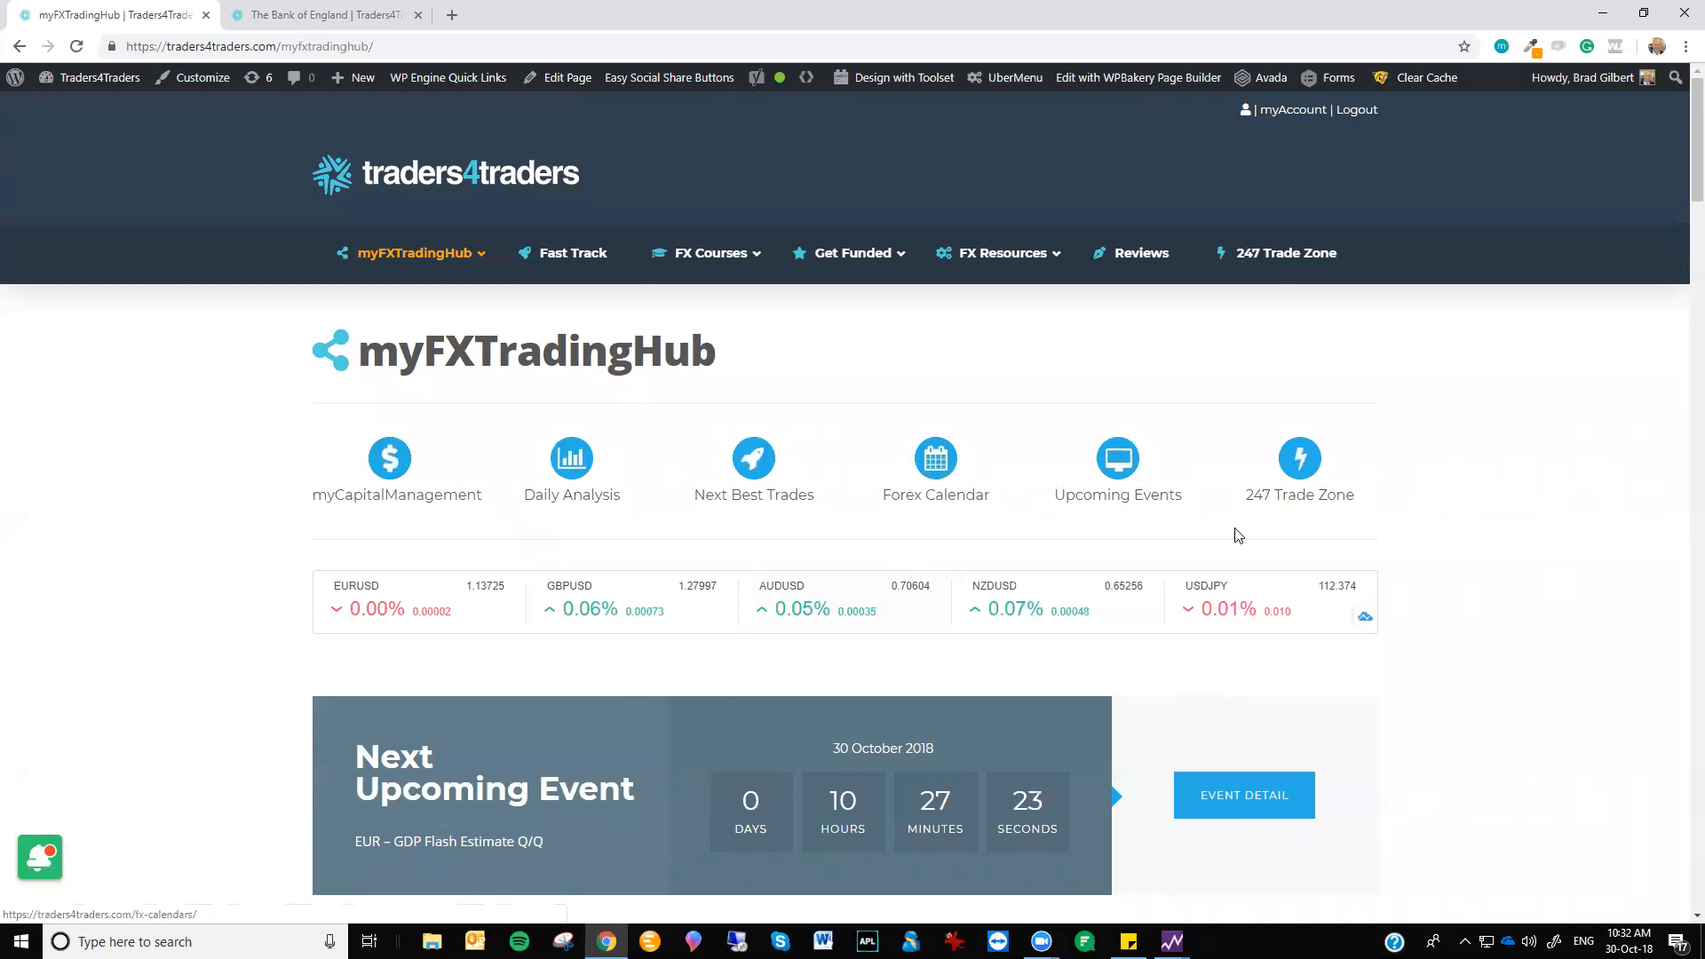
Scroll down myFXTradingHub to section 5, the Daily Analysis Overall Snapshot
scroll(down, 3)
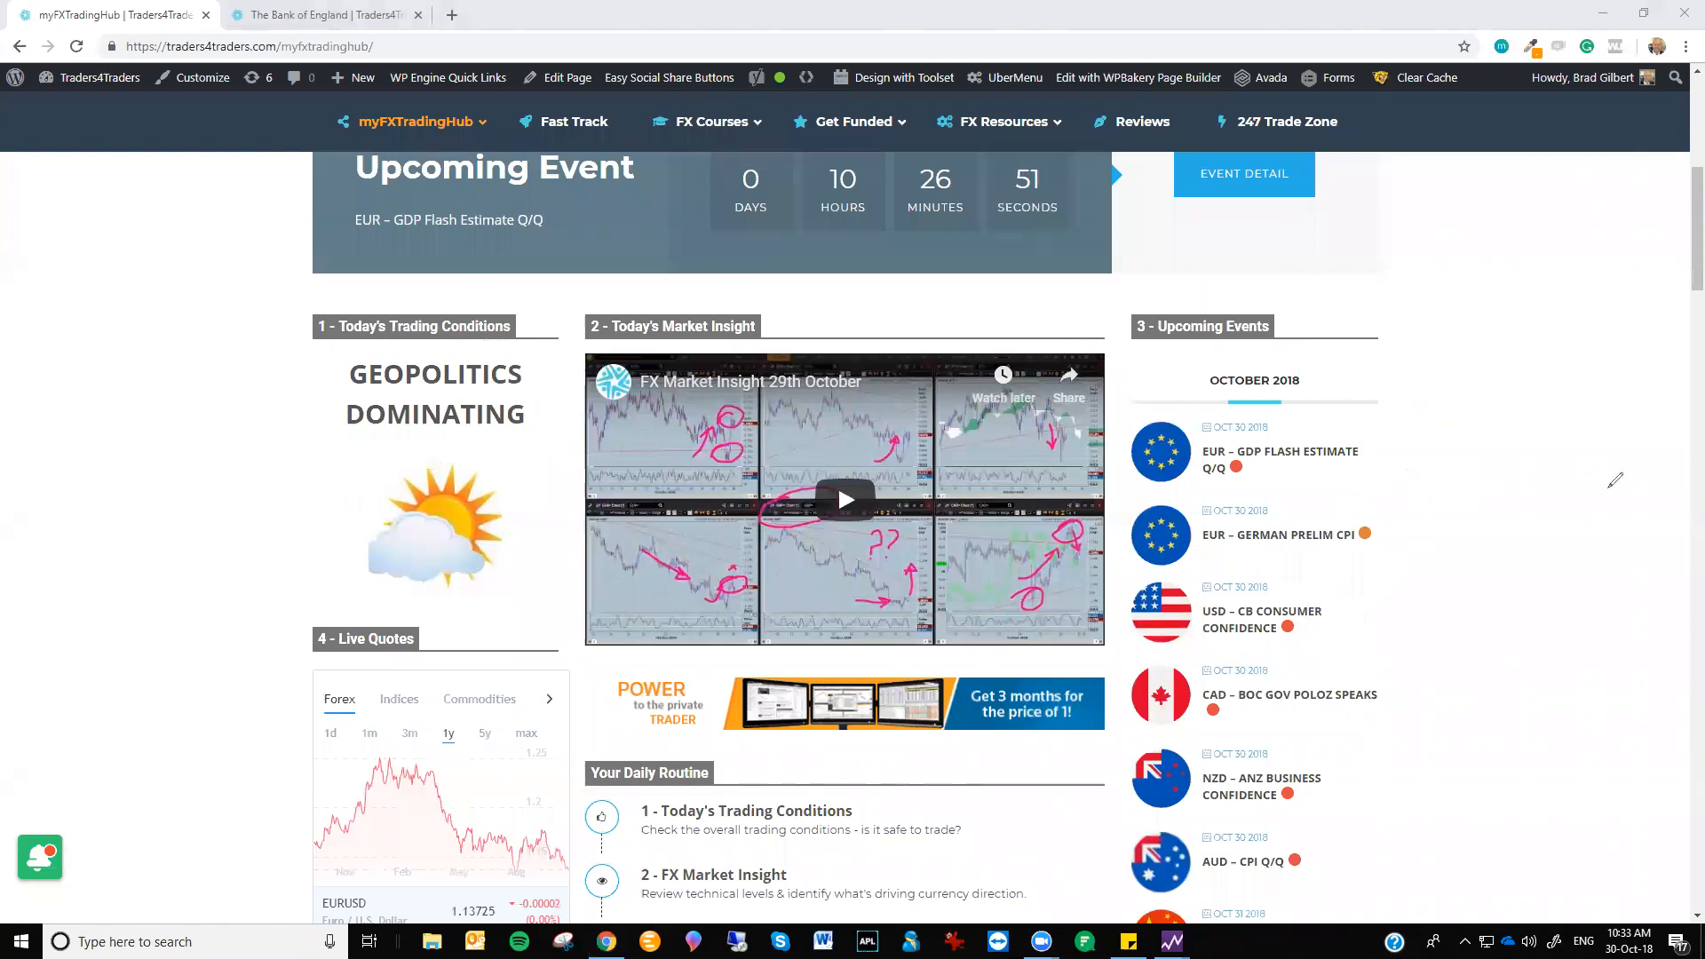
scroll(down, 3)
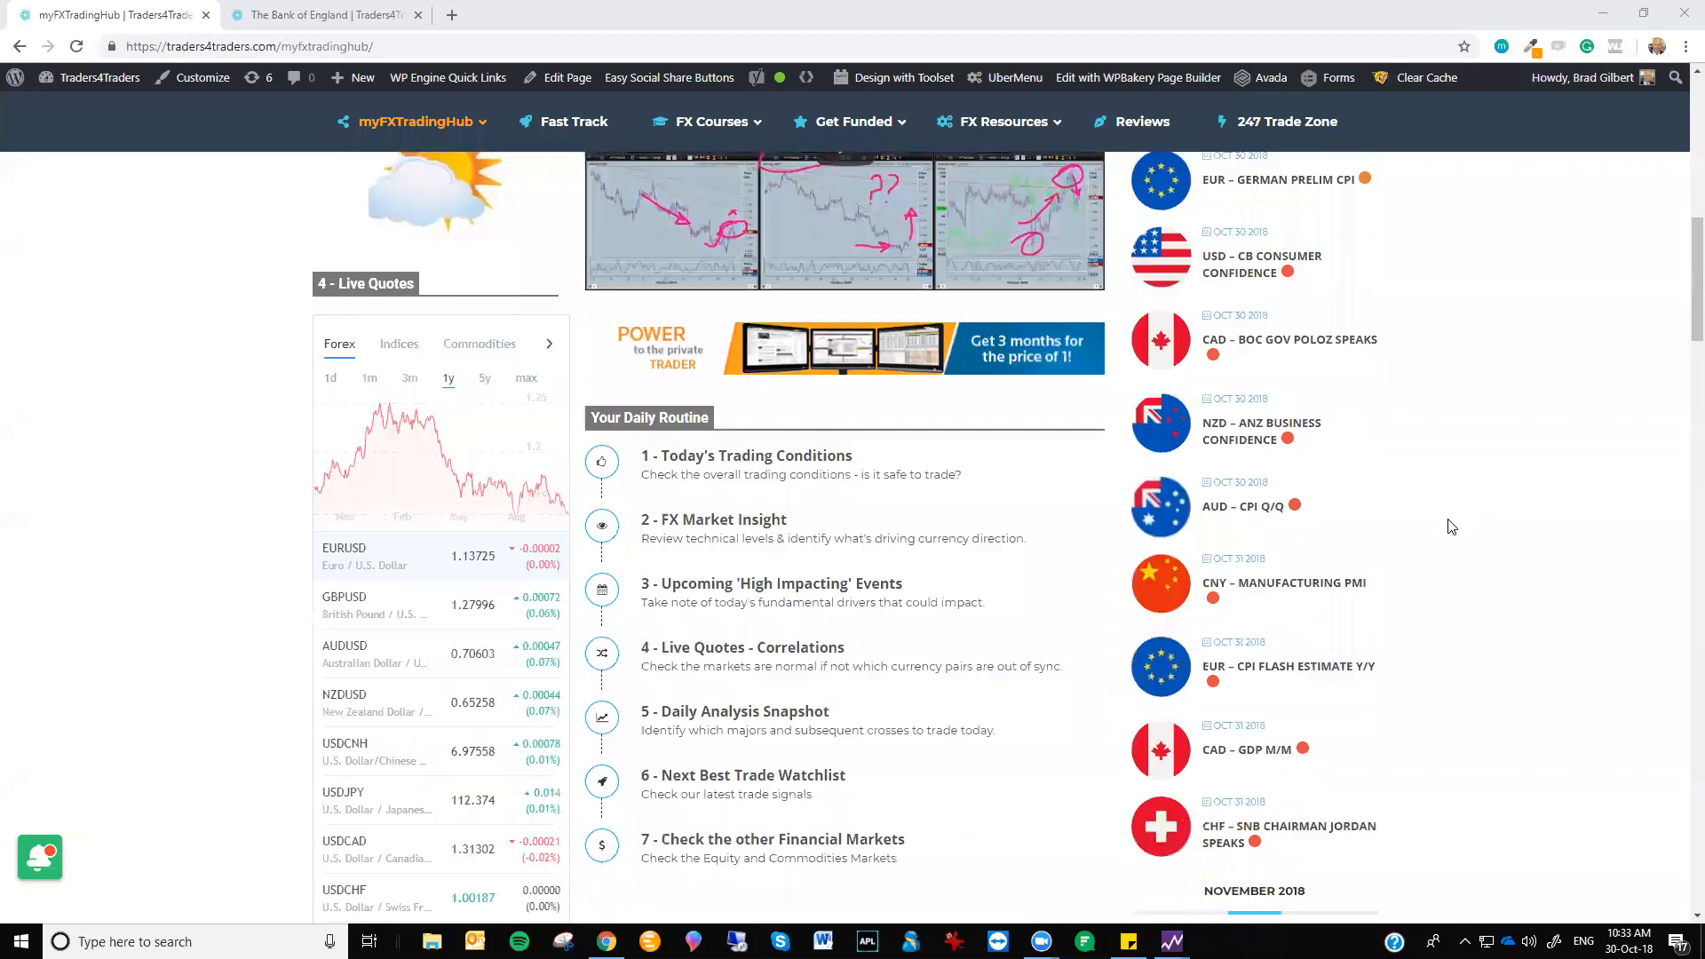
scroll(down, 3)
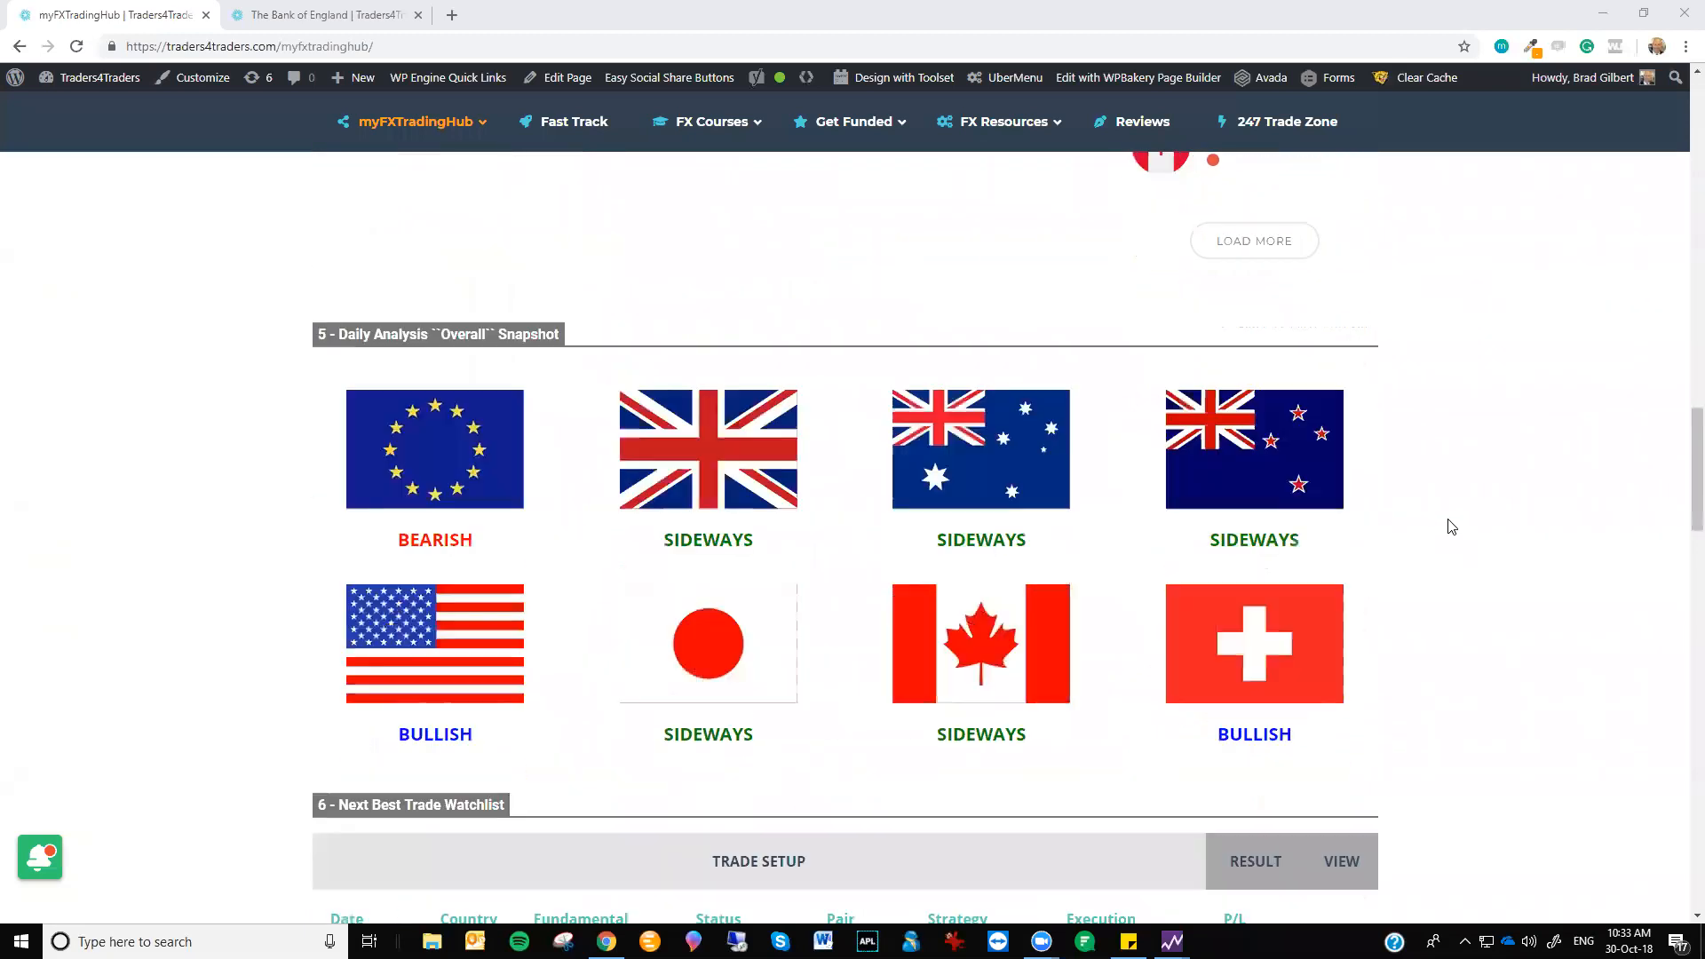
scroll(down, 3)
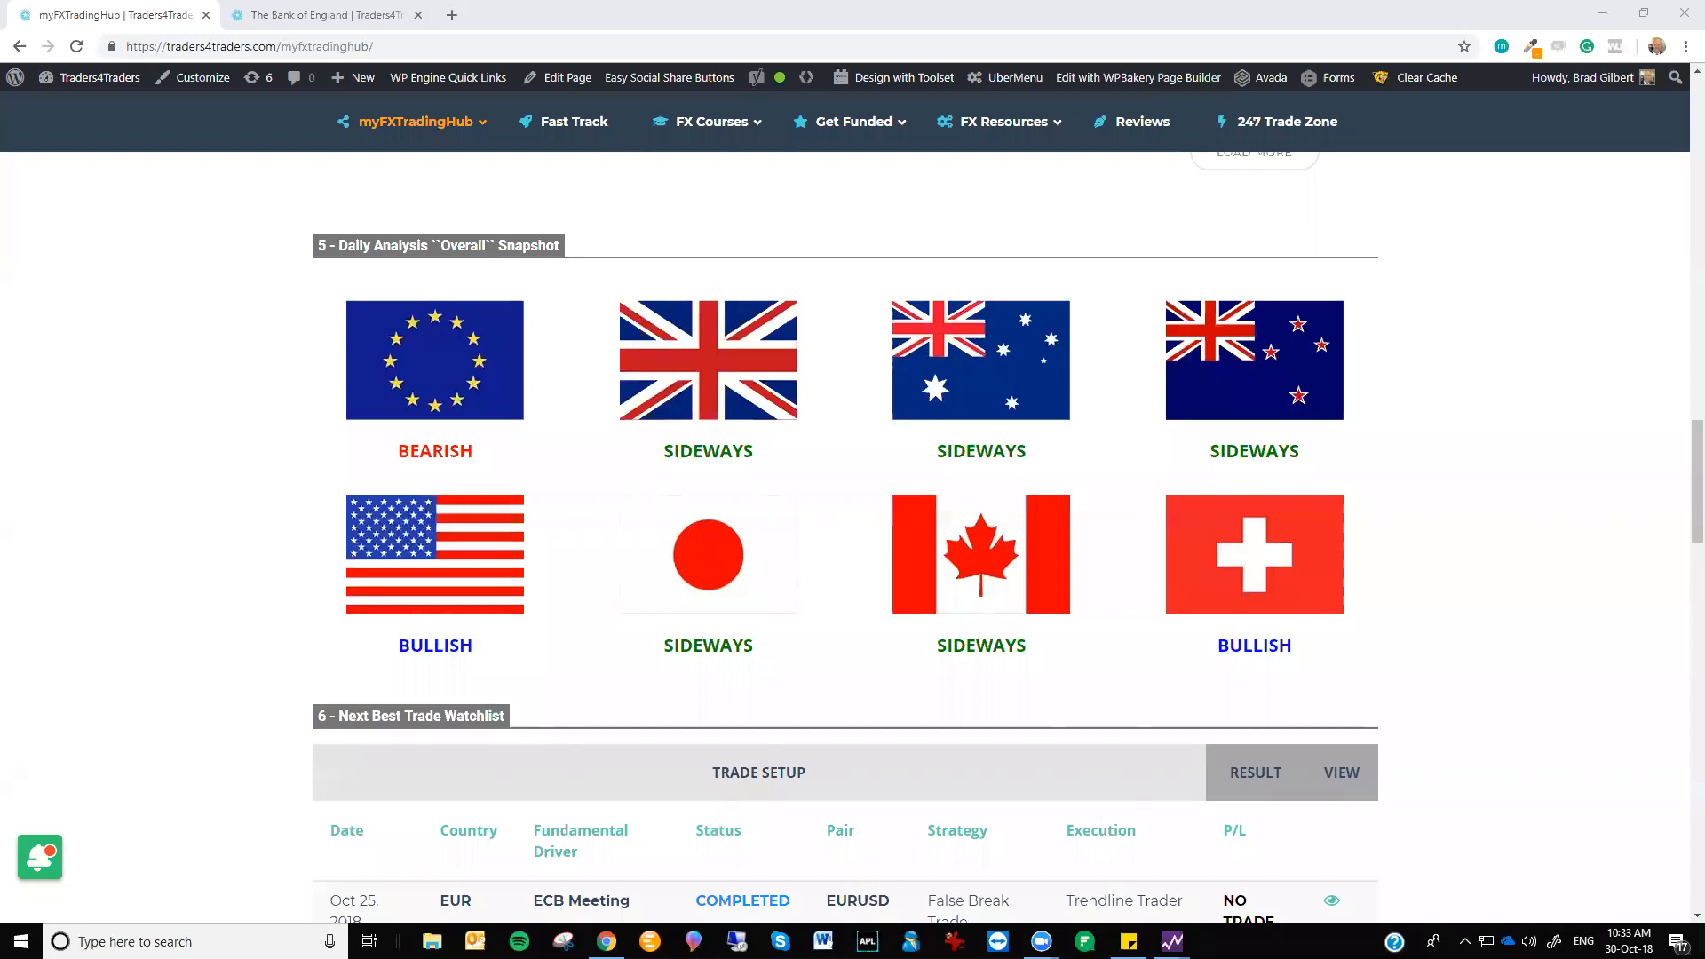
double_click(461, 245)
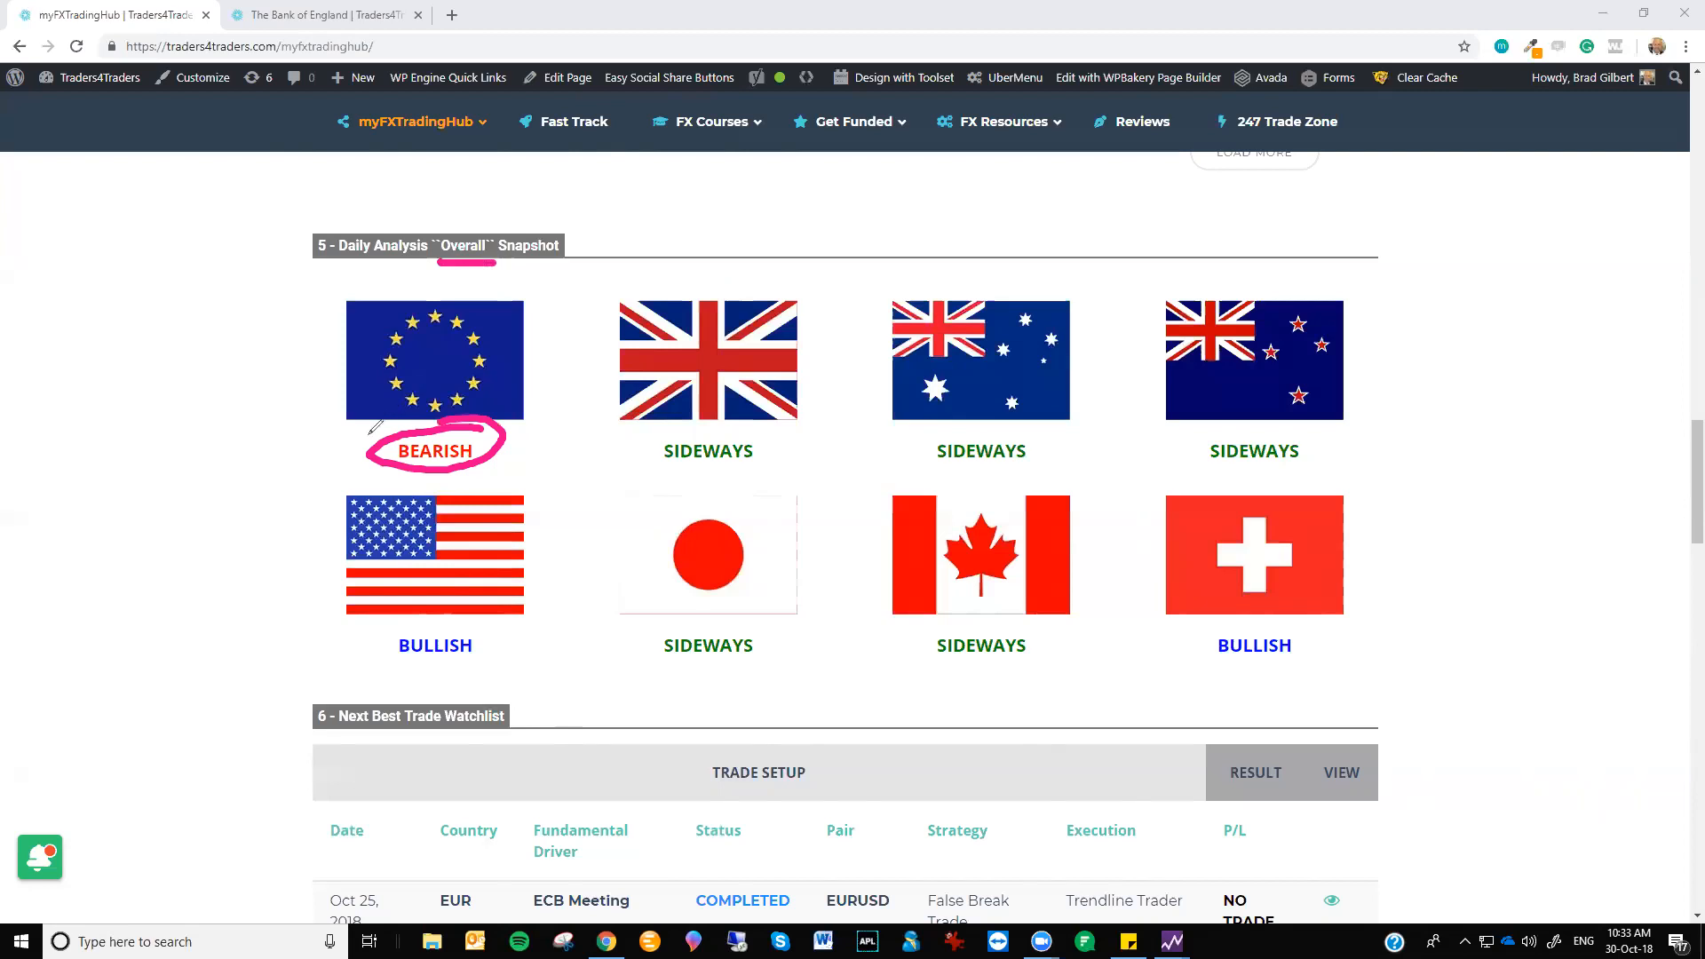
mouse_move(261, 375)
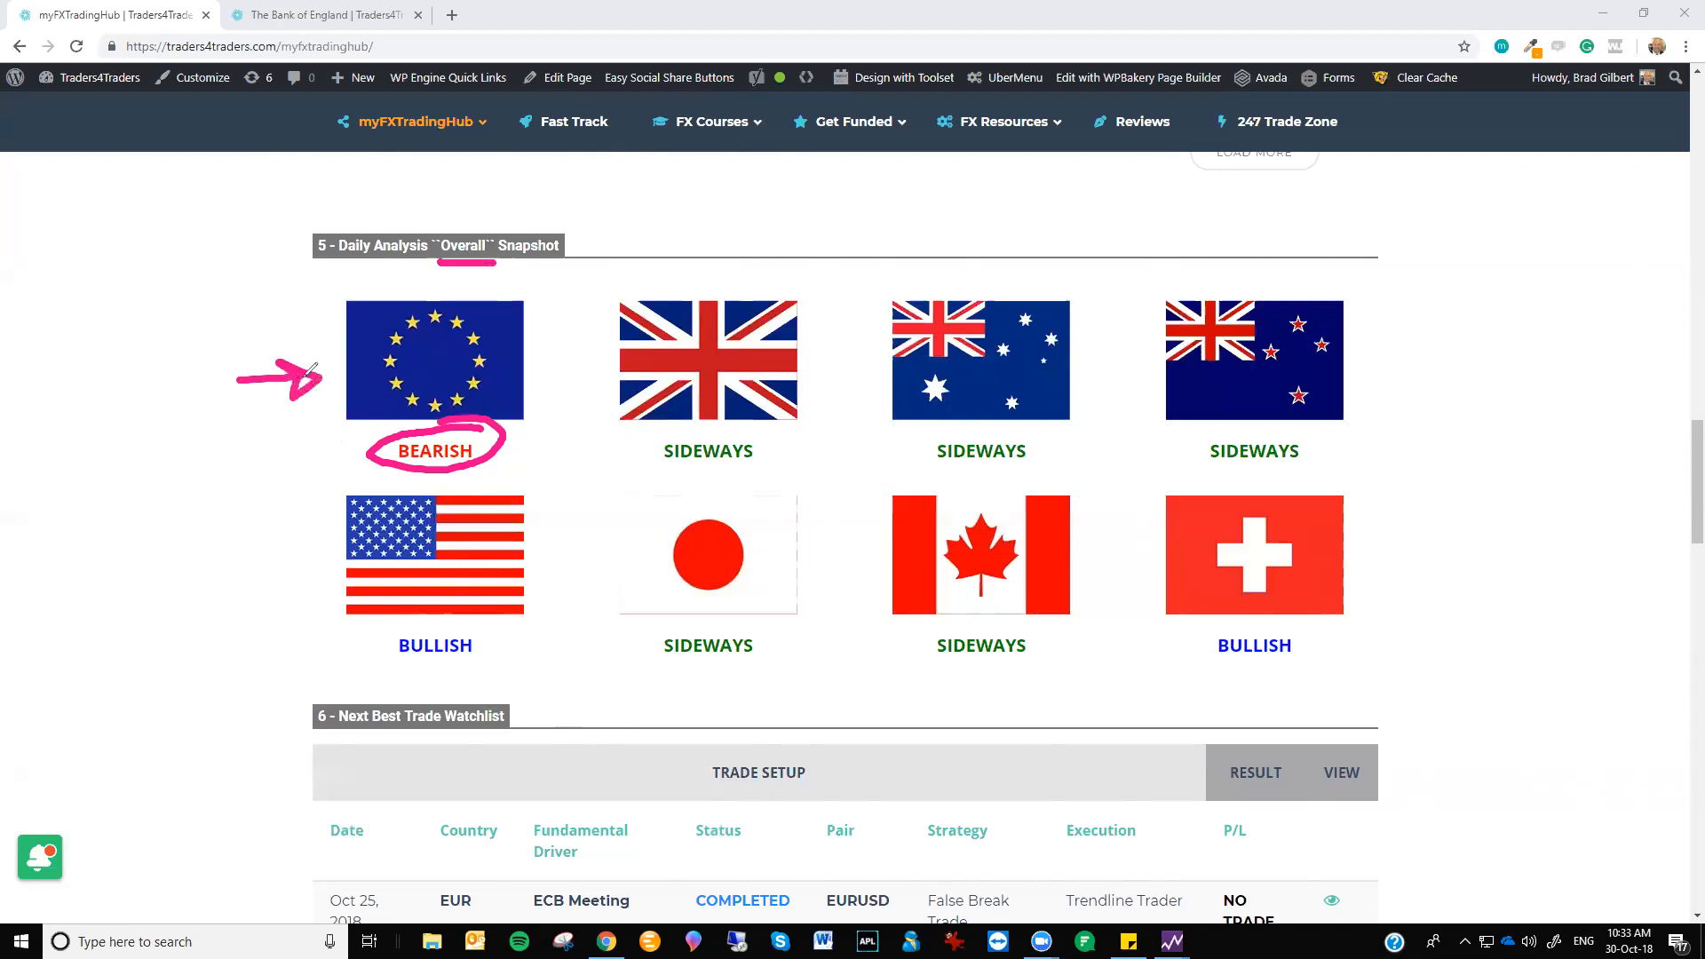
mouse_move(337, 392)
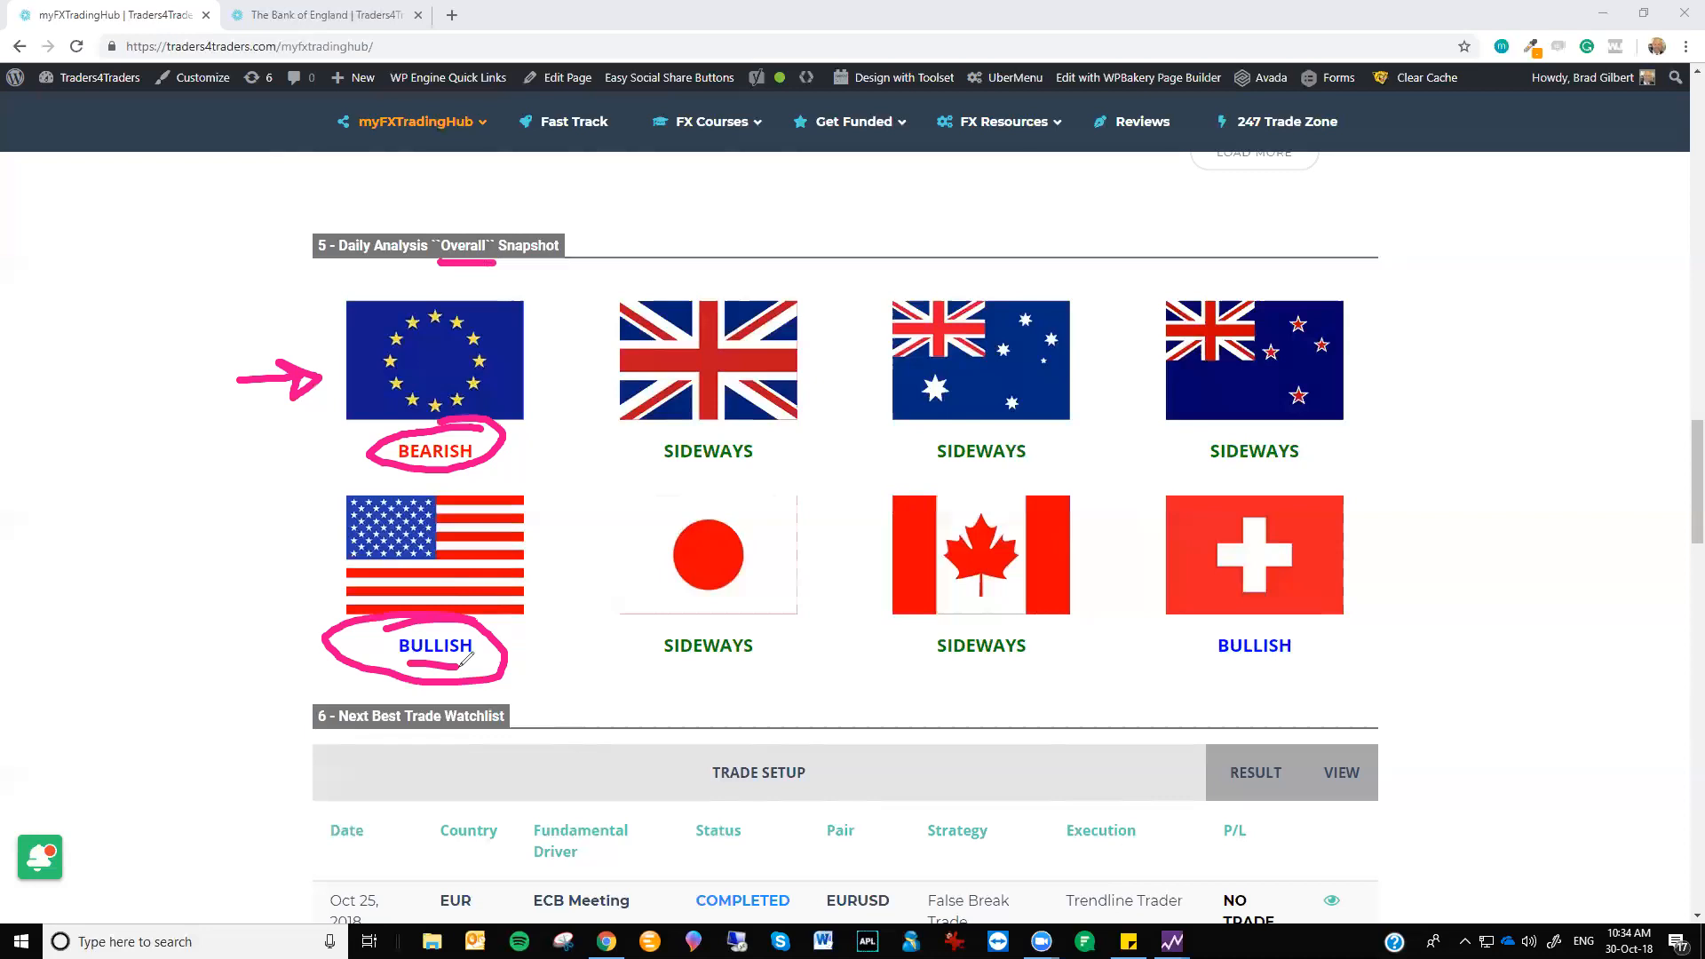
mouse_move(522, 668)
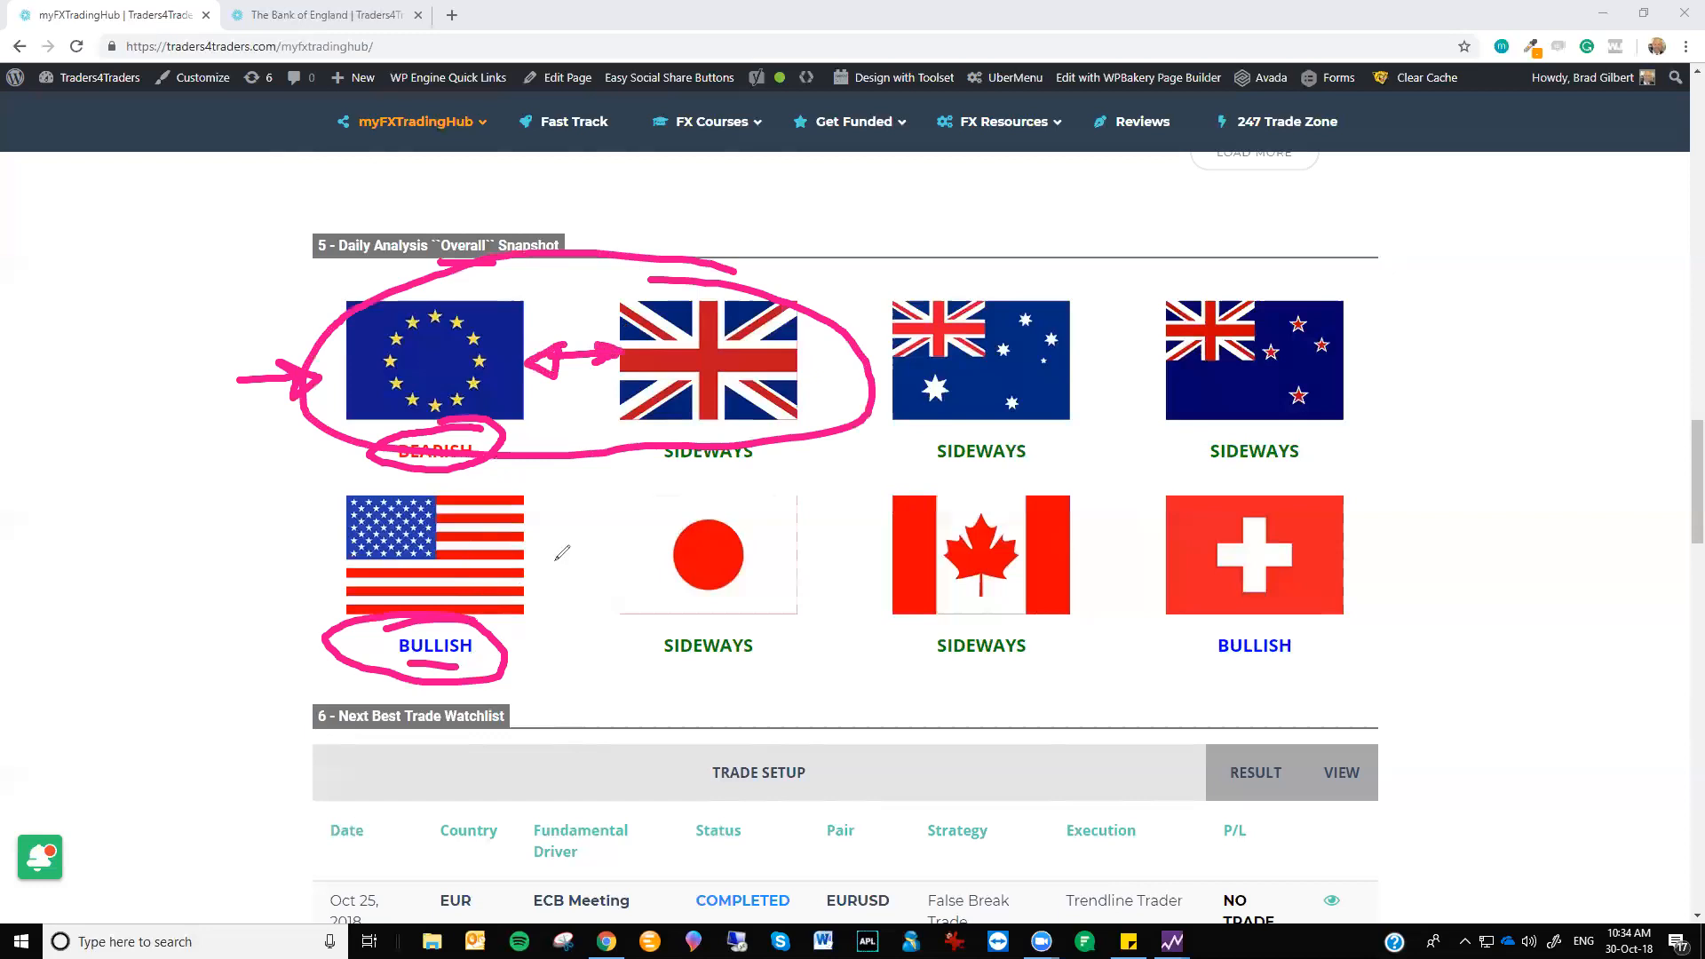
mouse_move(1108, 459)
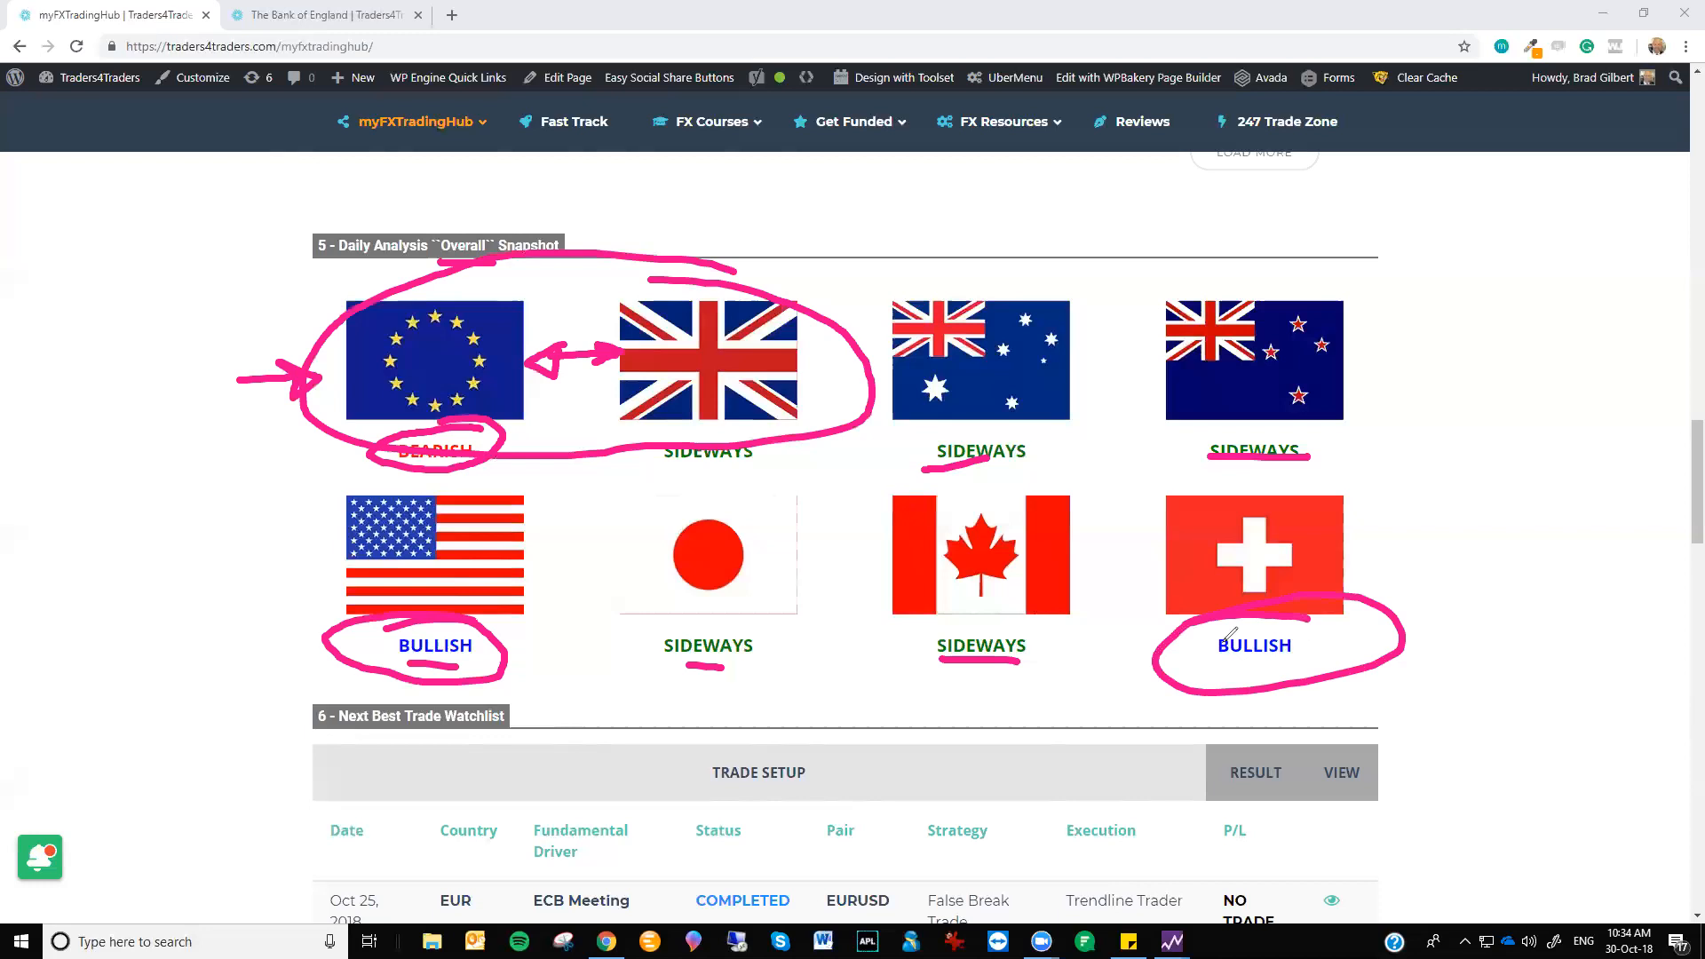
mouse_move(1399, 541)
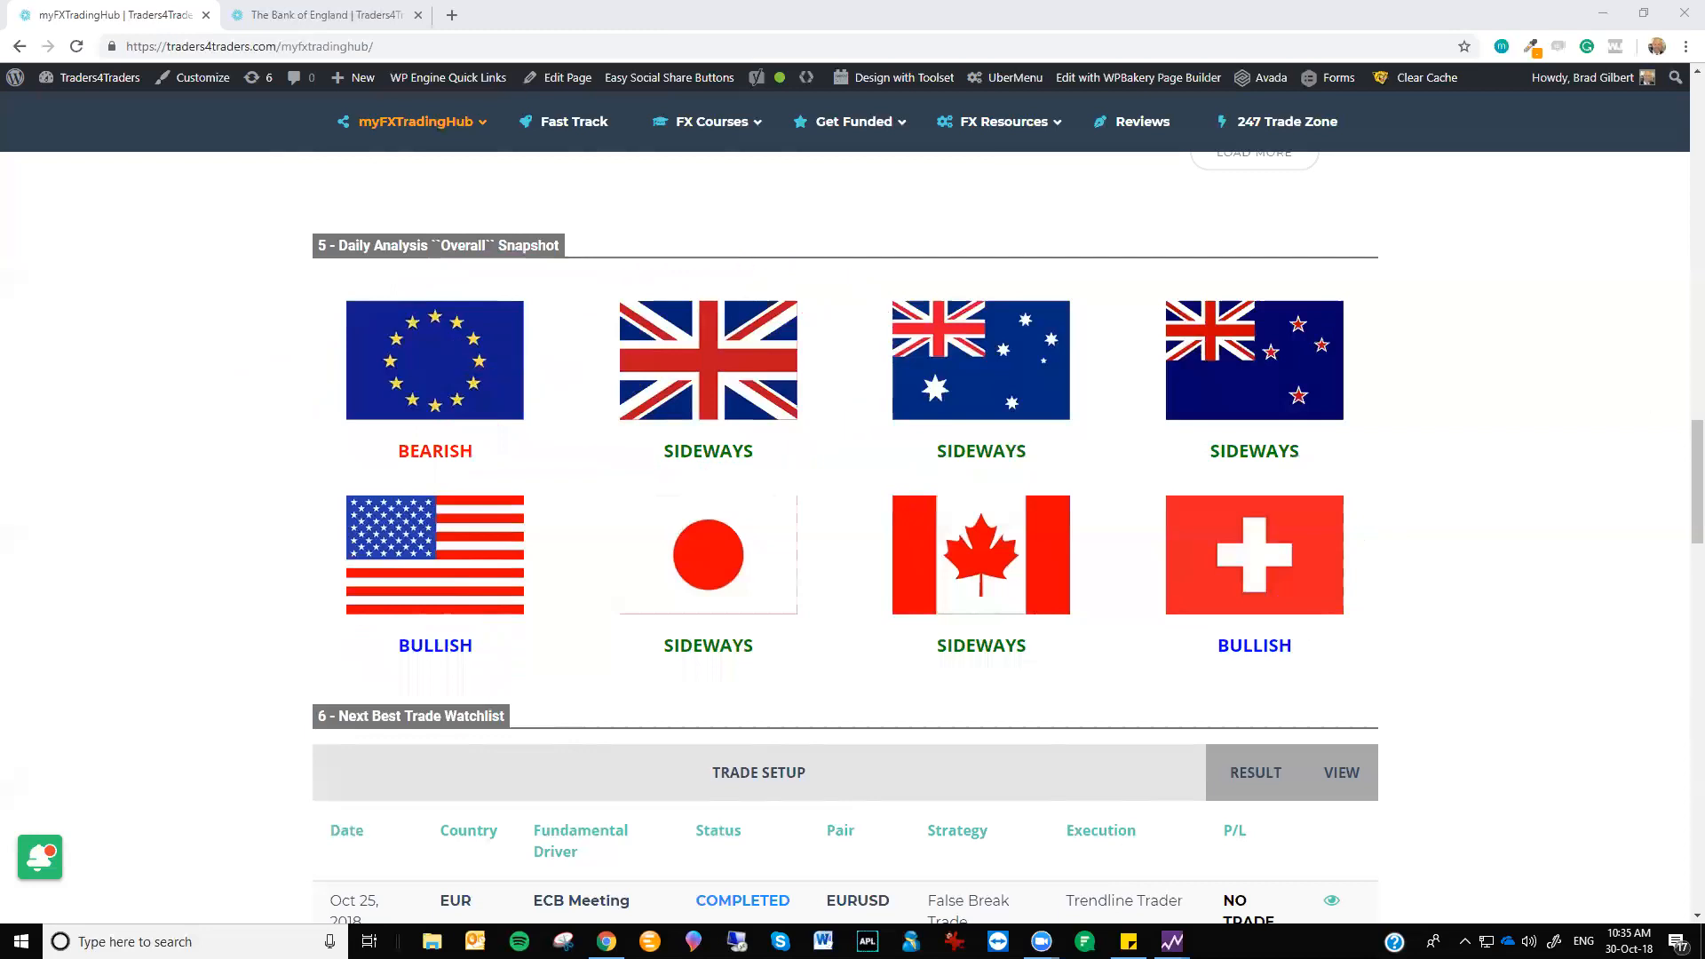
mouse_move(764, 361)
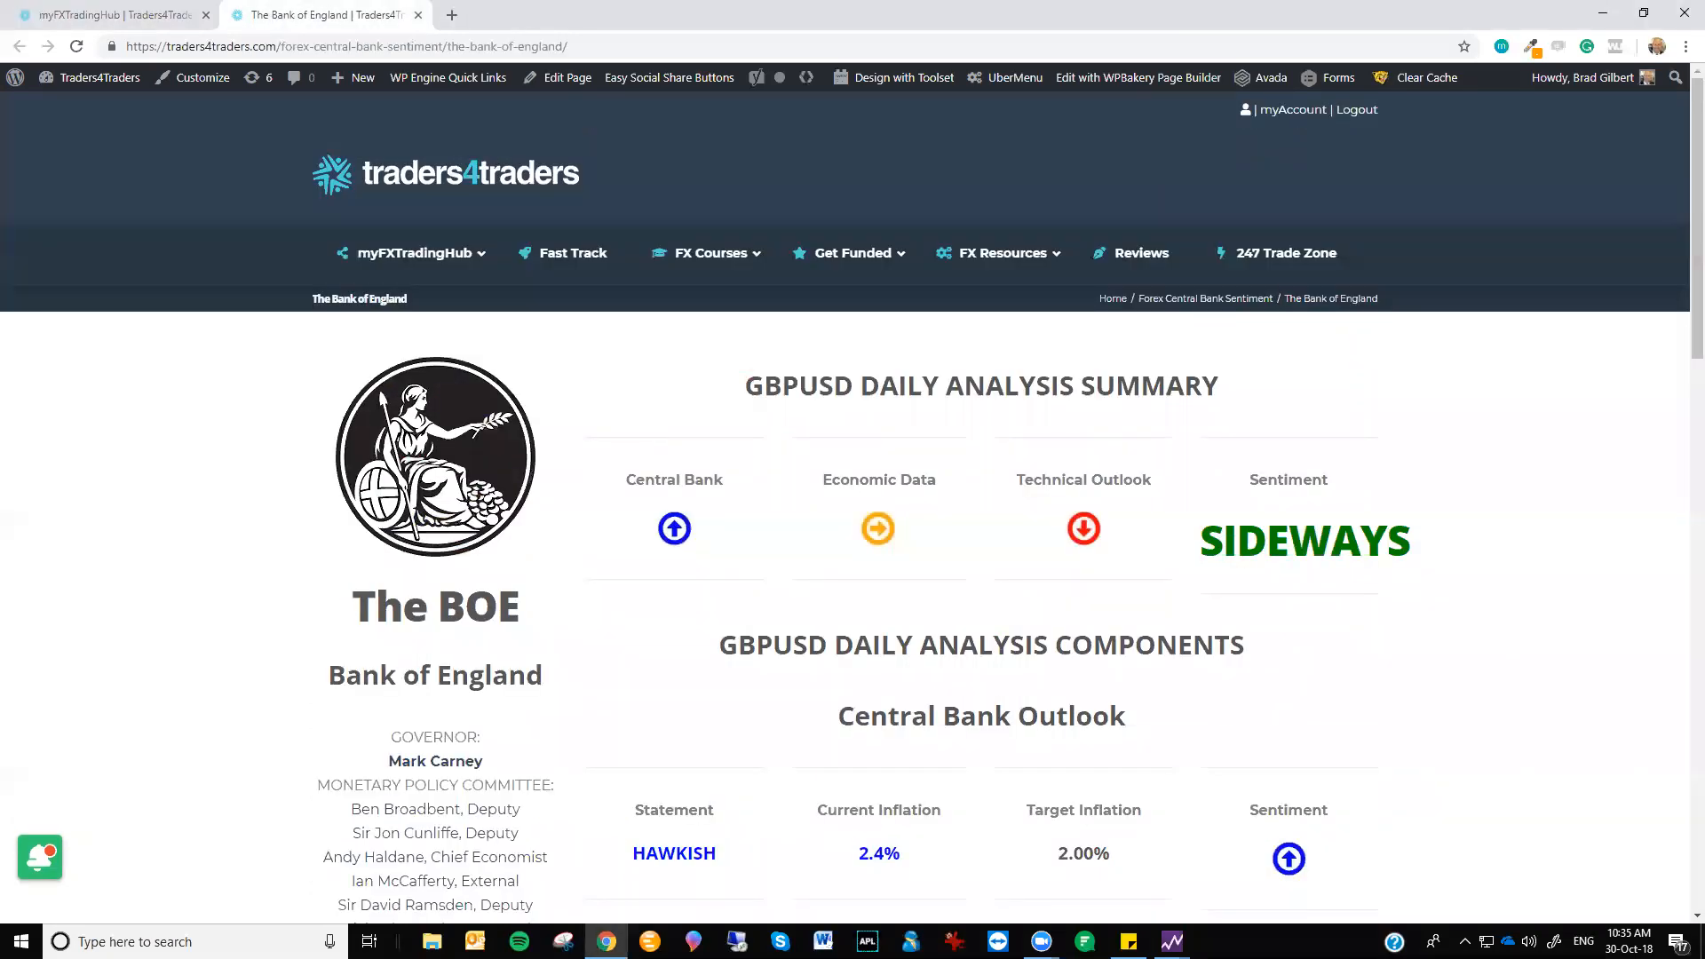
mouse_move(682, 462)
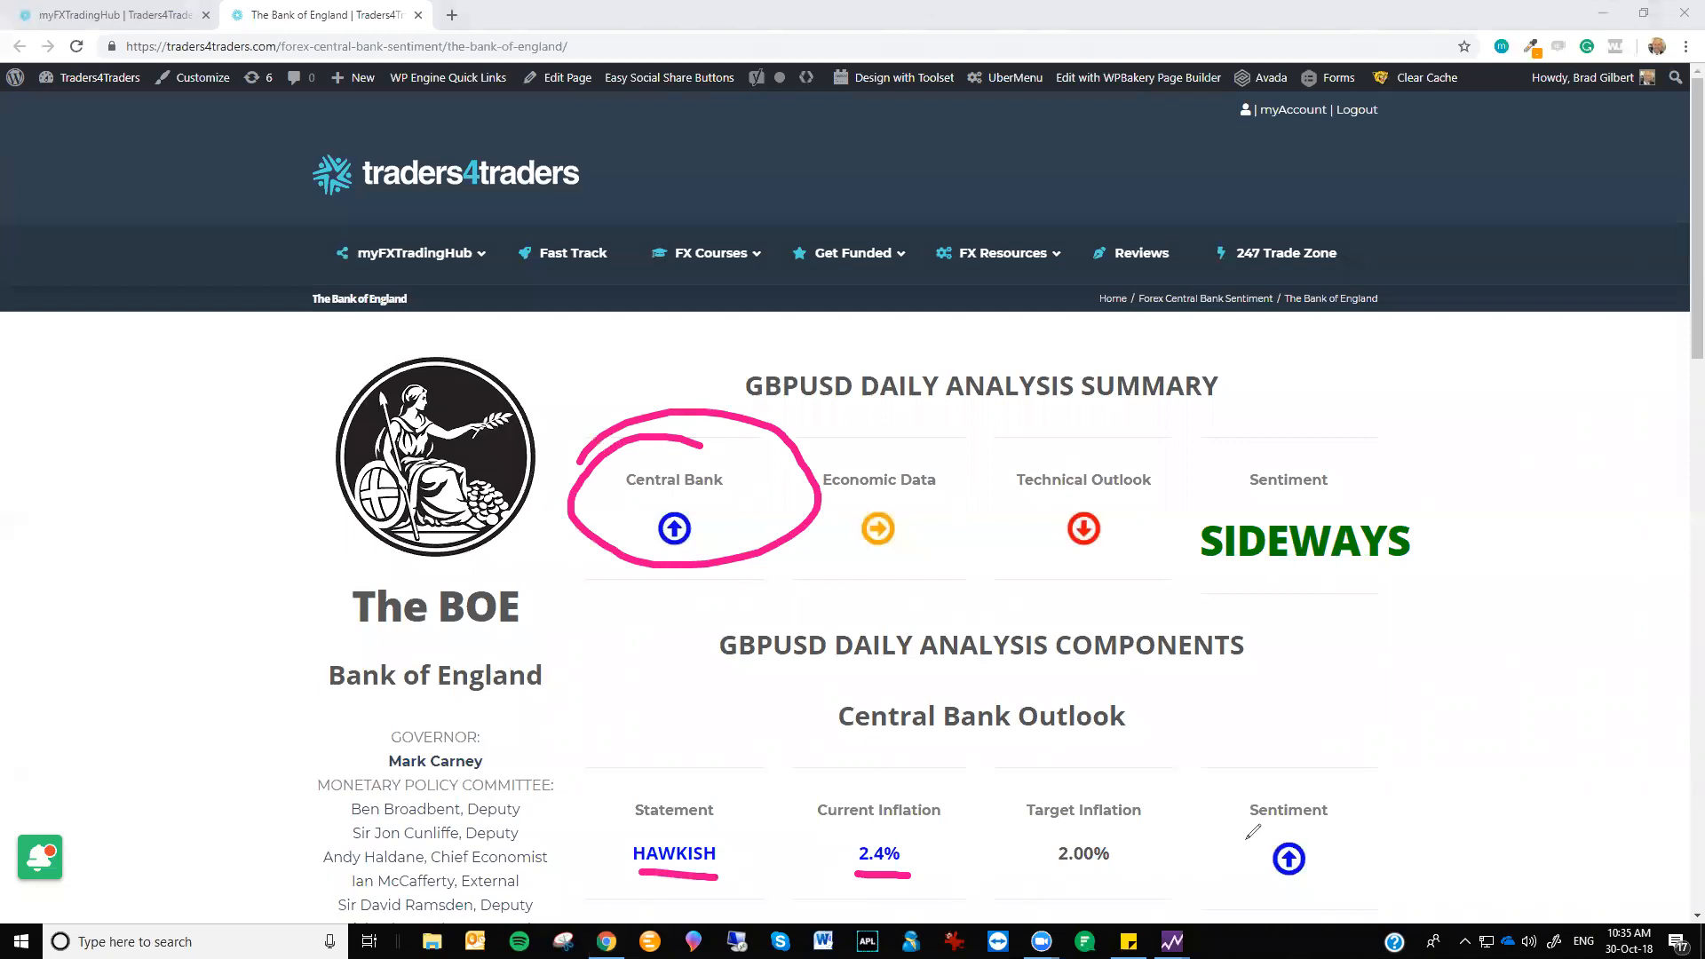
mouse_move(1022, 495)
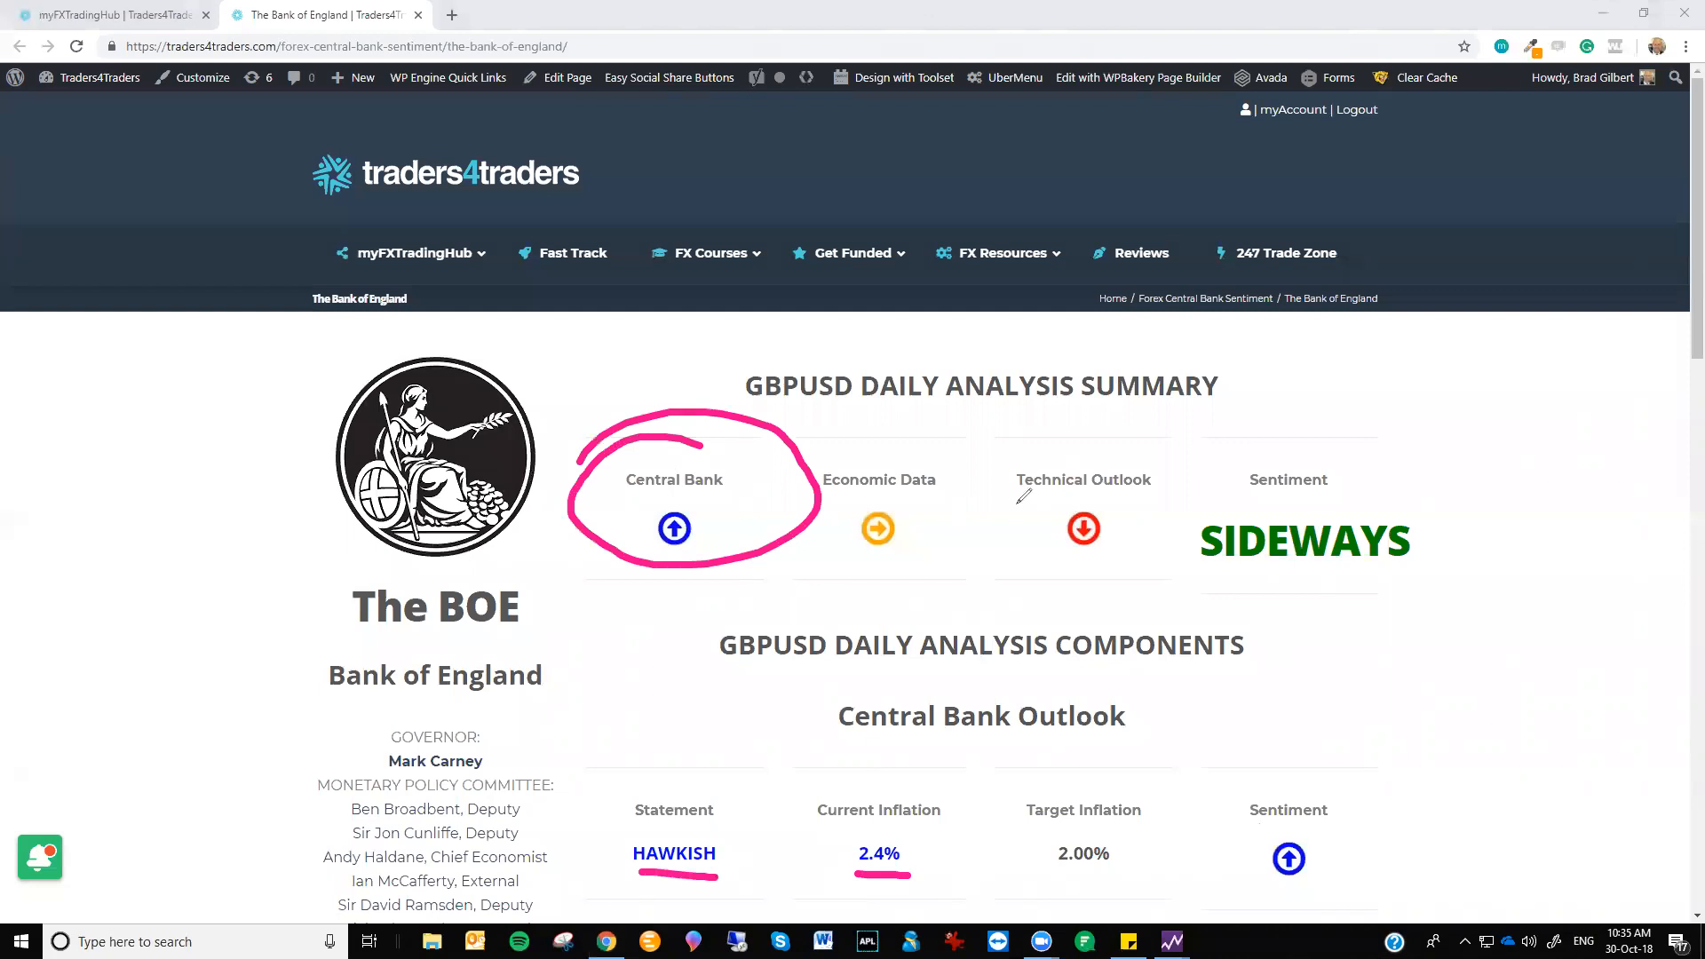
Circle the Technical Outlook down arrow on the Bank of England page
drag(1087, 413, 1087, 554)
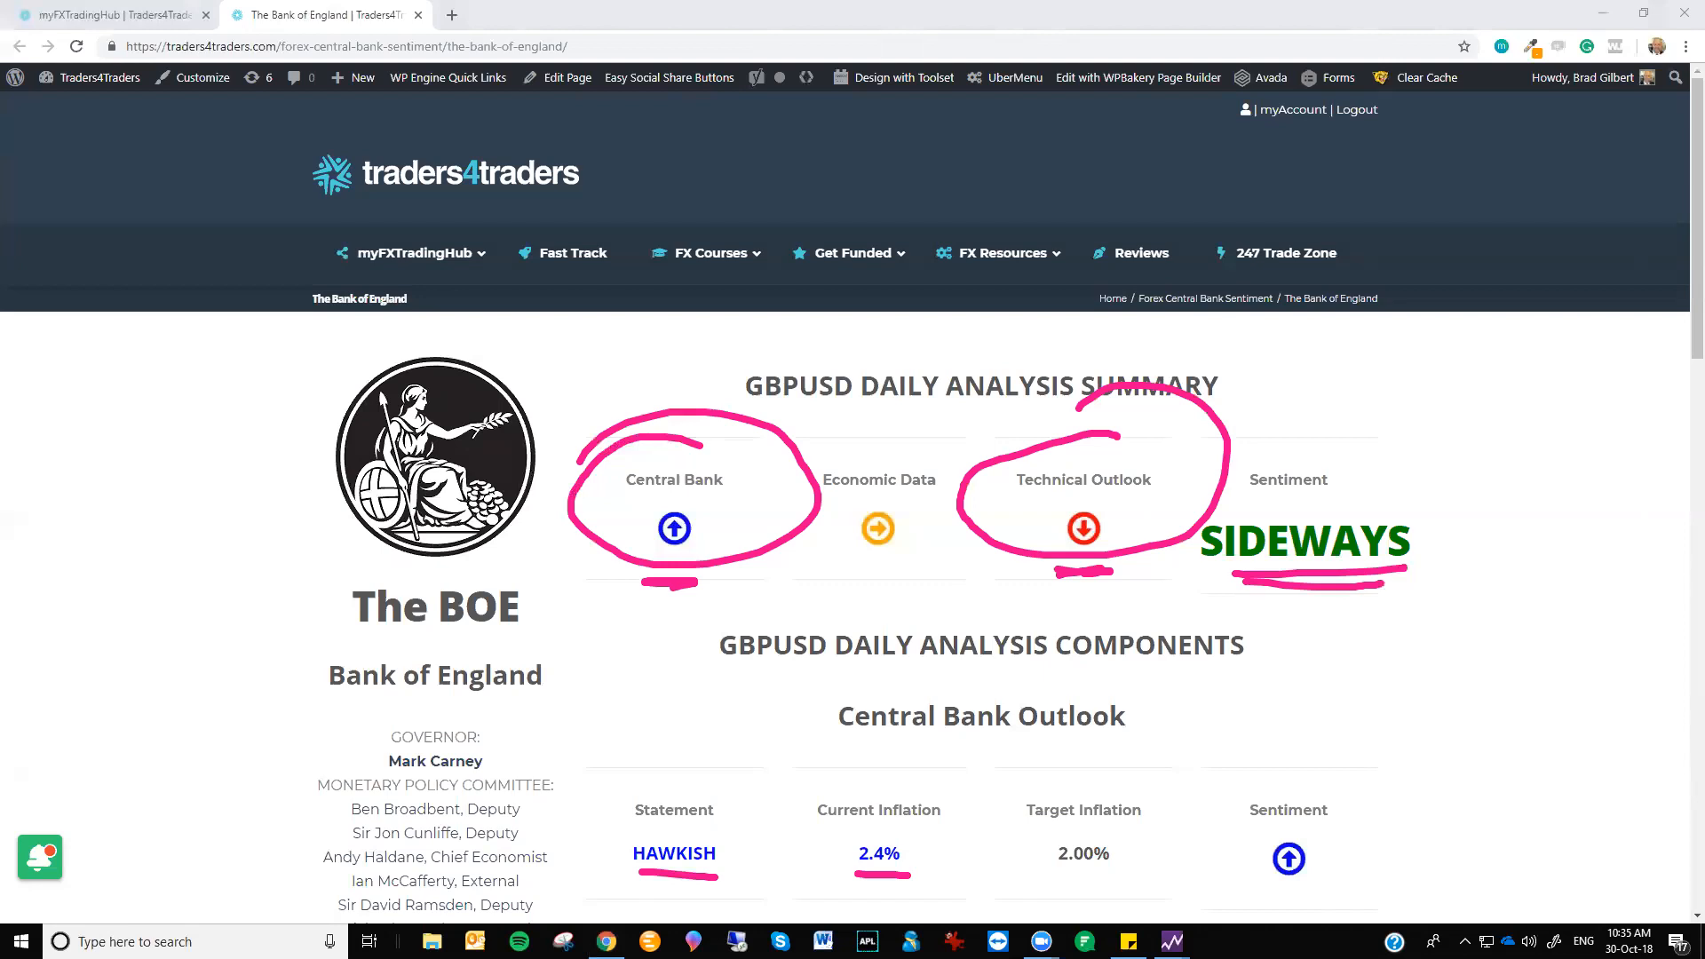
Scroll through the Bank of England page's fundamentals and technical outlook
scroll(down, 3)
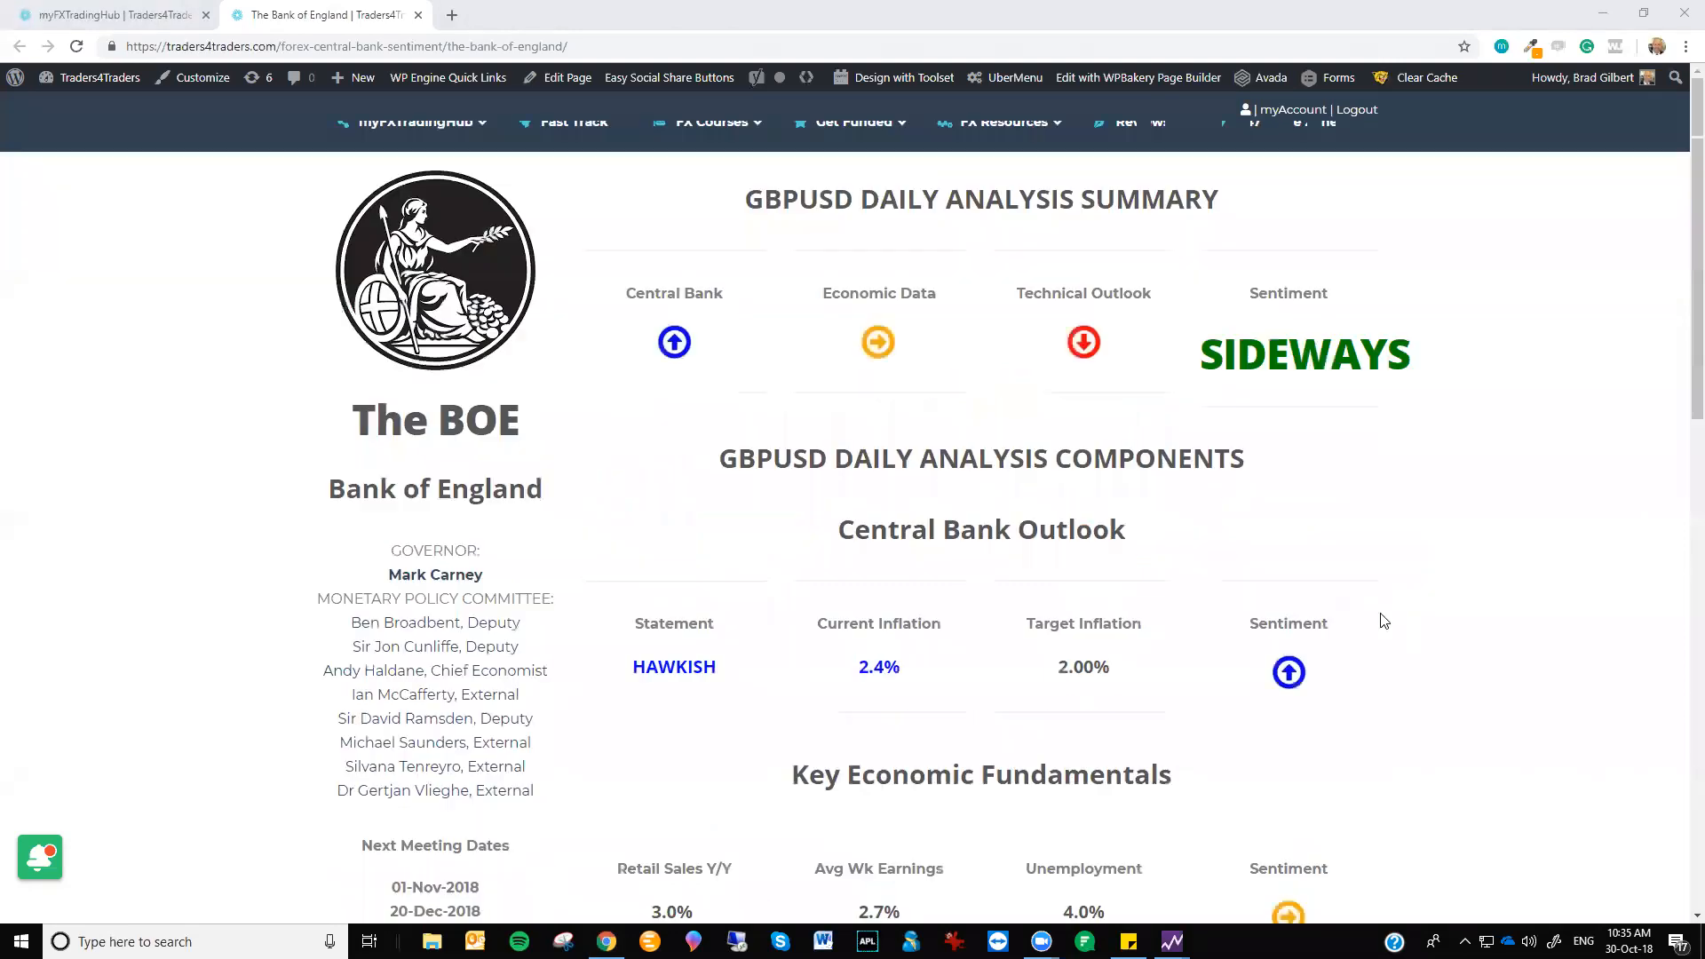
scroll(down, 3)
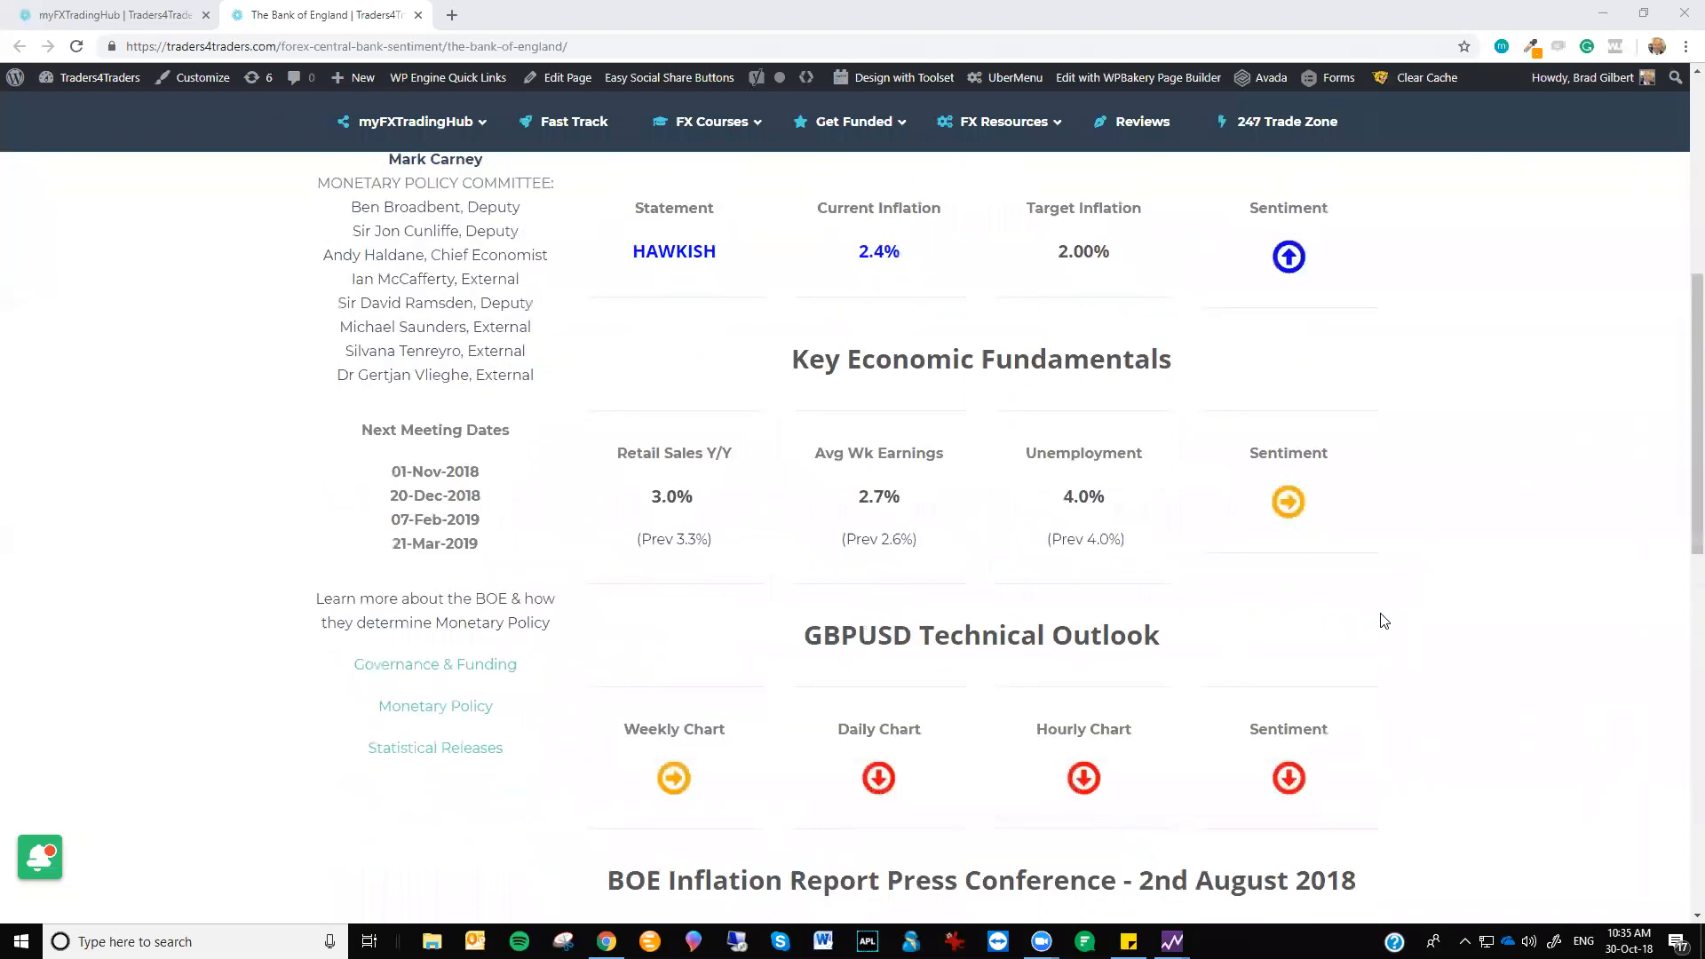
scroll(up, 3)
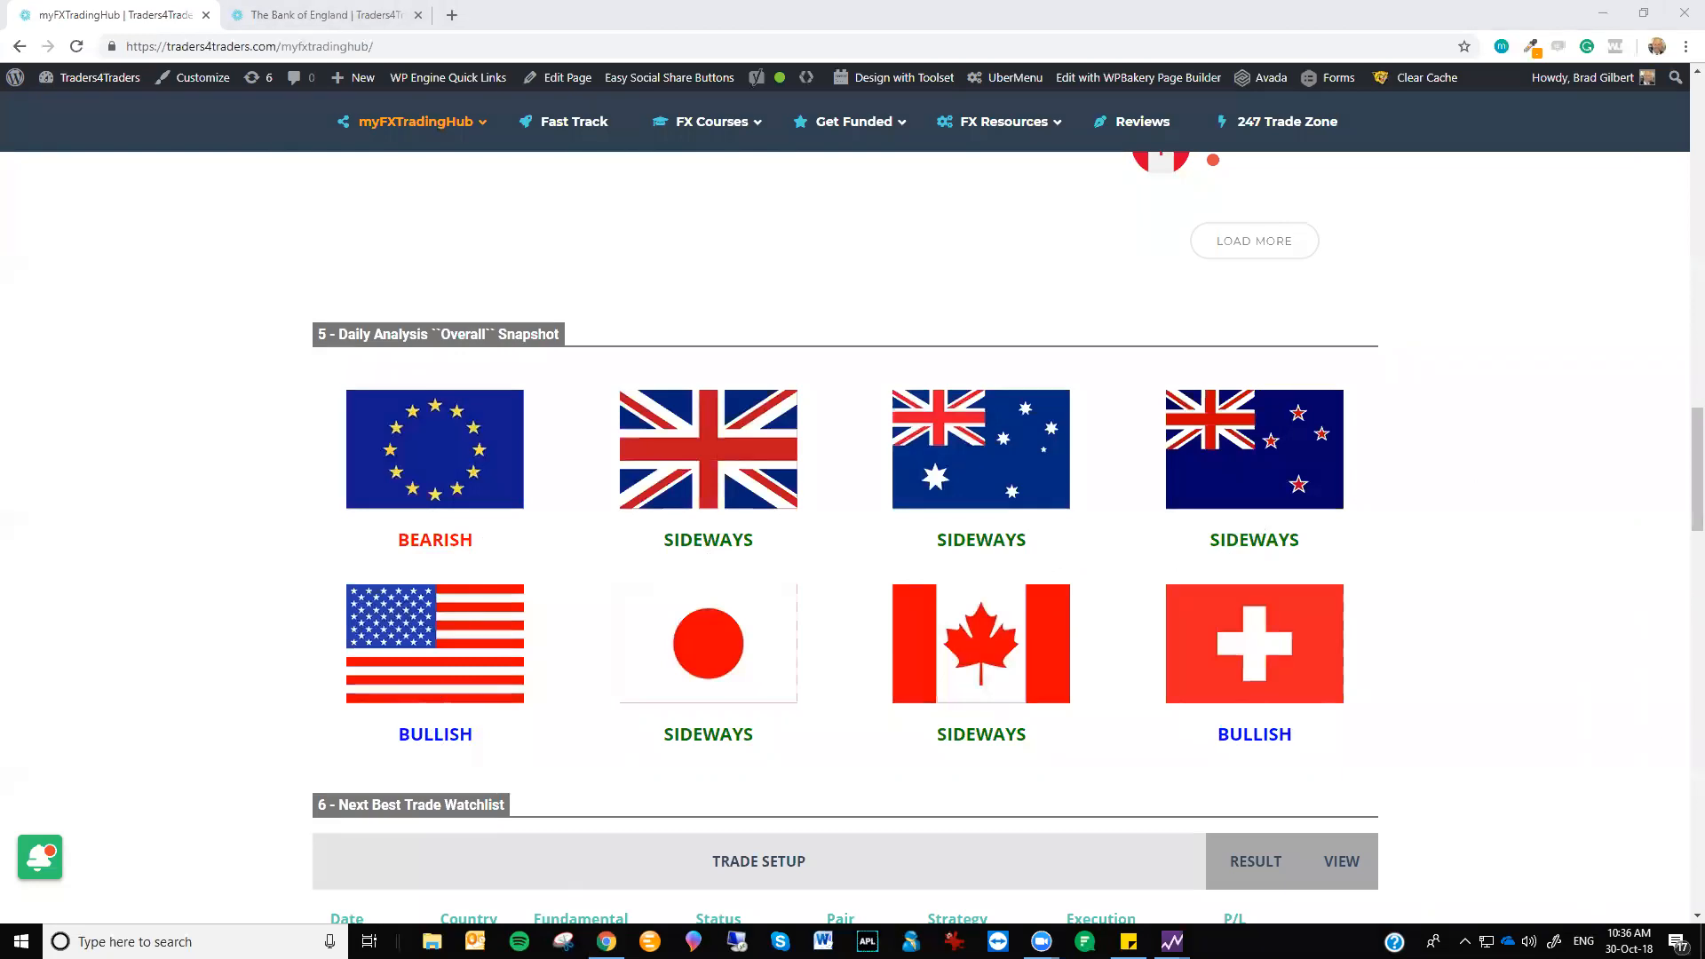
Scroll up to the Upcoming Events list showing the October events
scroll(up, 3)
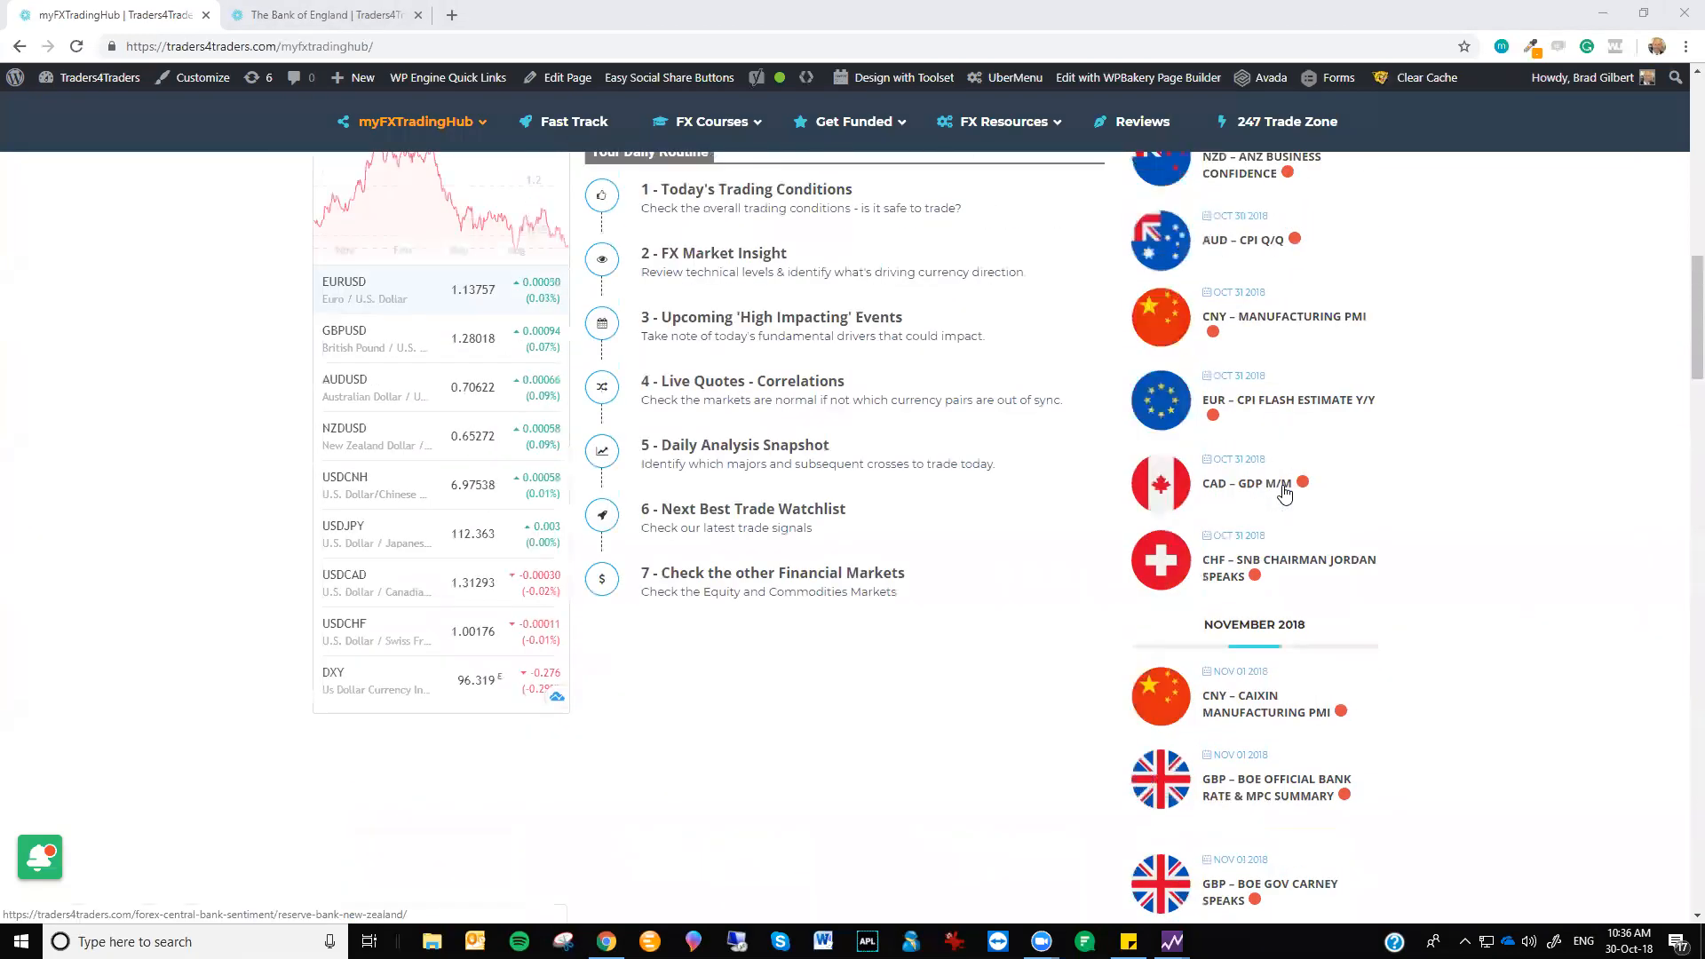
scroll(up, 3)
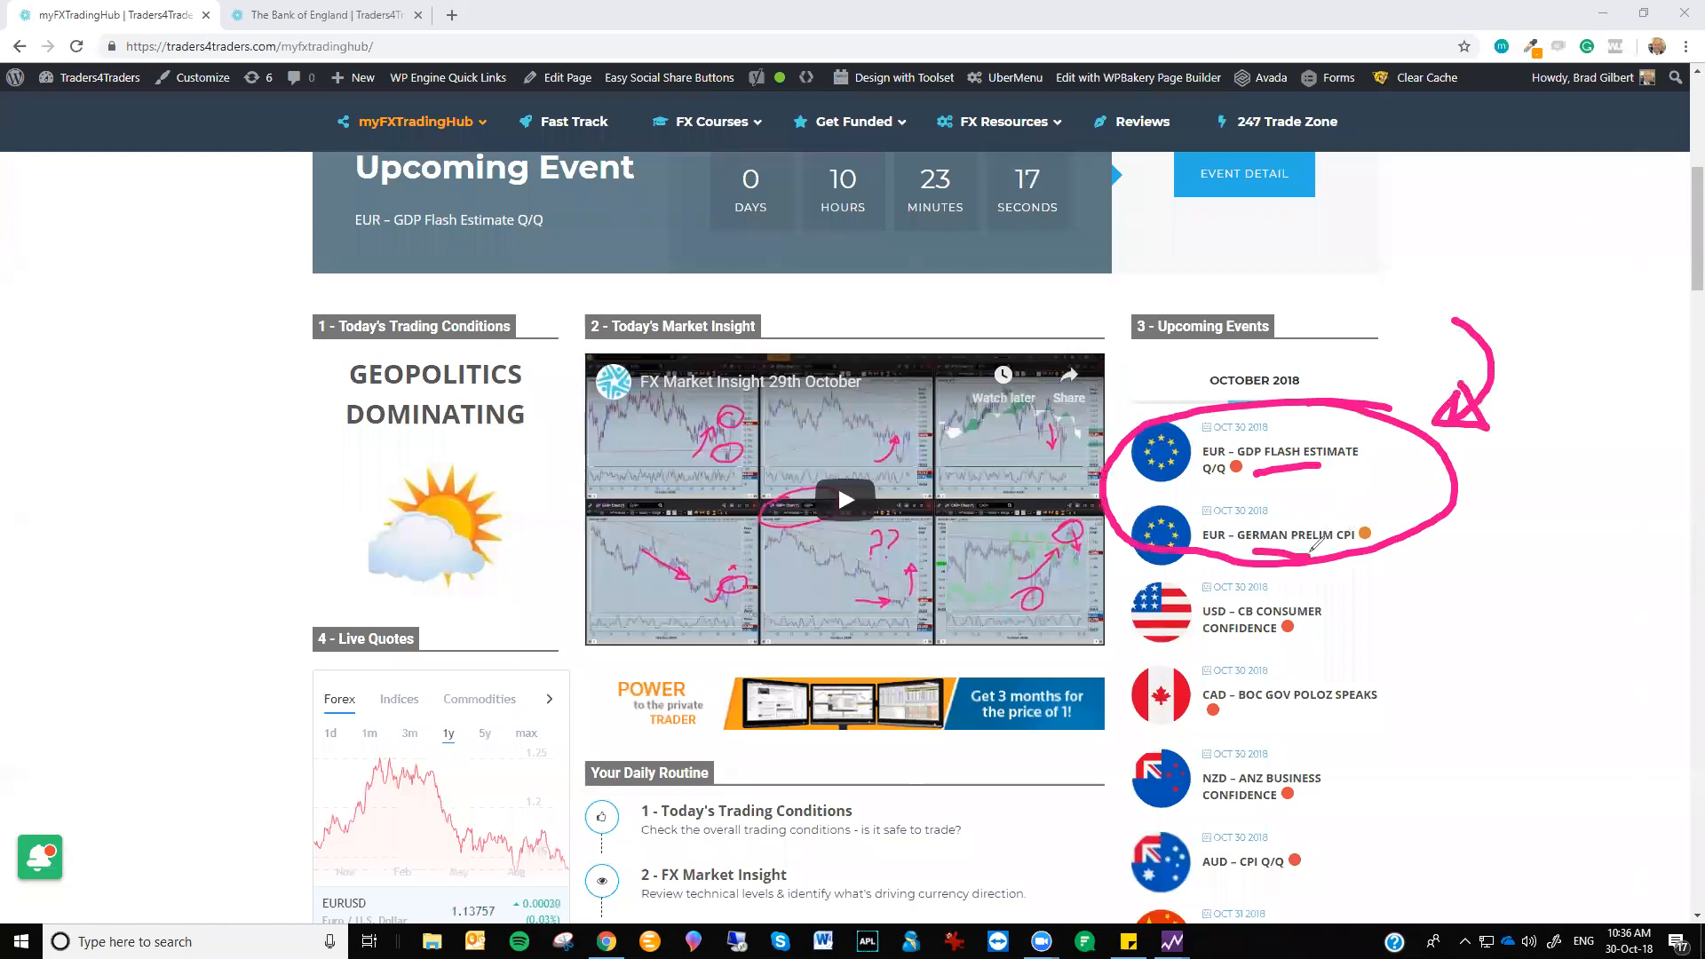
mouse_move(1522, 413)
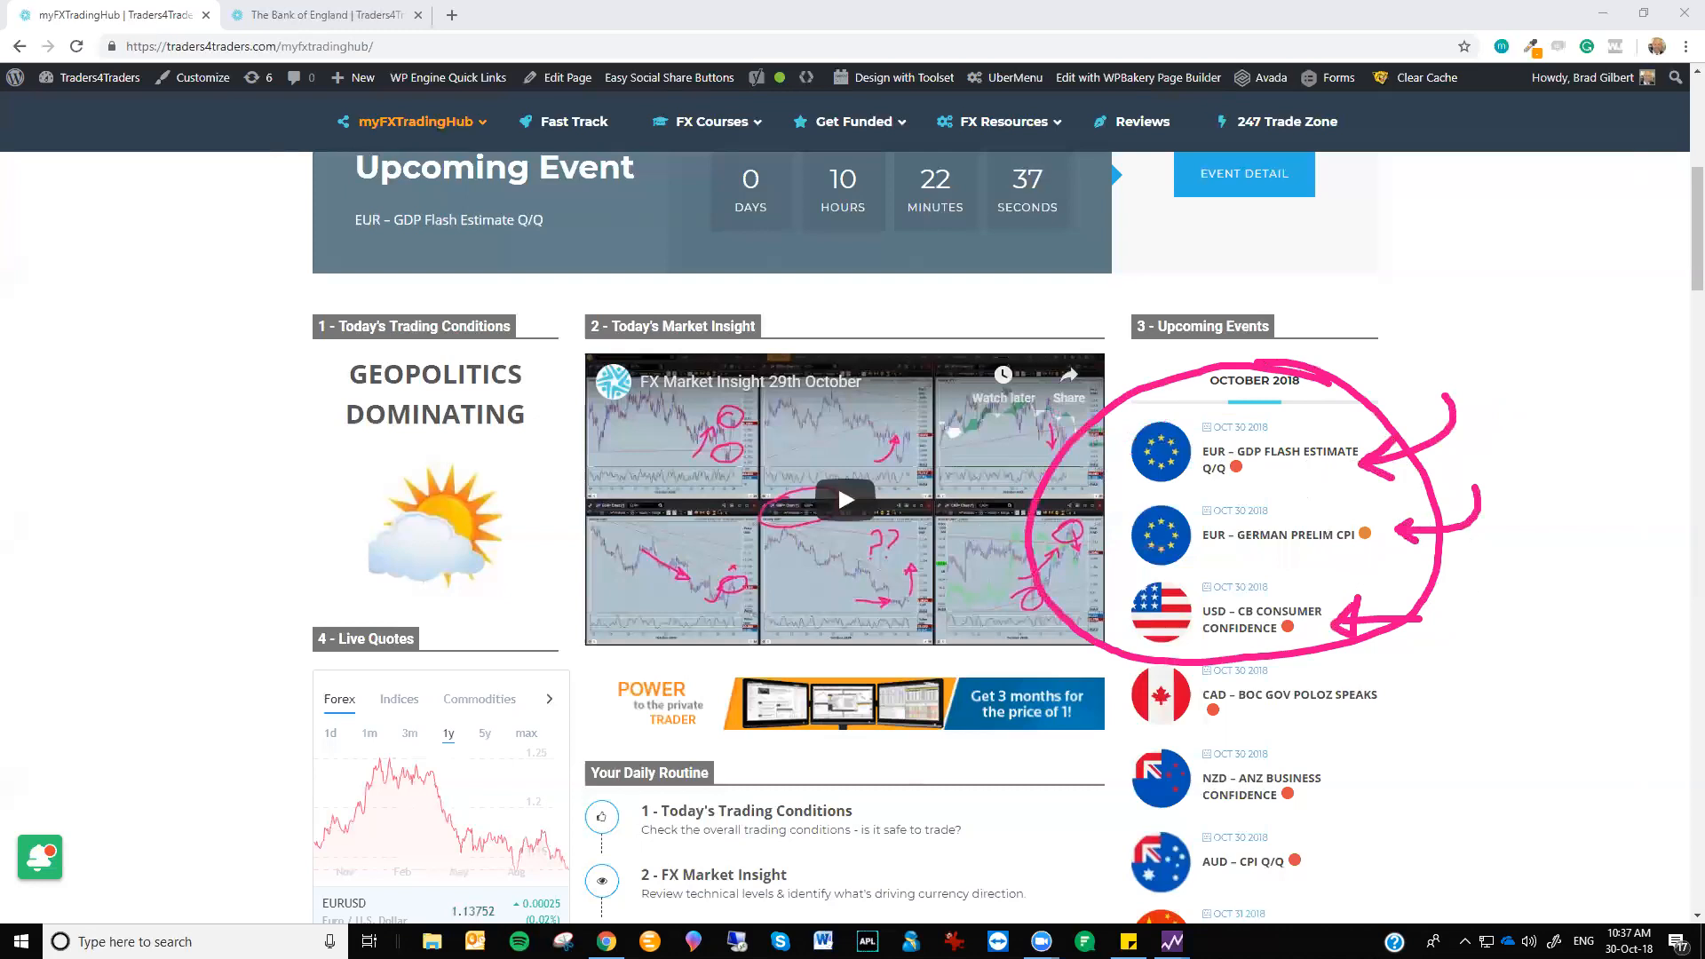
mouse_move(1433, 687)
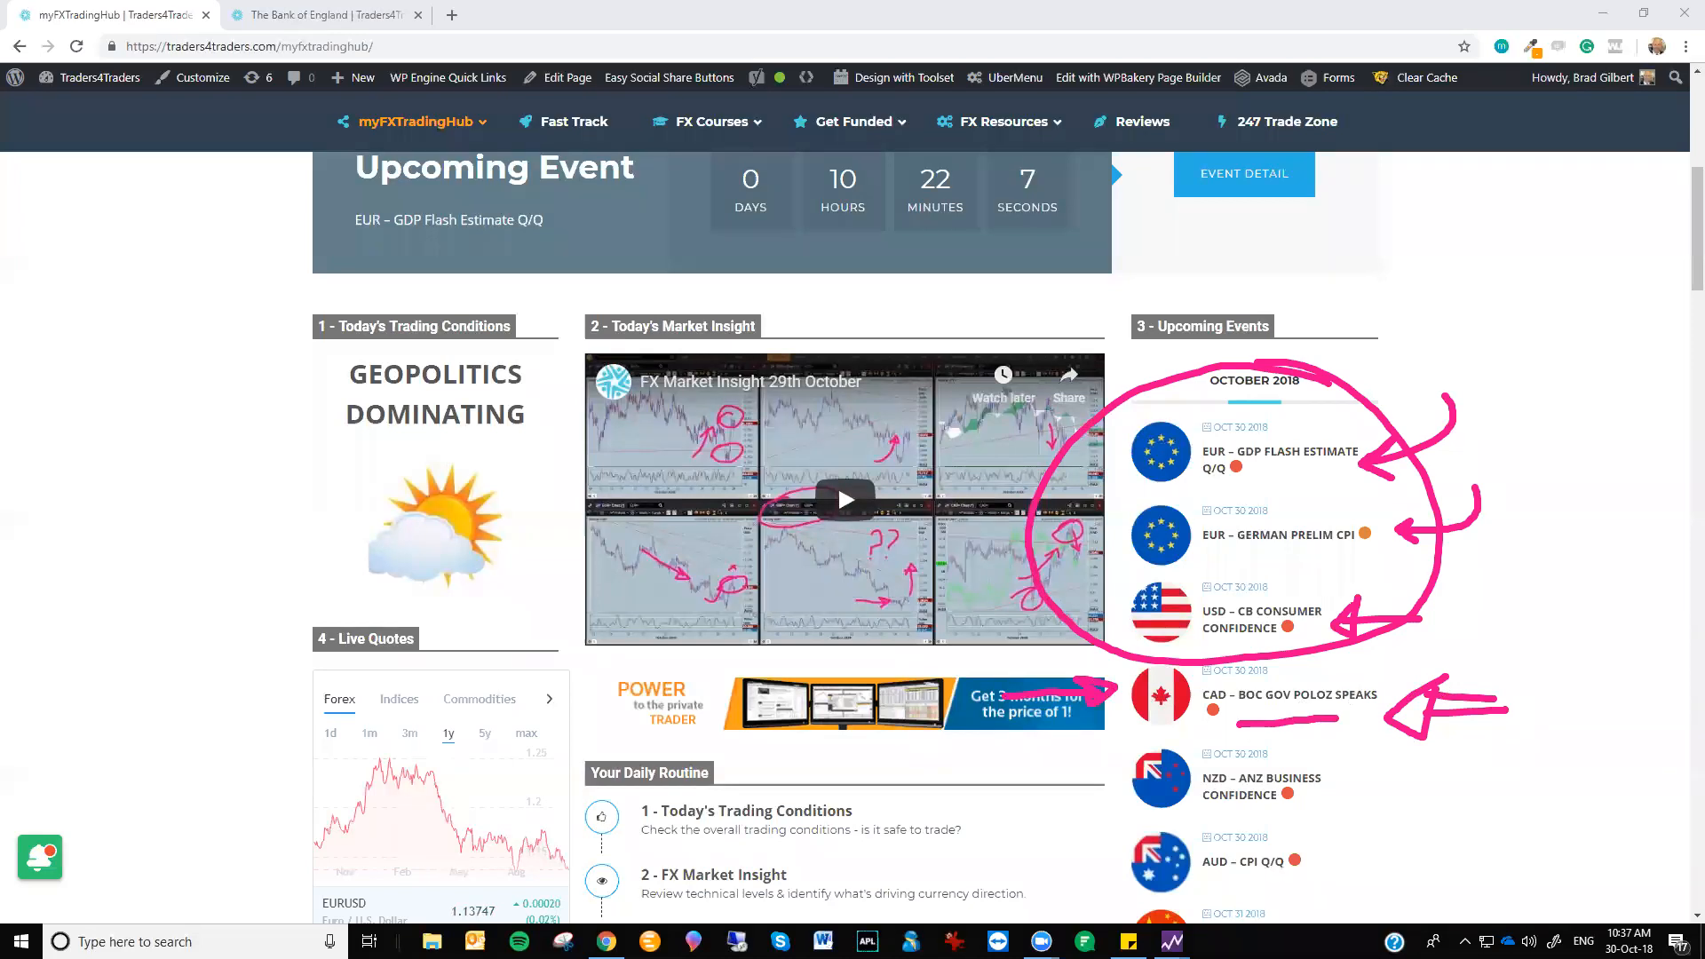
Return to the top of the myFXTradingHub page after clearing the annotations
scroll(up, 3)
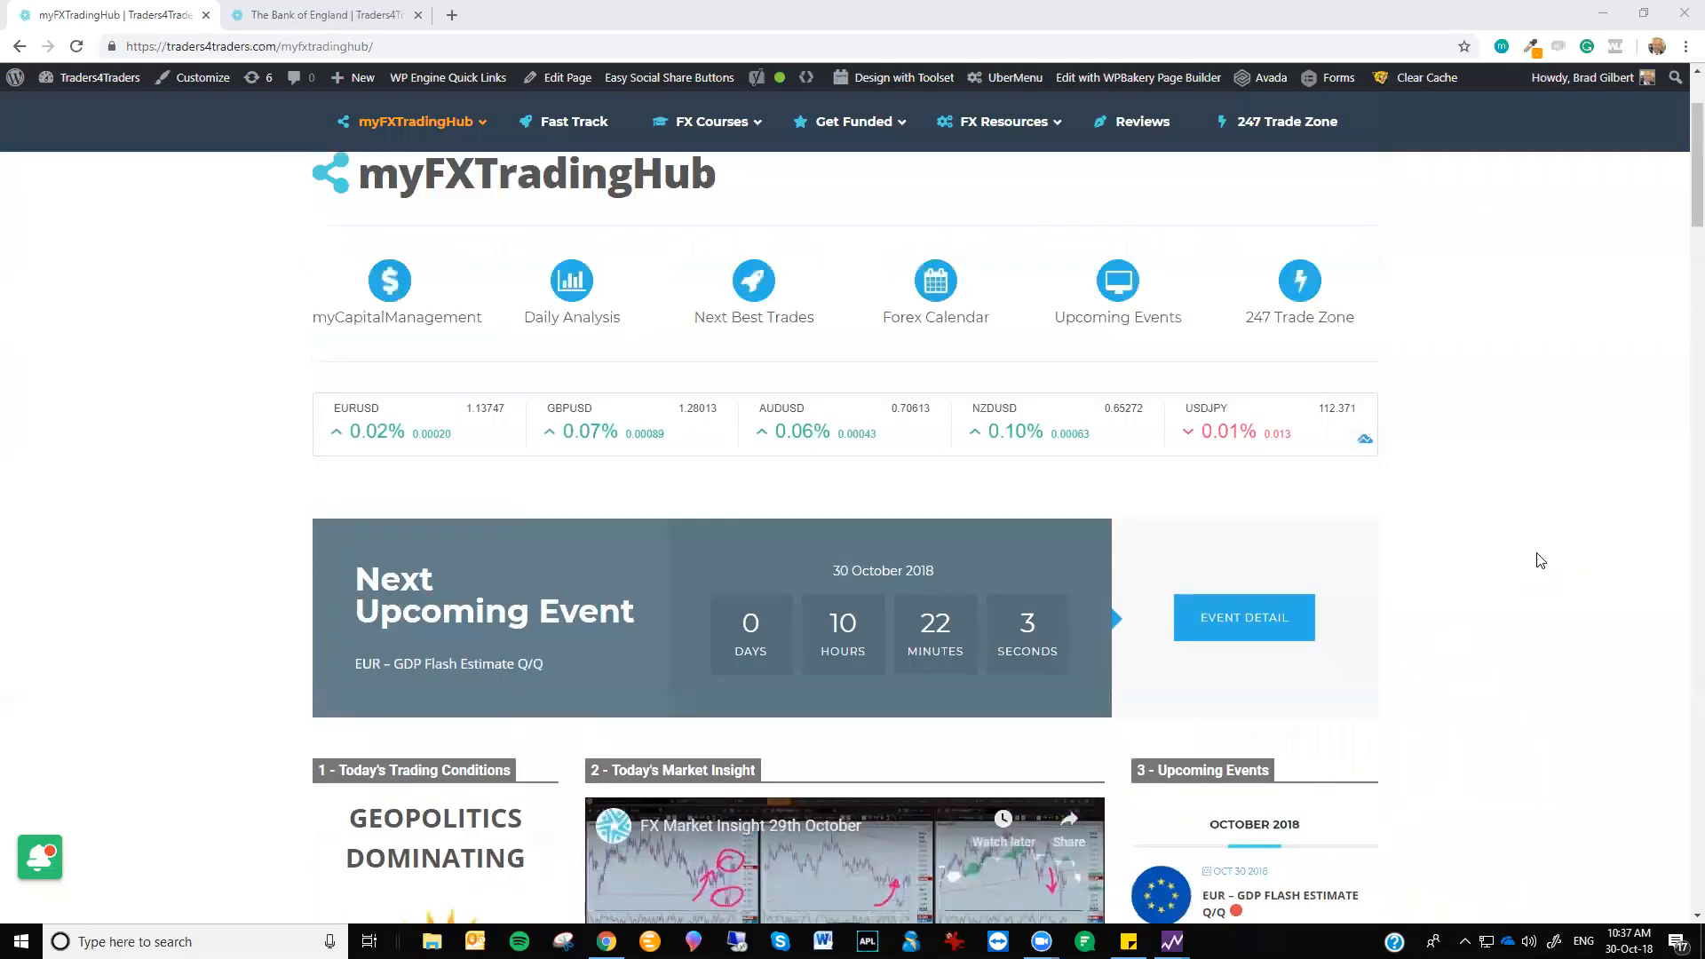
Scroll from the top of myFXTradingHub down to the Today's Trading Conditions row
scroll(up, 3)
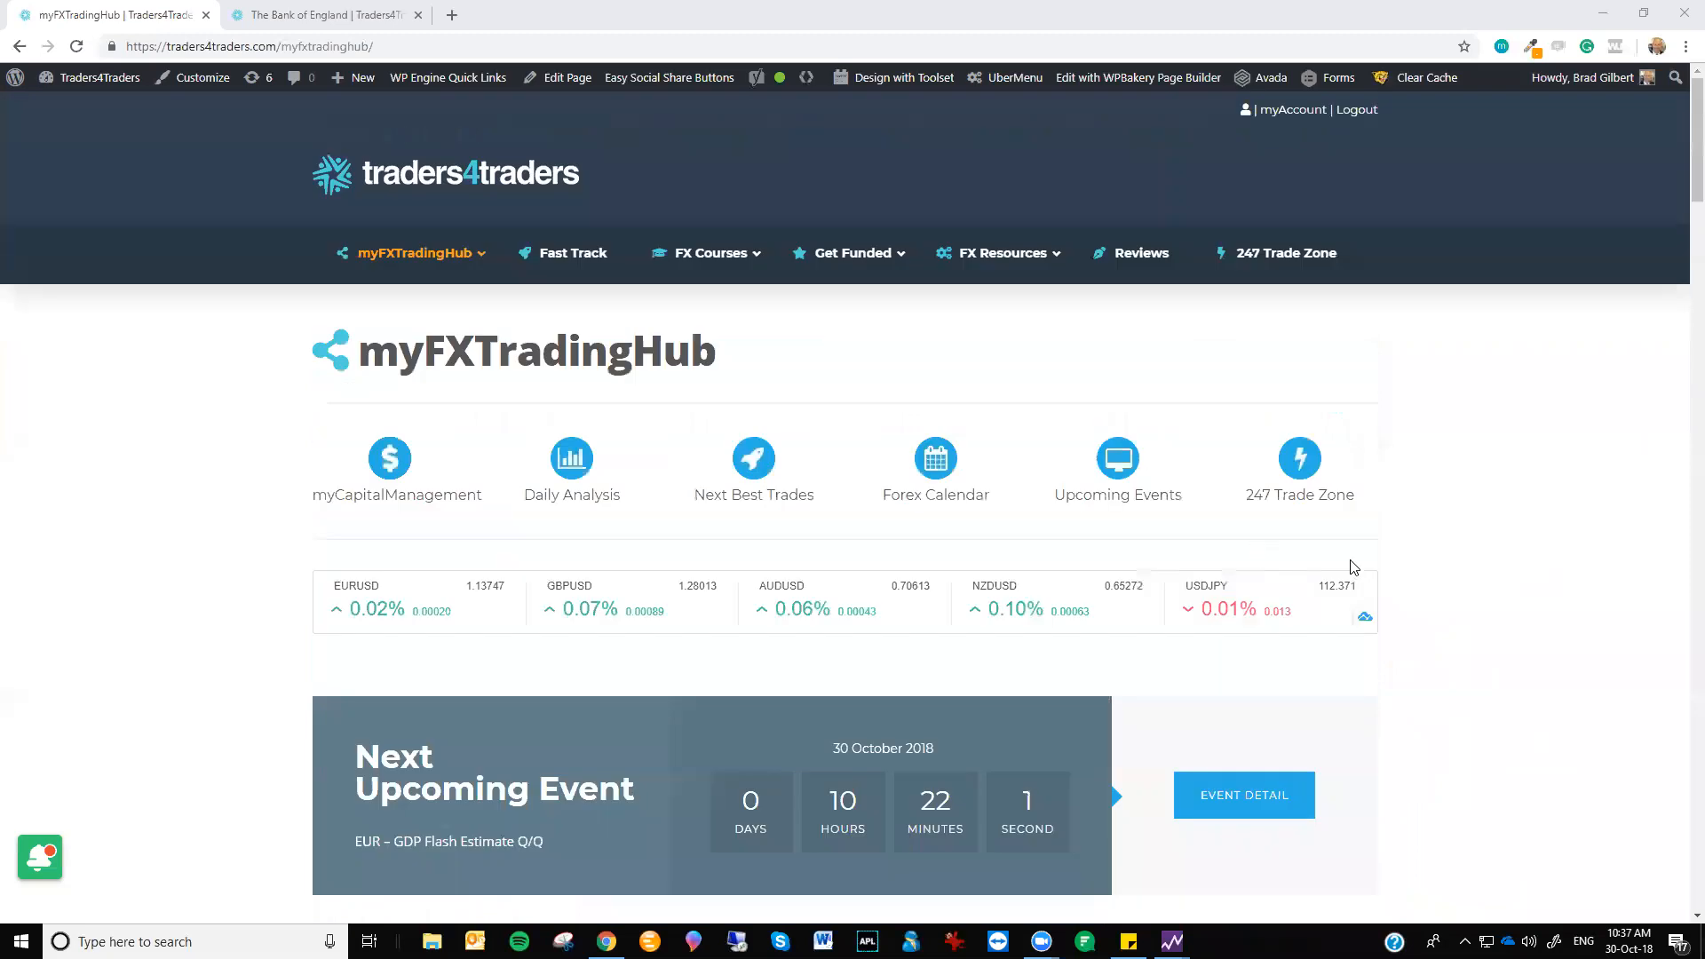
scroll(down, 3)
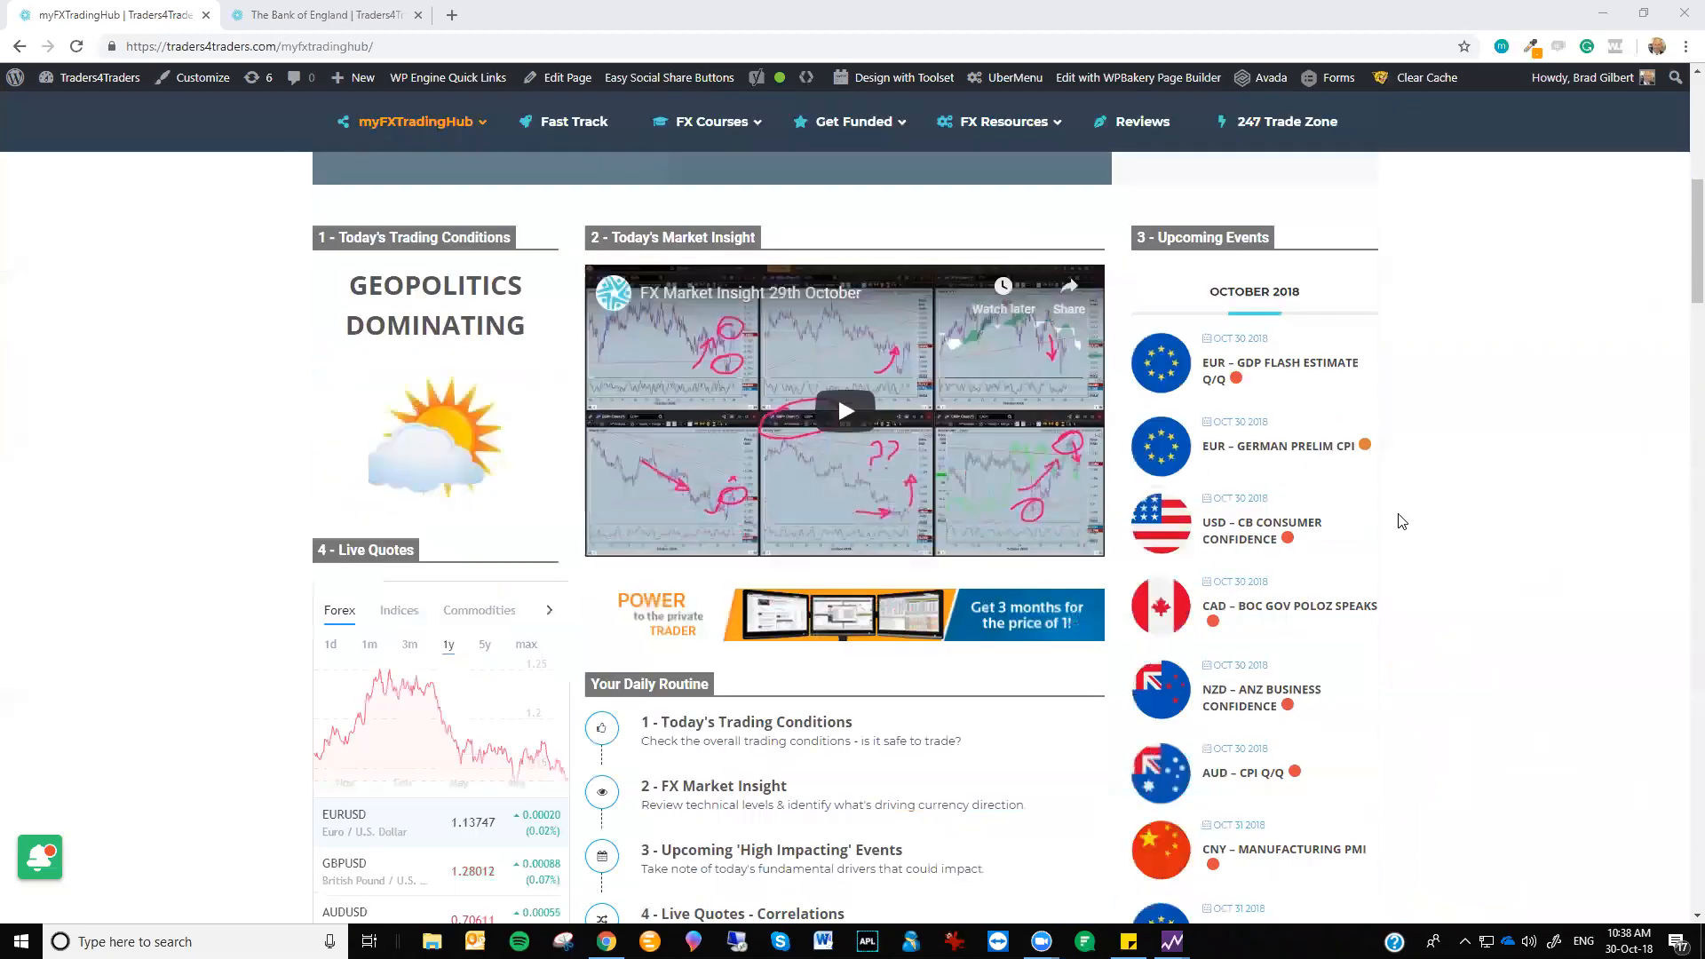
mouse_move(1525, 464)
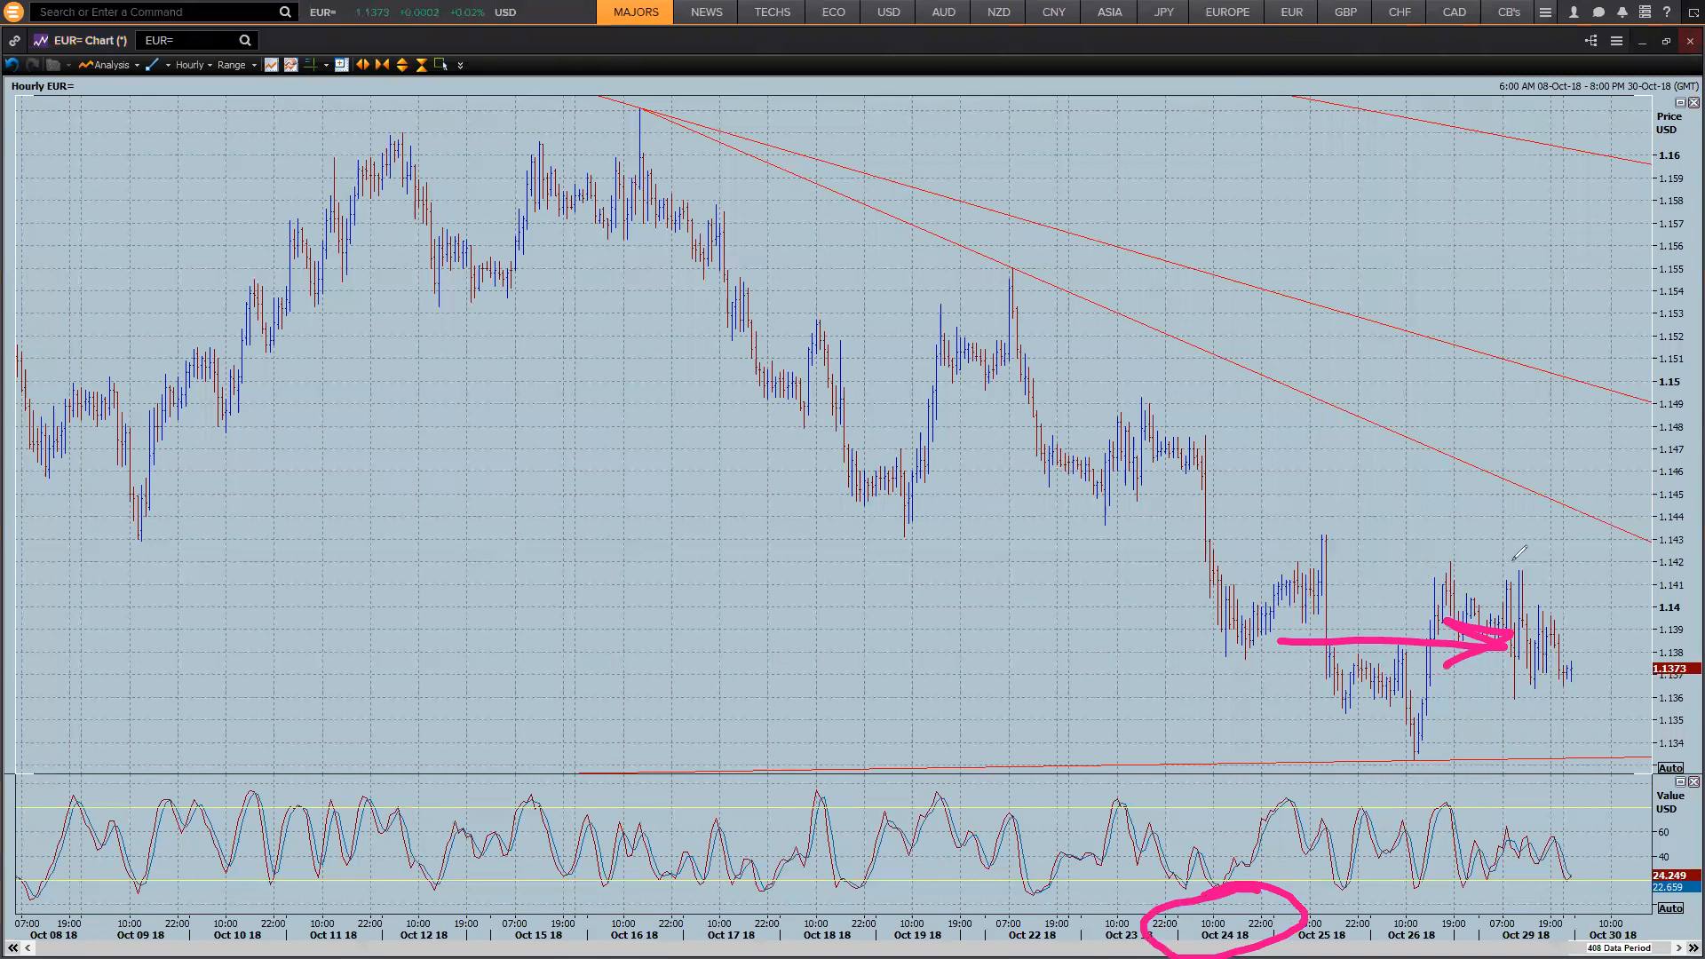
mouse_move(1587, 620)
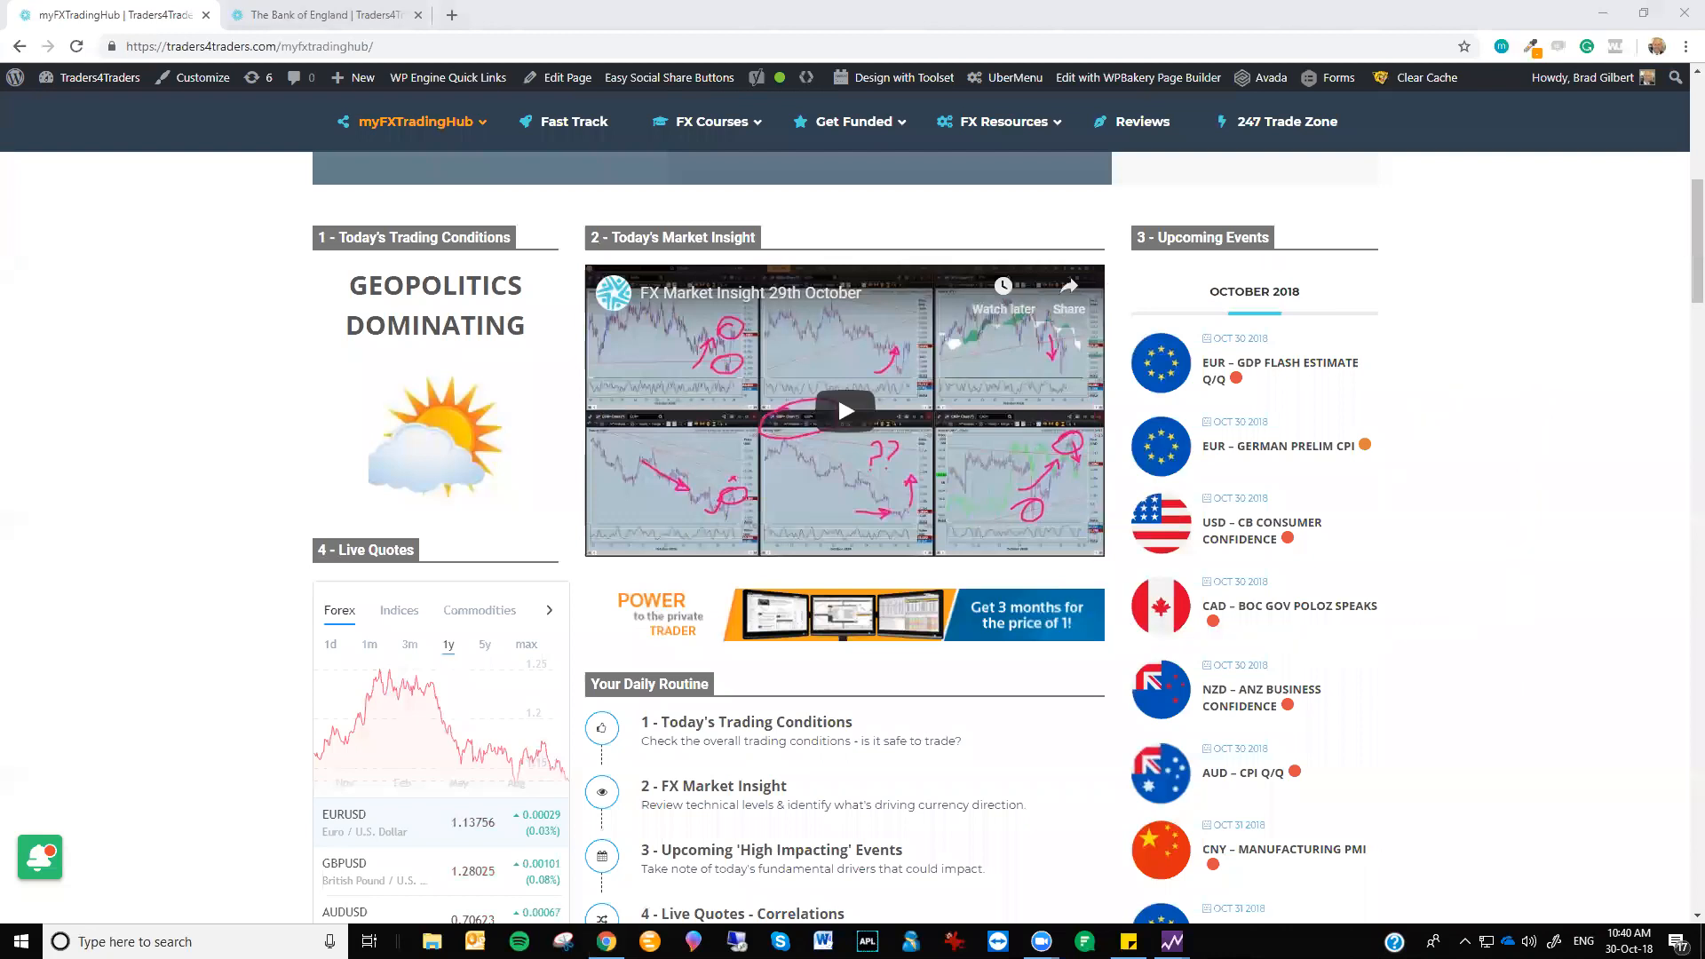
Scroll down the Upcoming Events list past the October events toward November
scroll(down, 3)
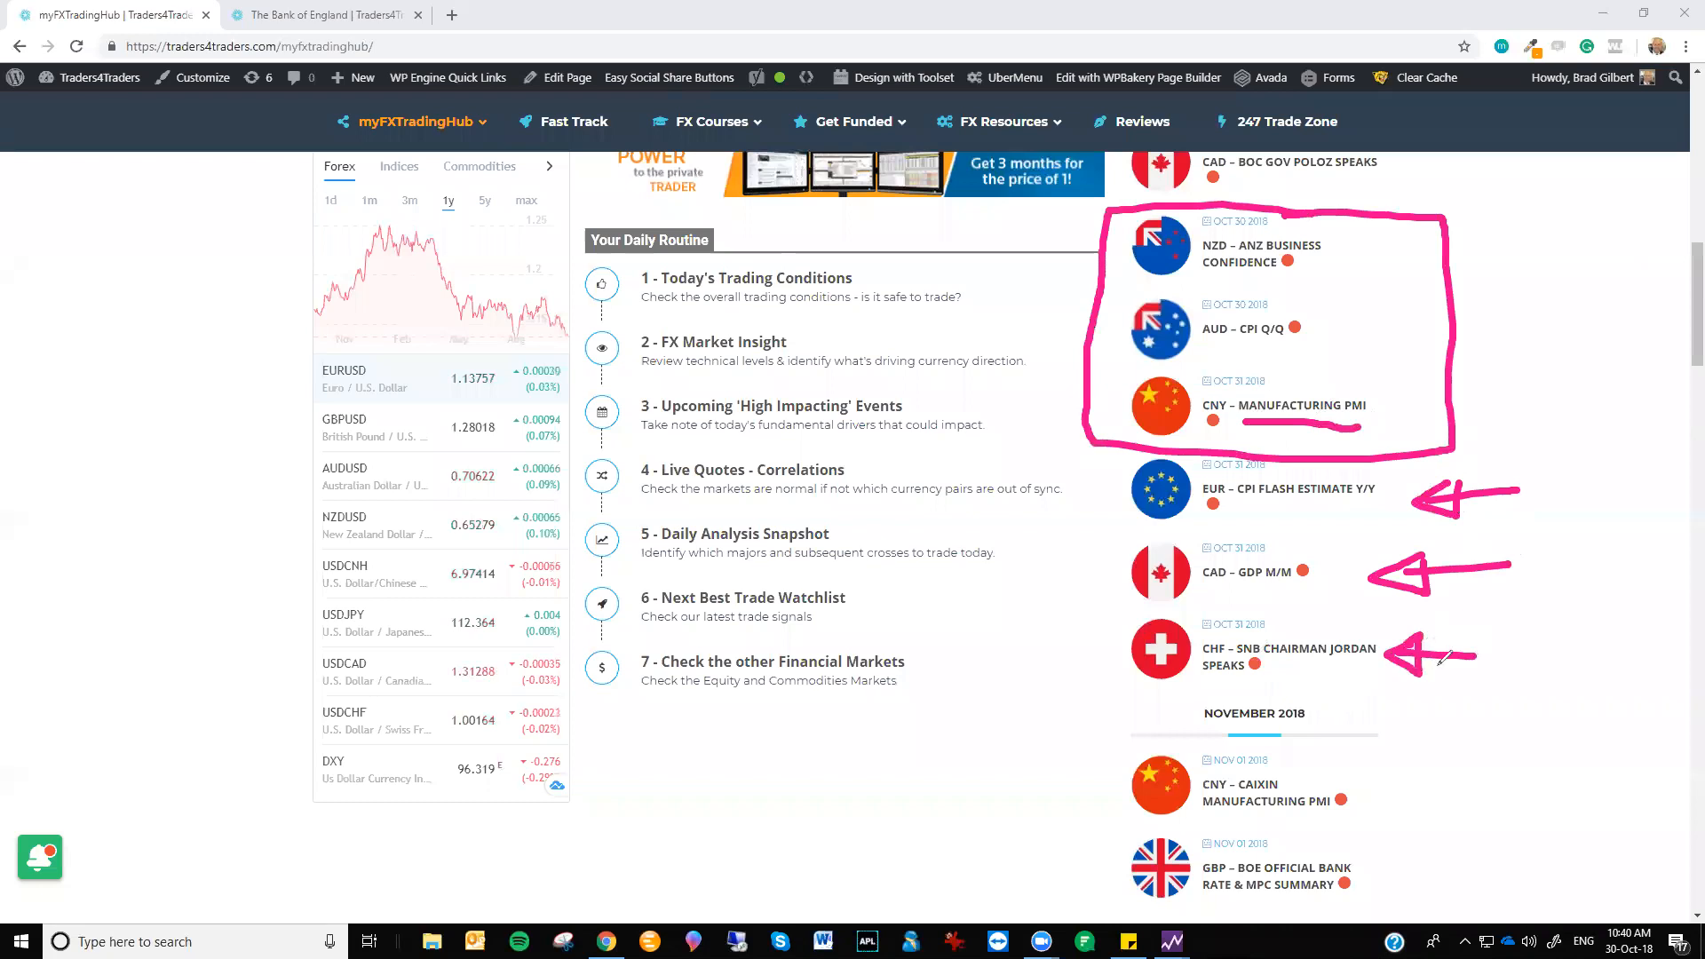
mouse_move(1641, 659)
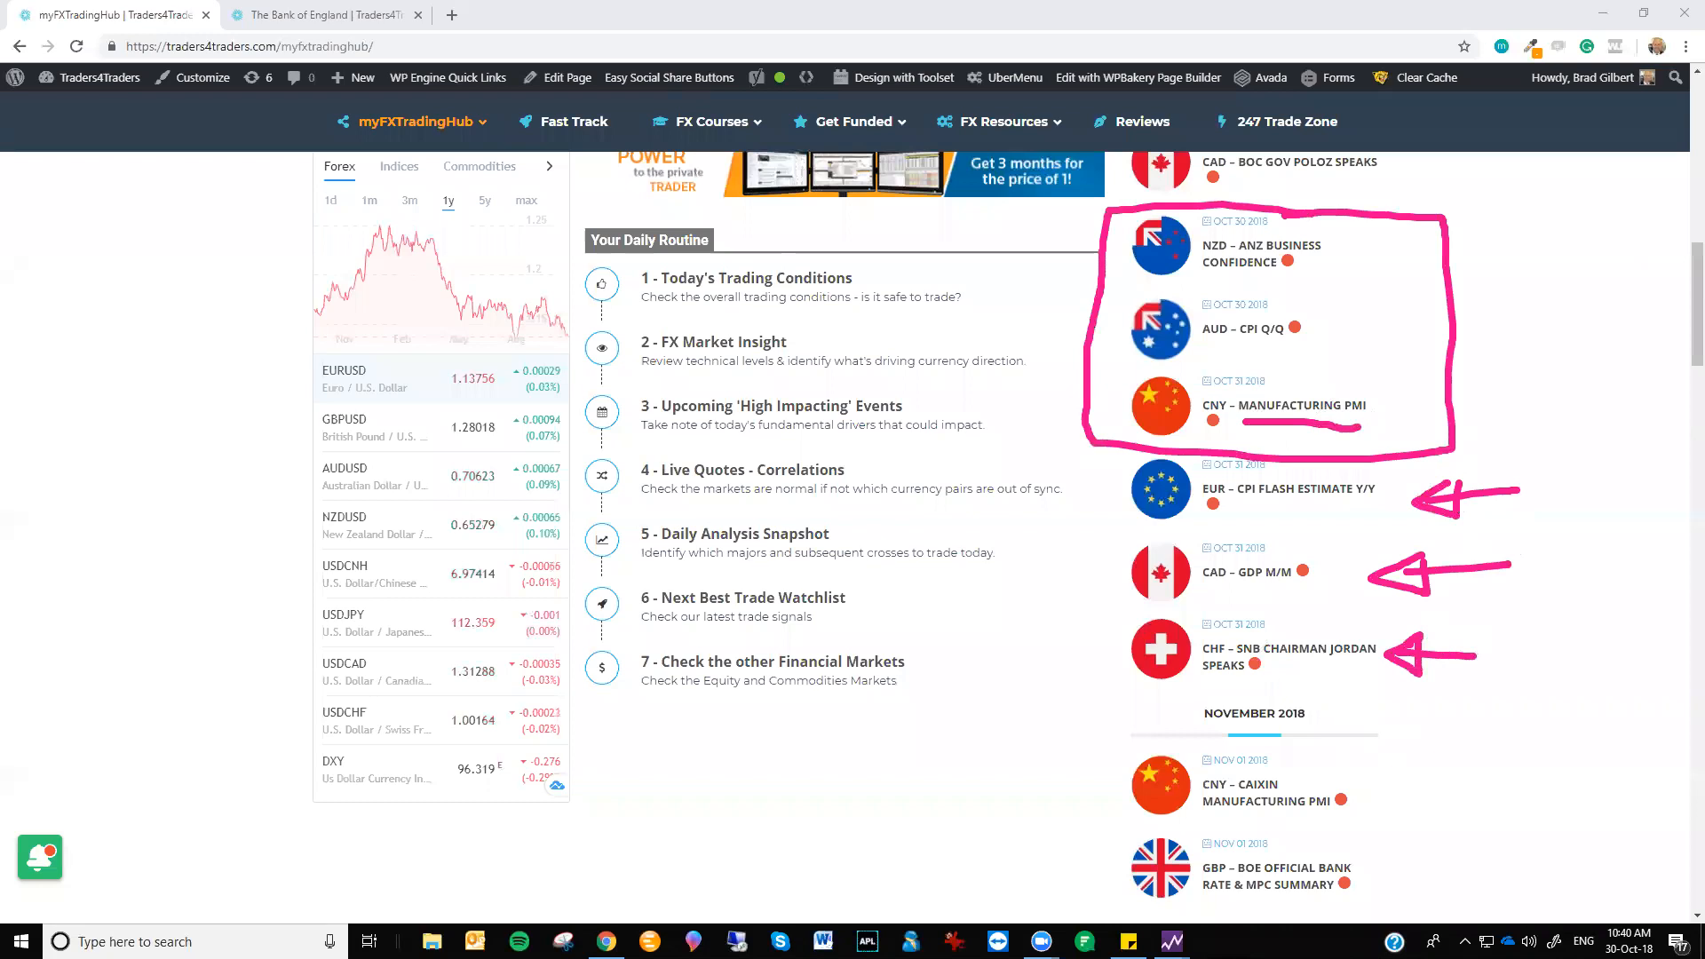
scroll(down, 3)
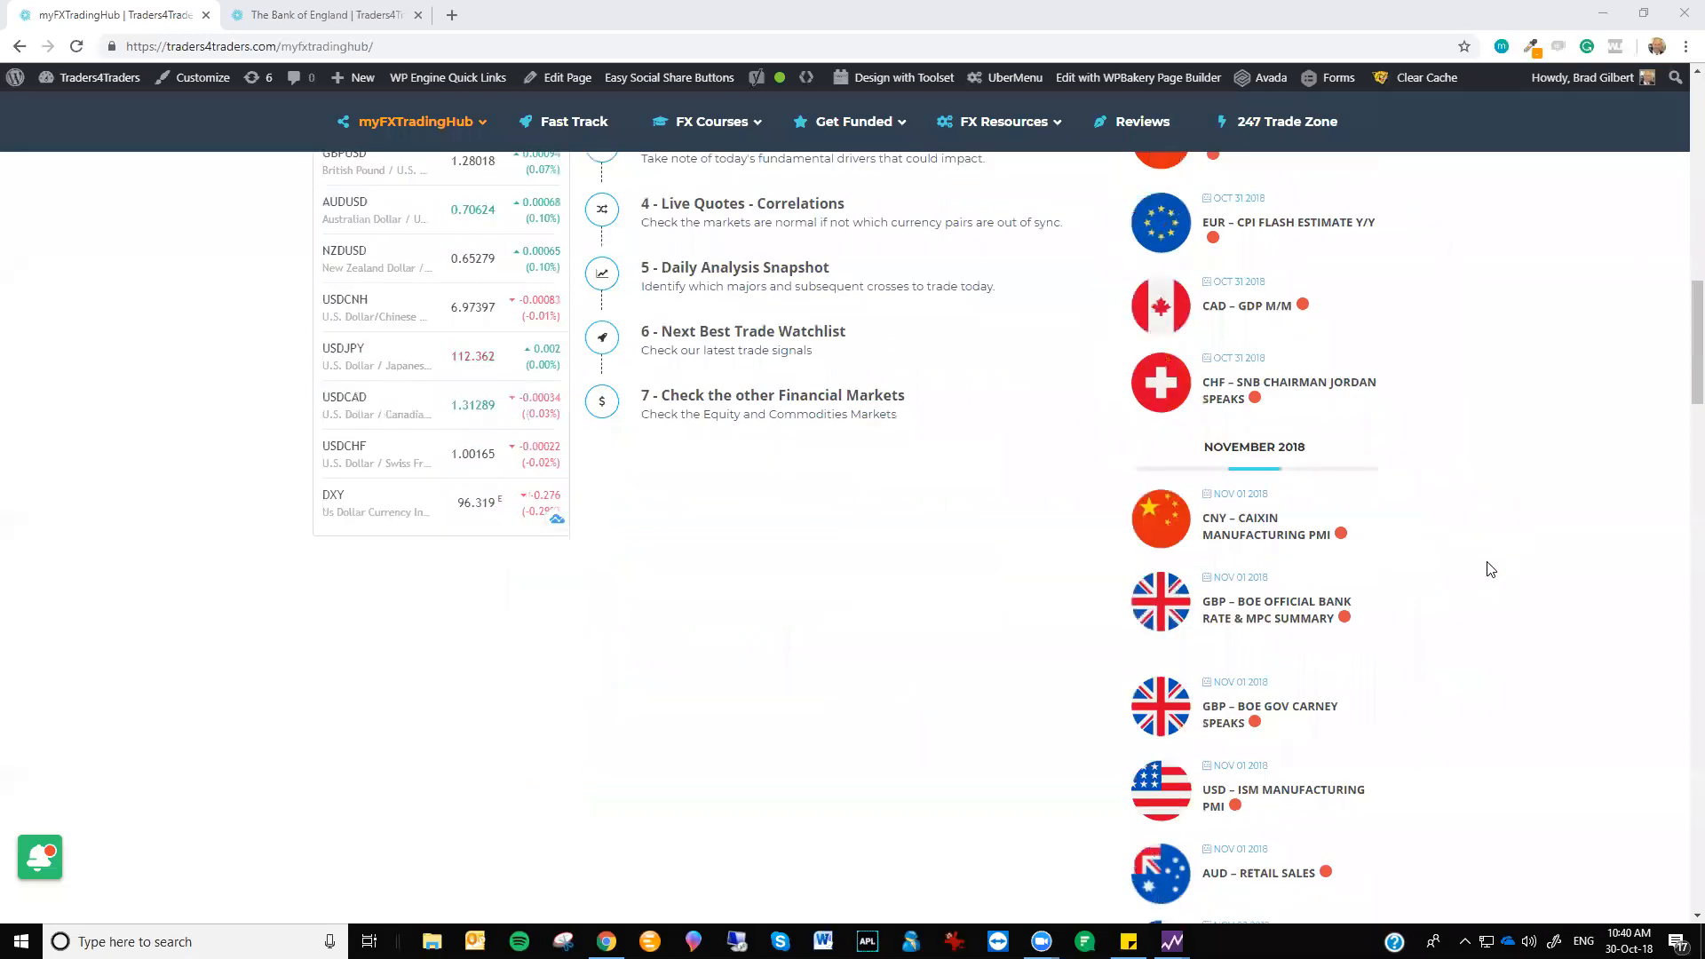
Scroll to the November events, then back to the top of myFXTradingHub
scroll(down, 3)
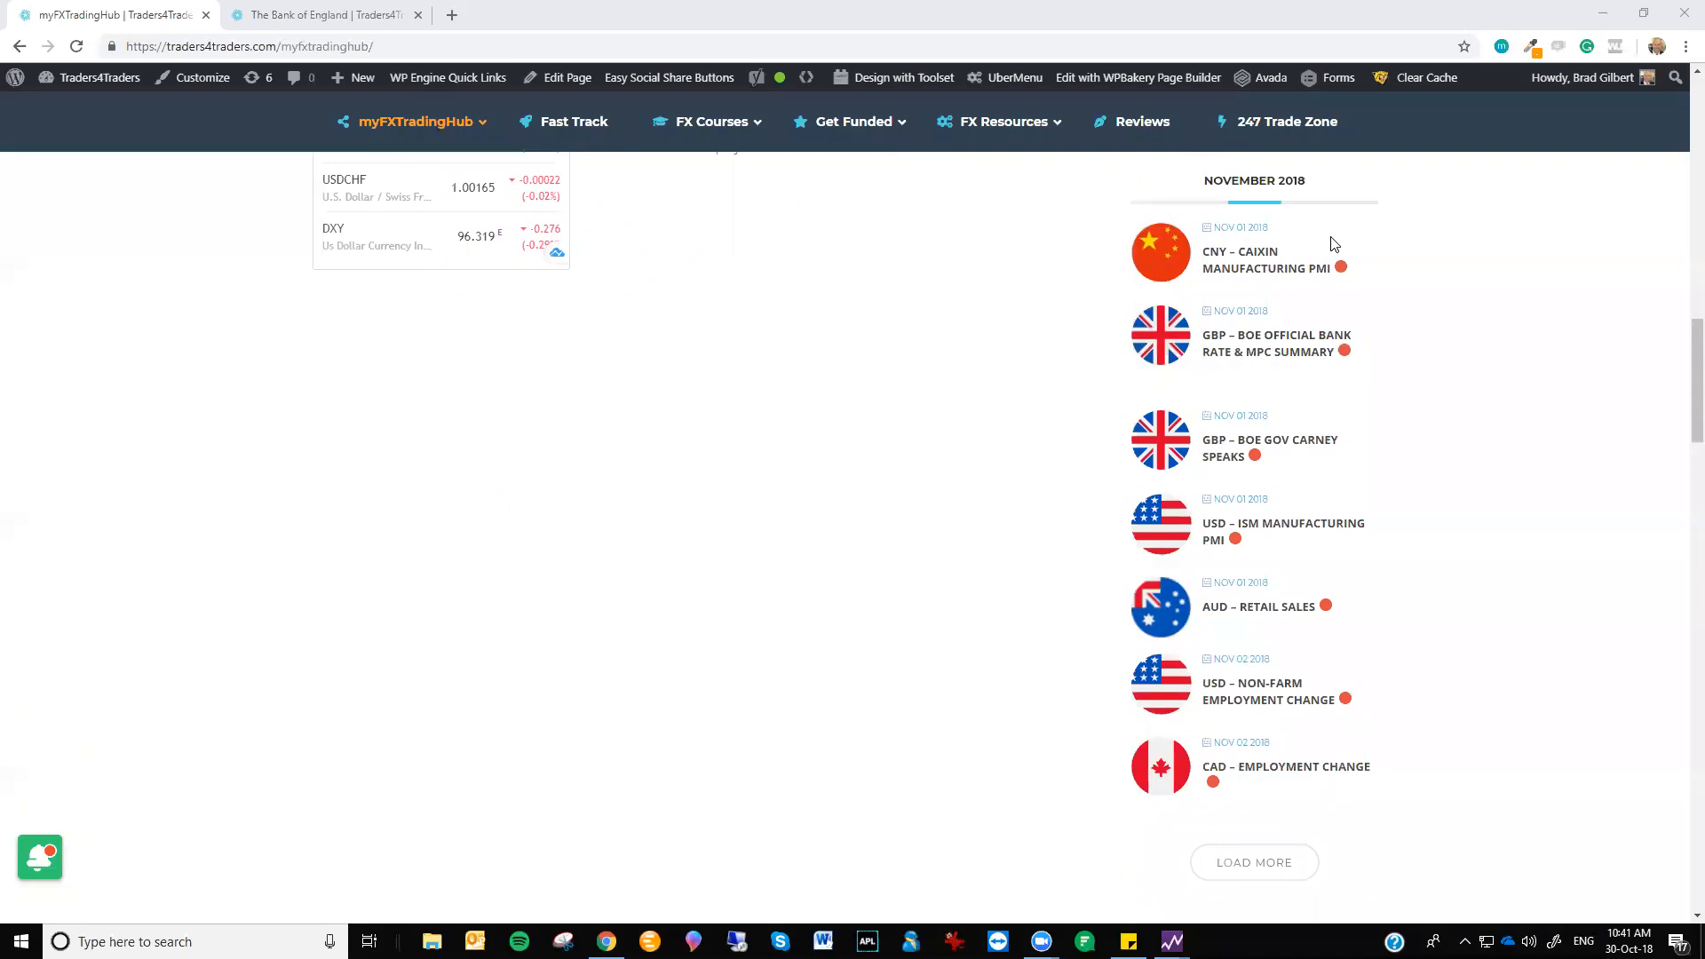
mouse_move(1438, 275)
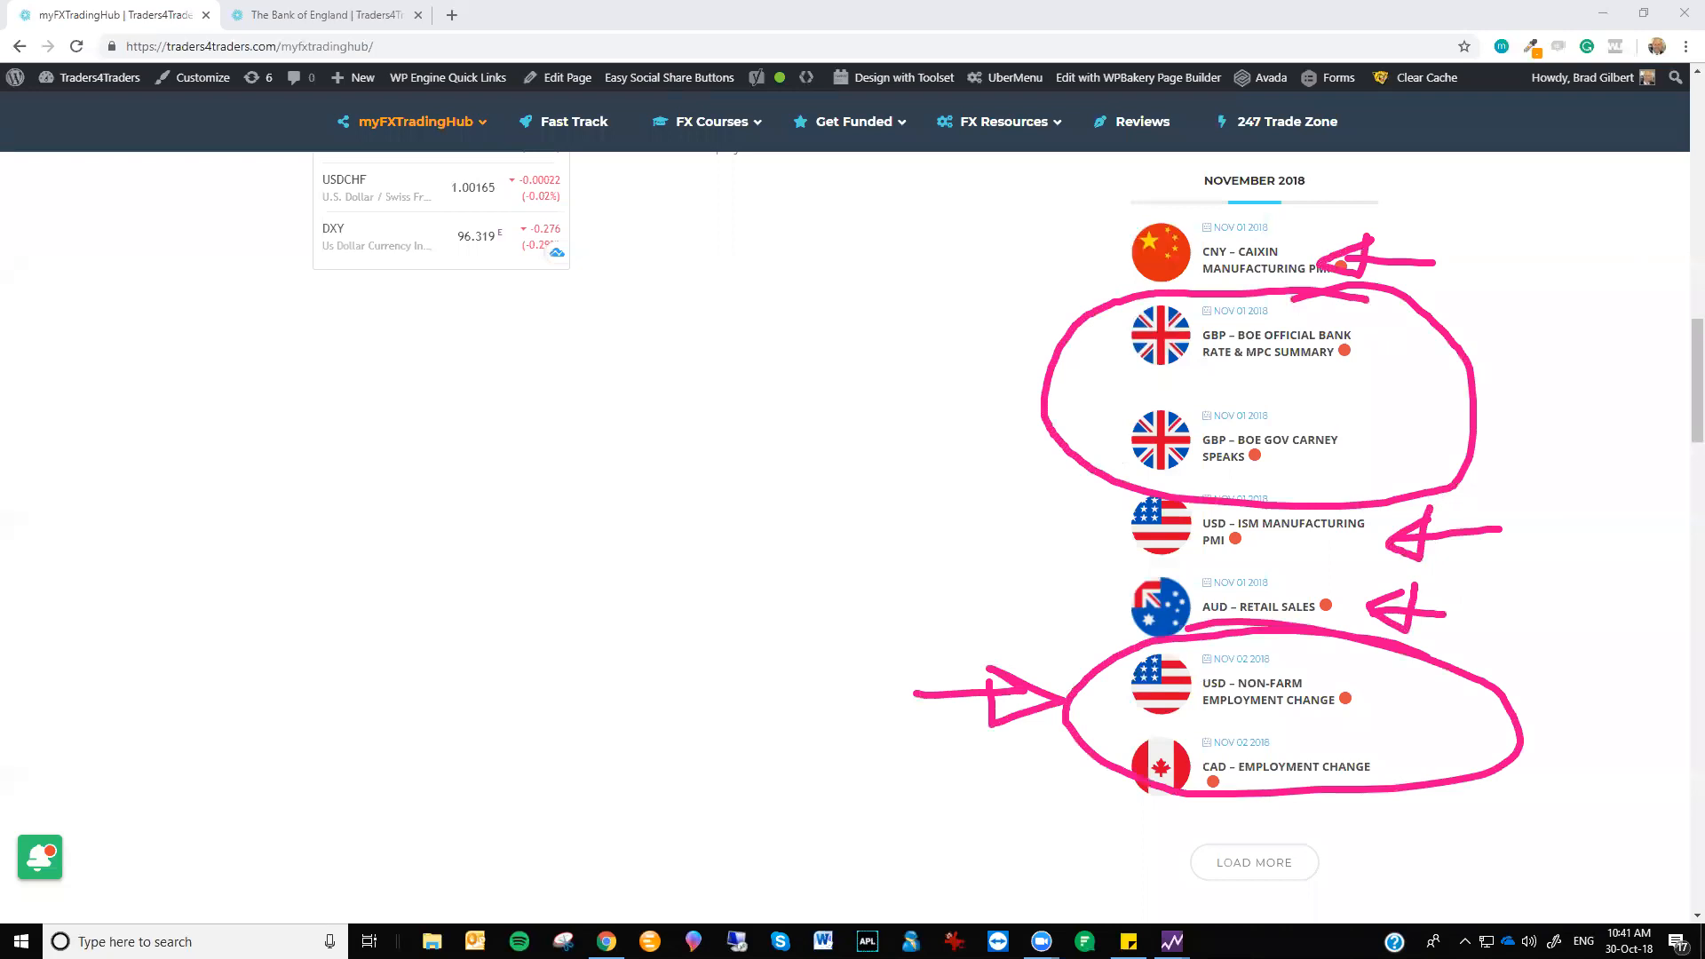
scroll(up, 3)
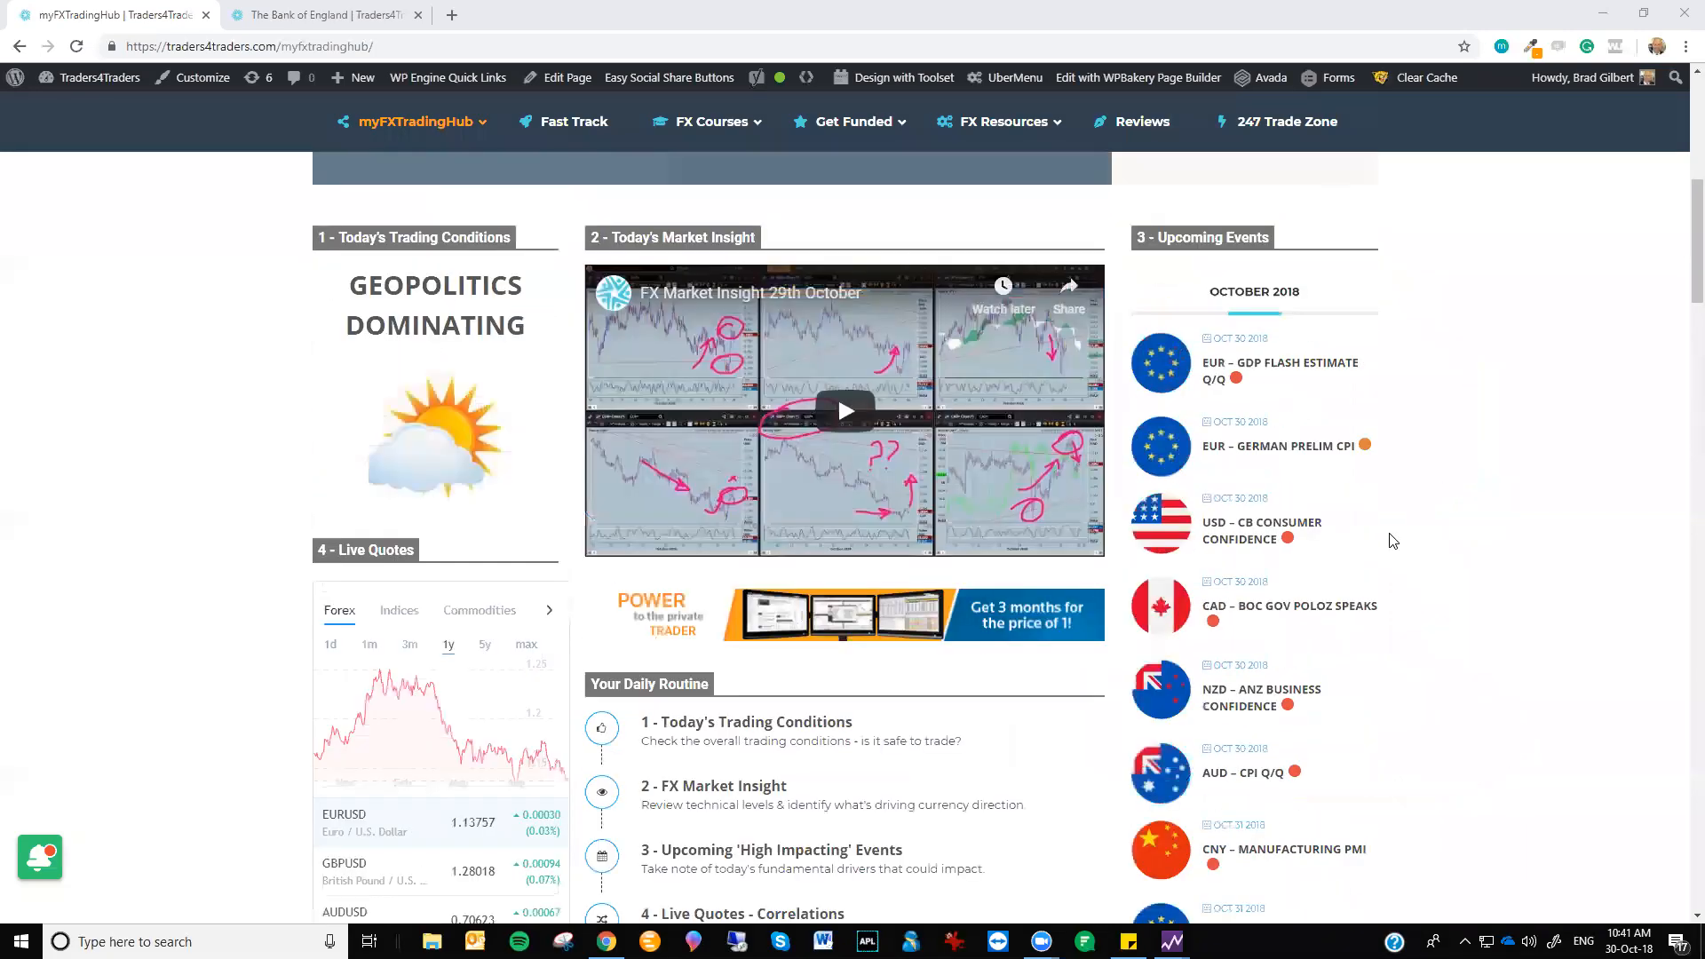
scroll(up, 3)
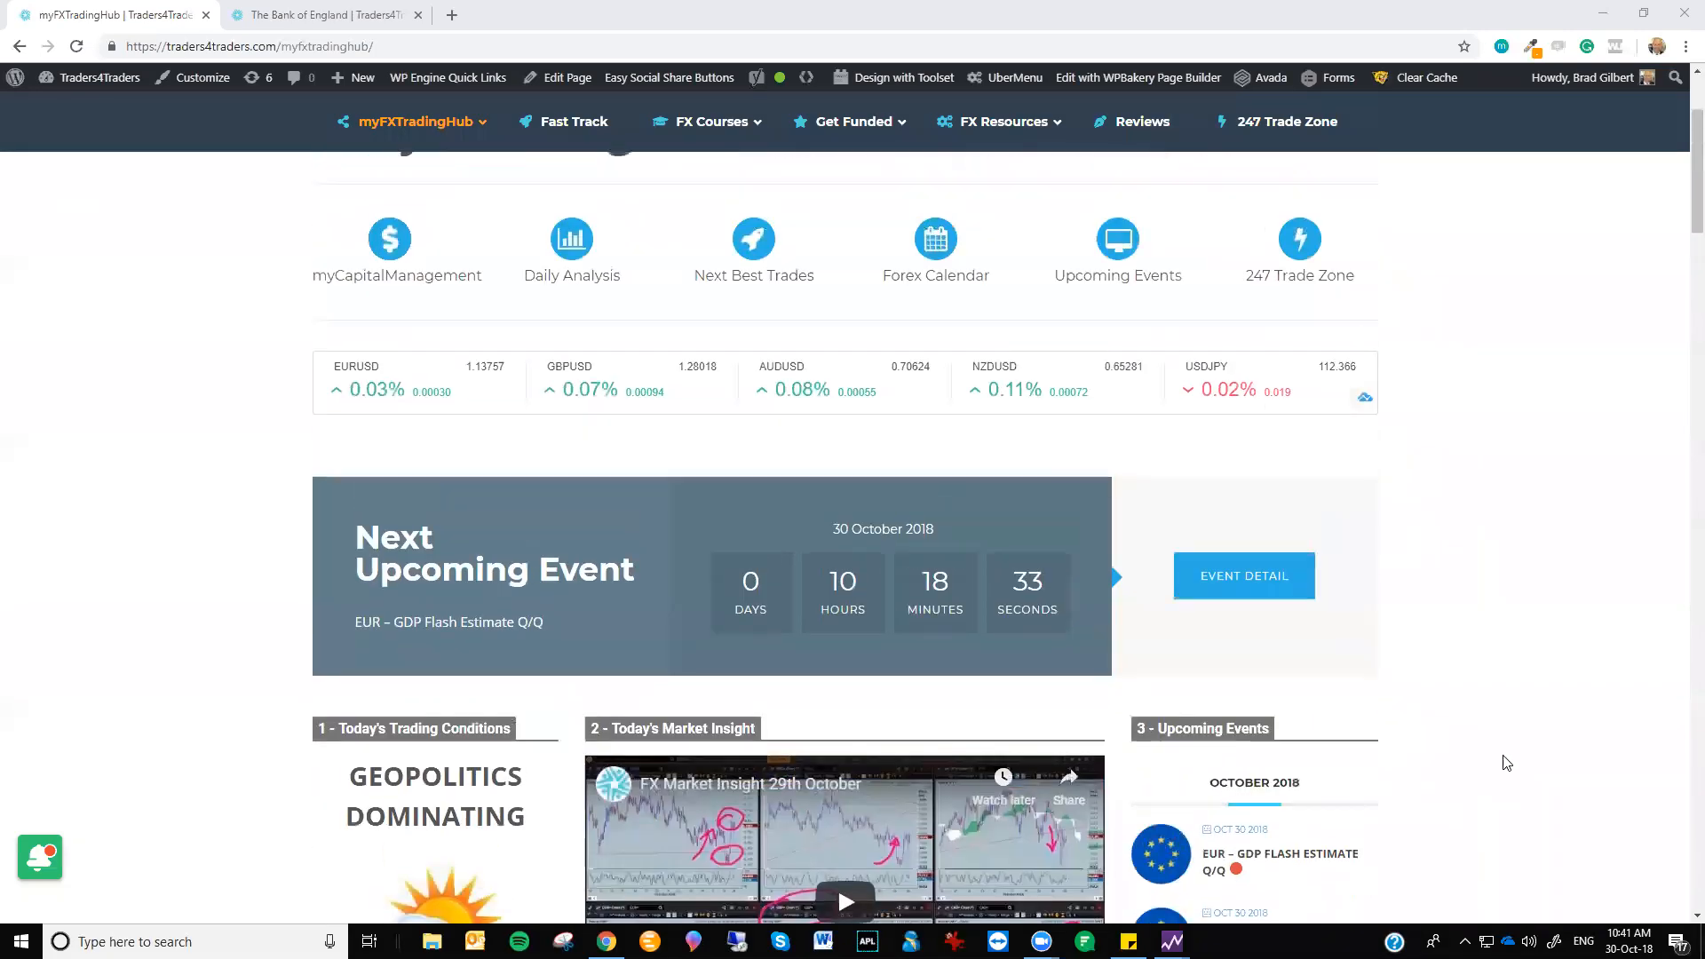
scroll(up, 3)
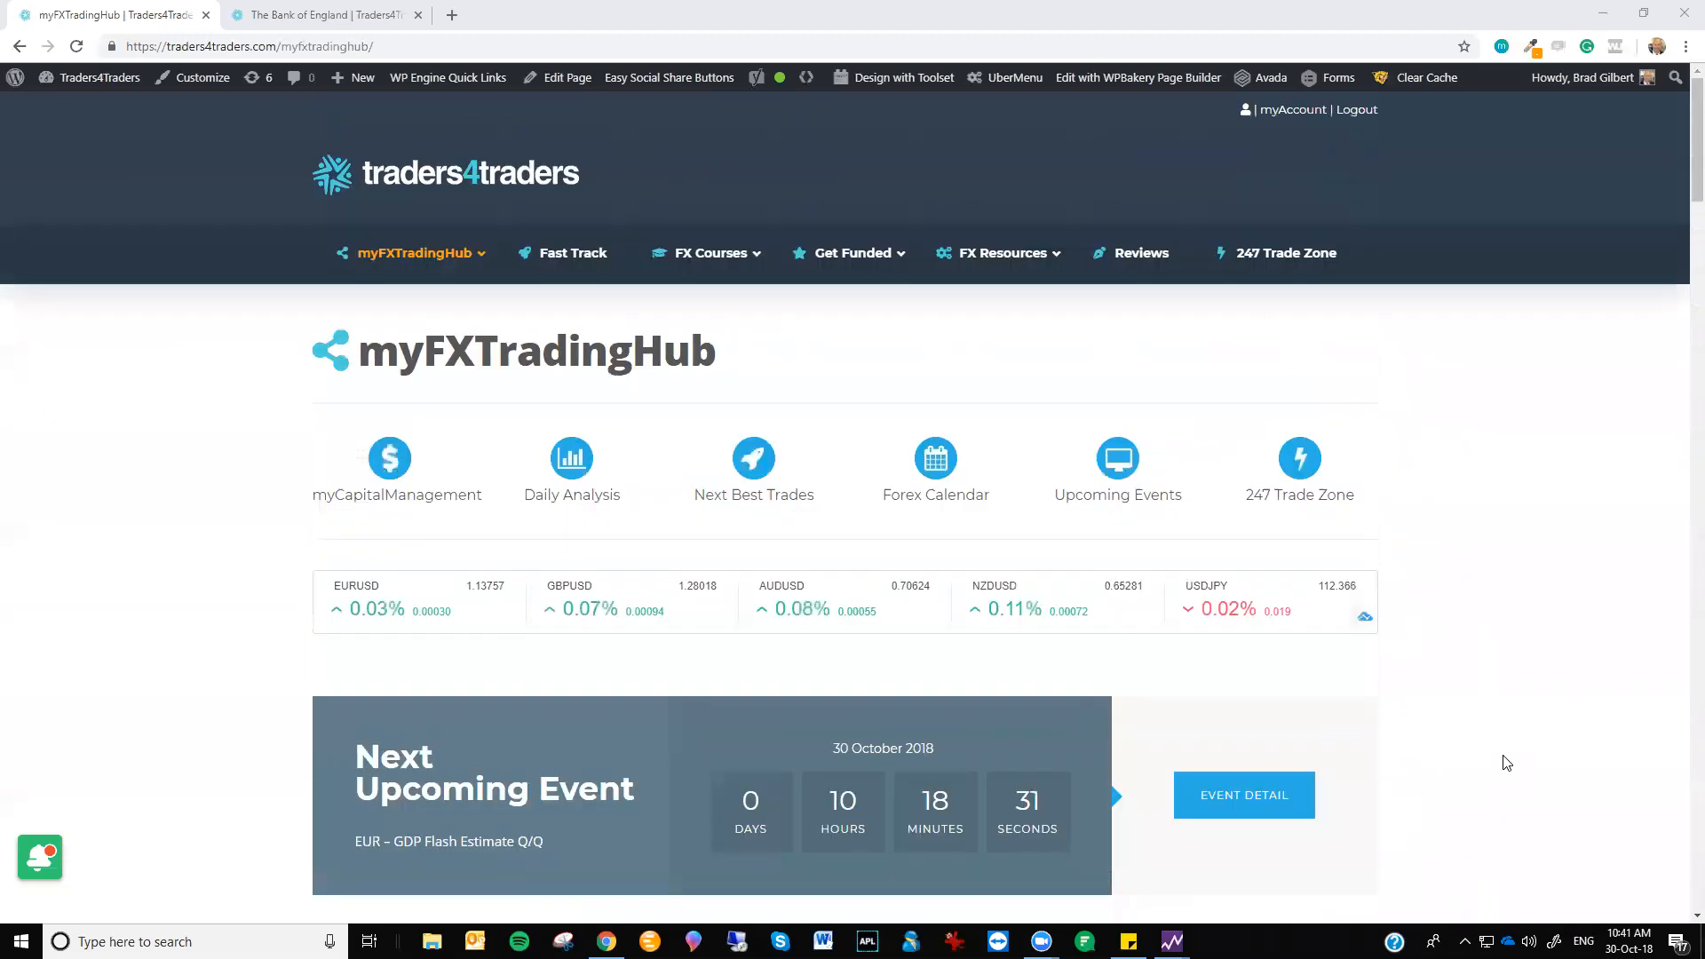
Scroll past the Next Upcoming Event banner to the seven-step Your Daily Routine checklist and October events
scroll(down, 3)
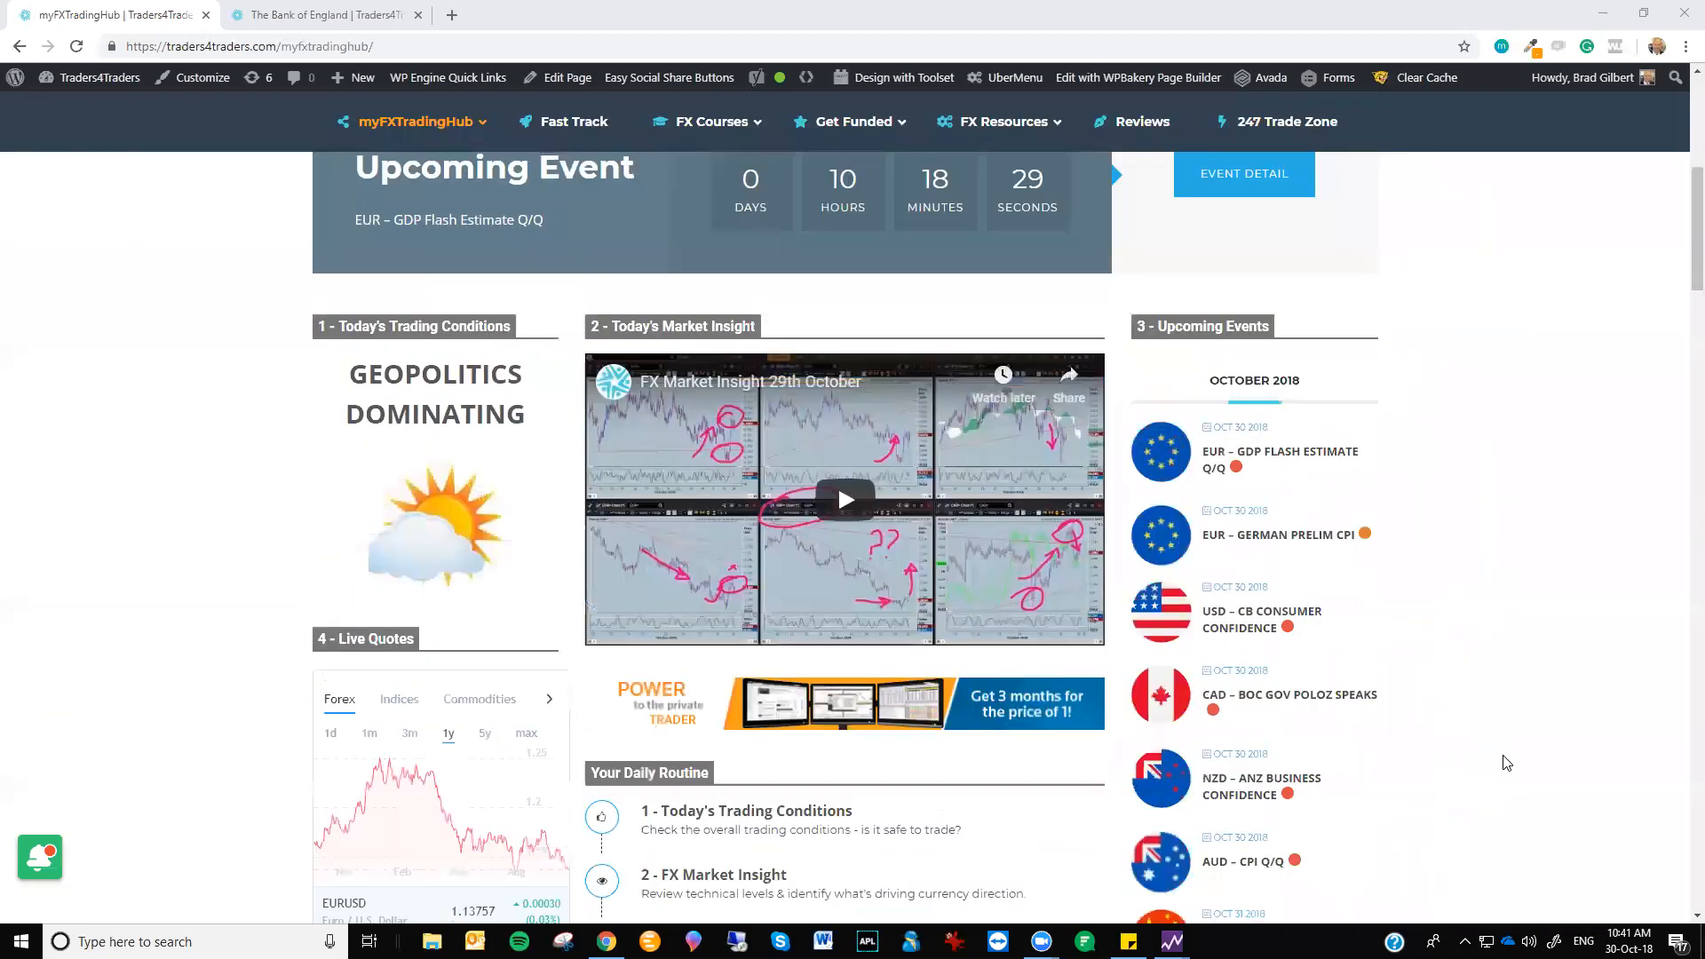
scroll(down, 3)
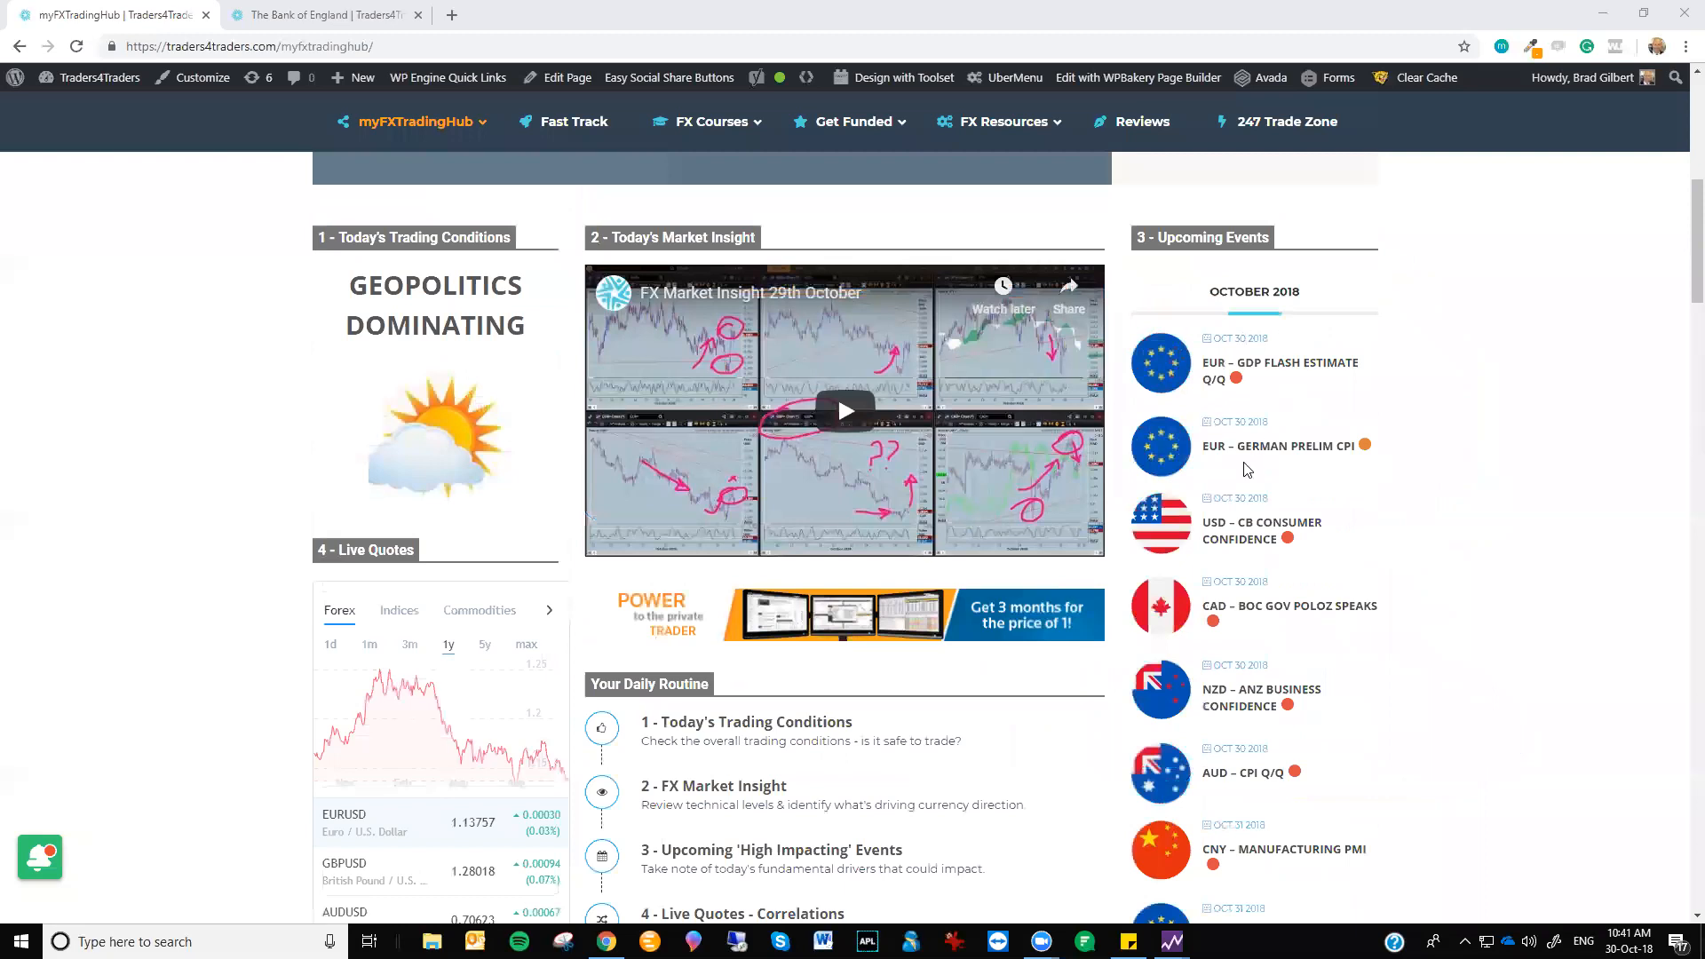
mouse_move(1375, 549)
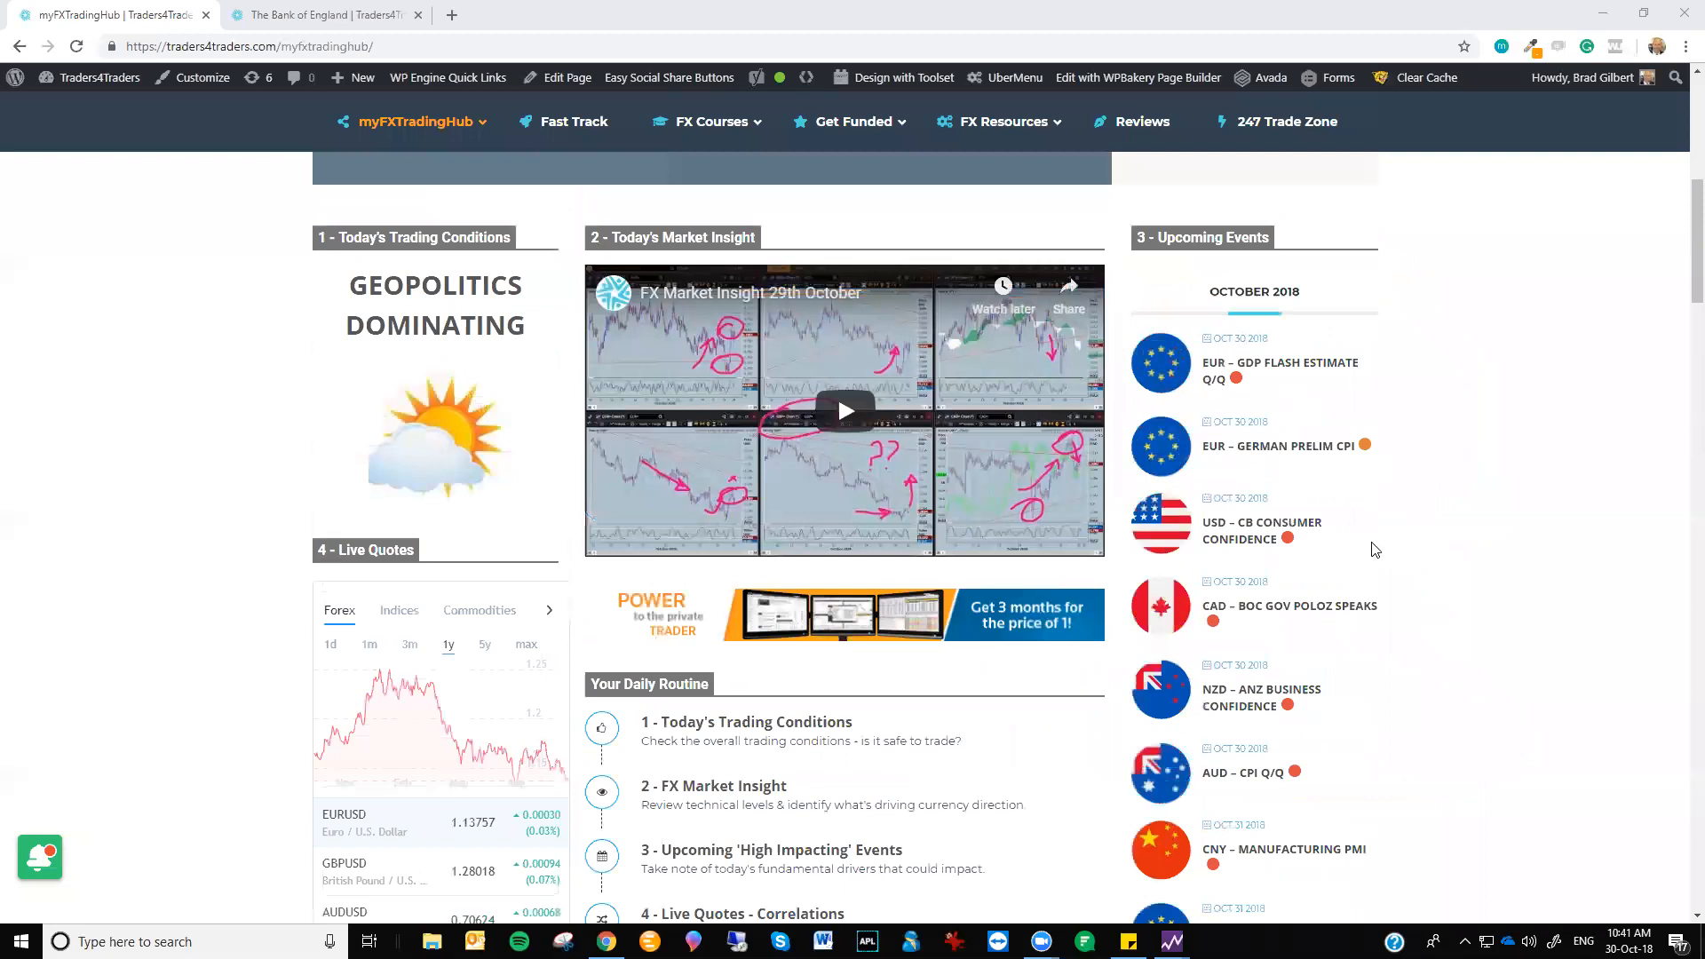
scroll(down, 3)
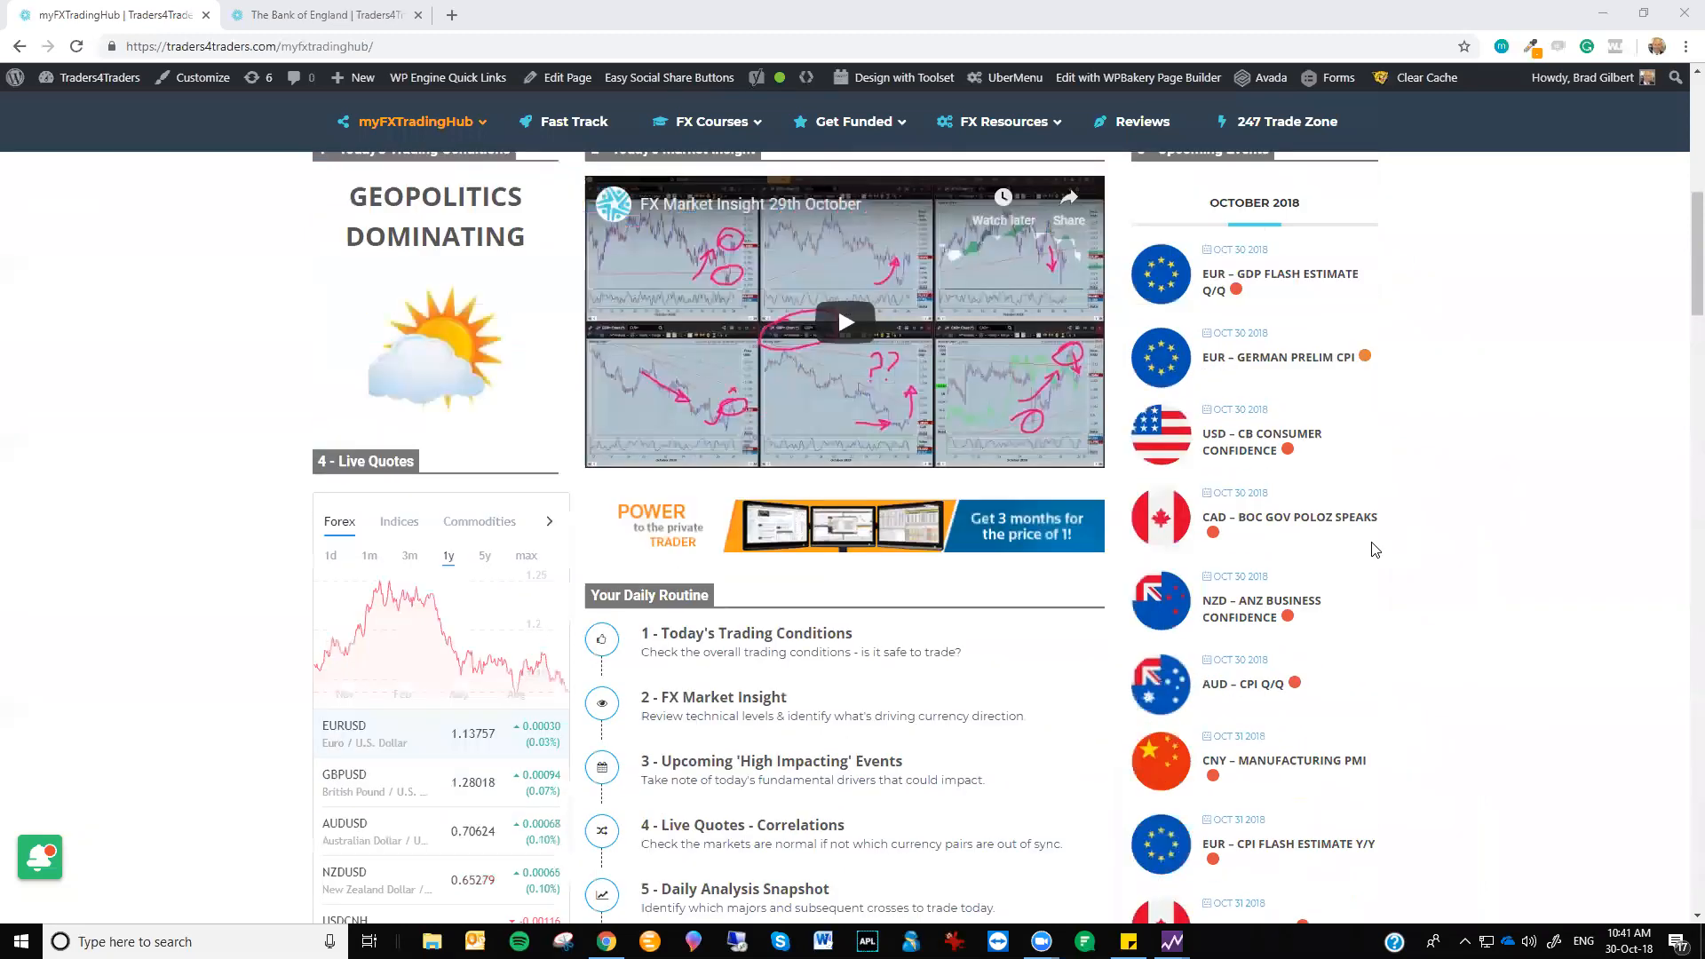
scroll(down, 3)
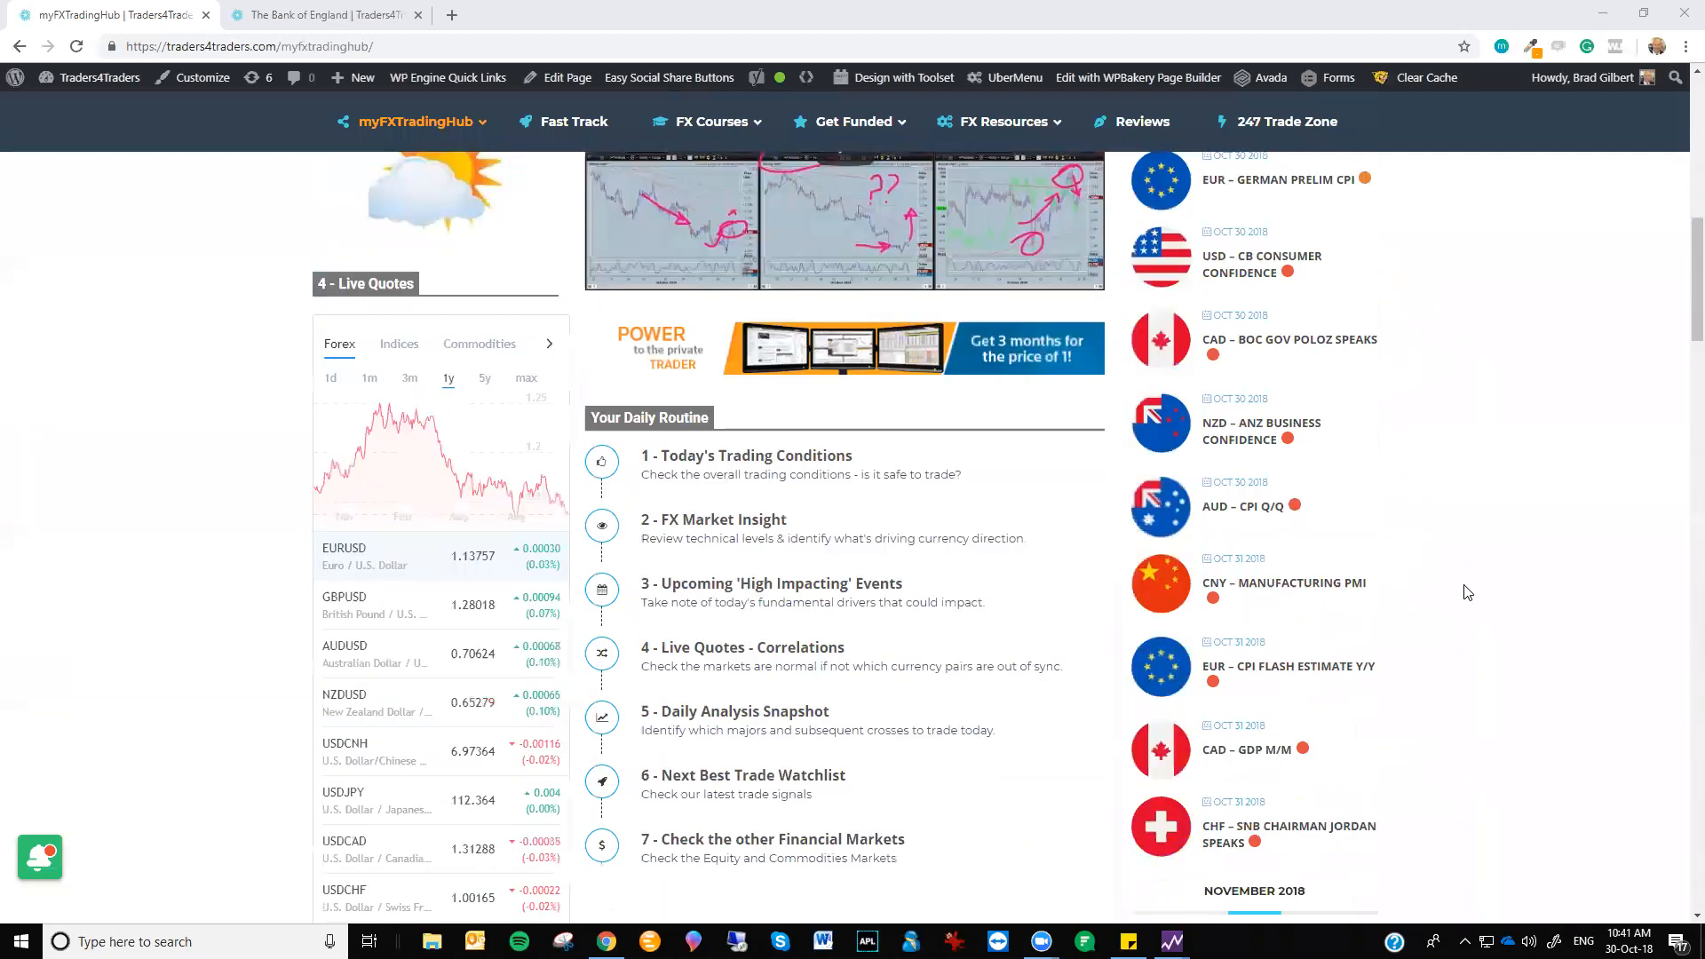
scroll(down, 3)
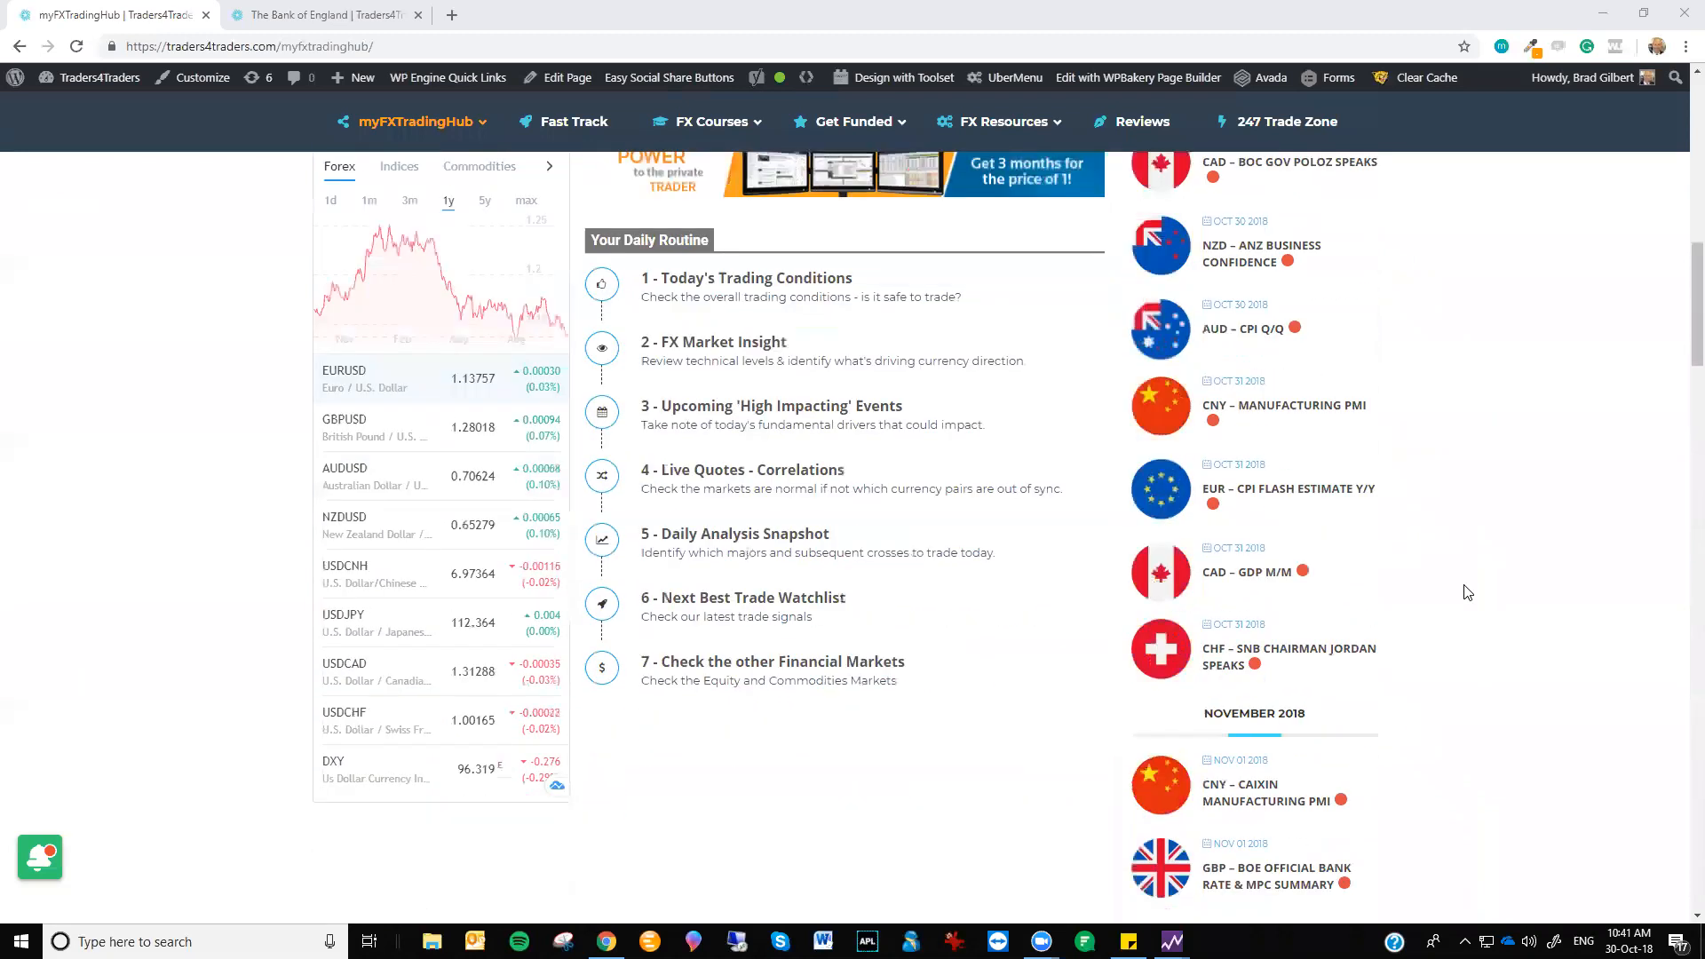
scroll(down, 3)
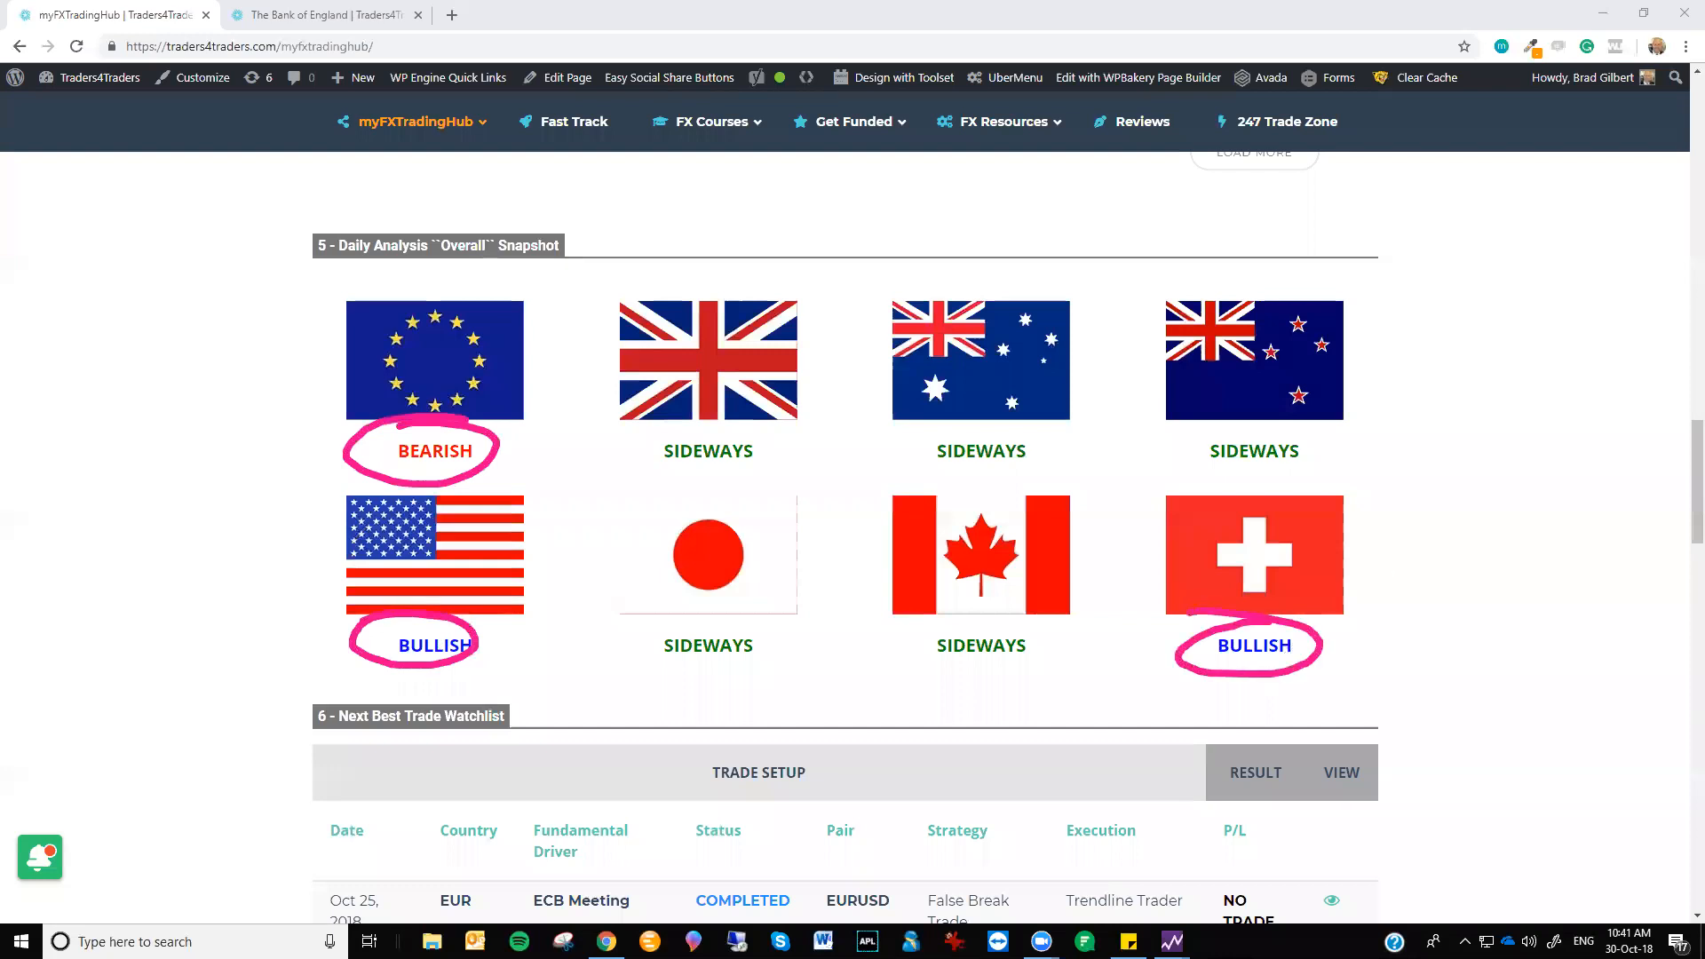
mouse_move(1004, 427)
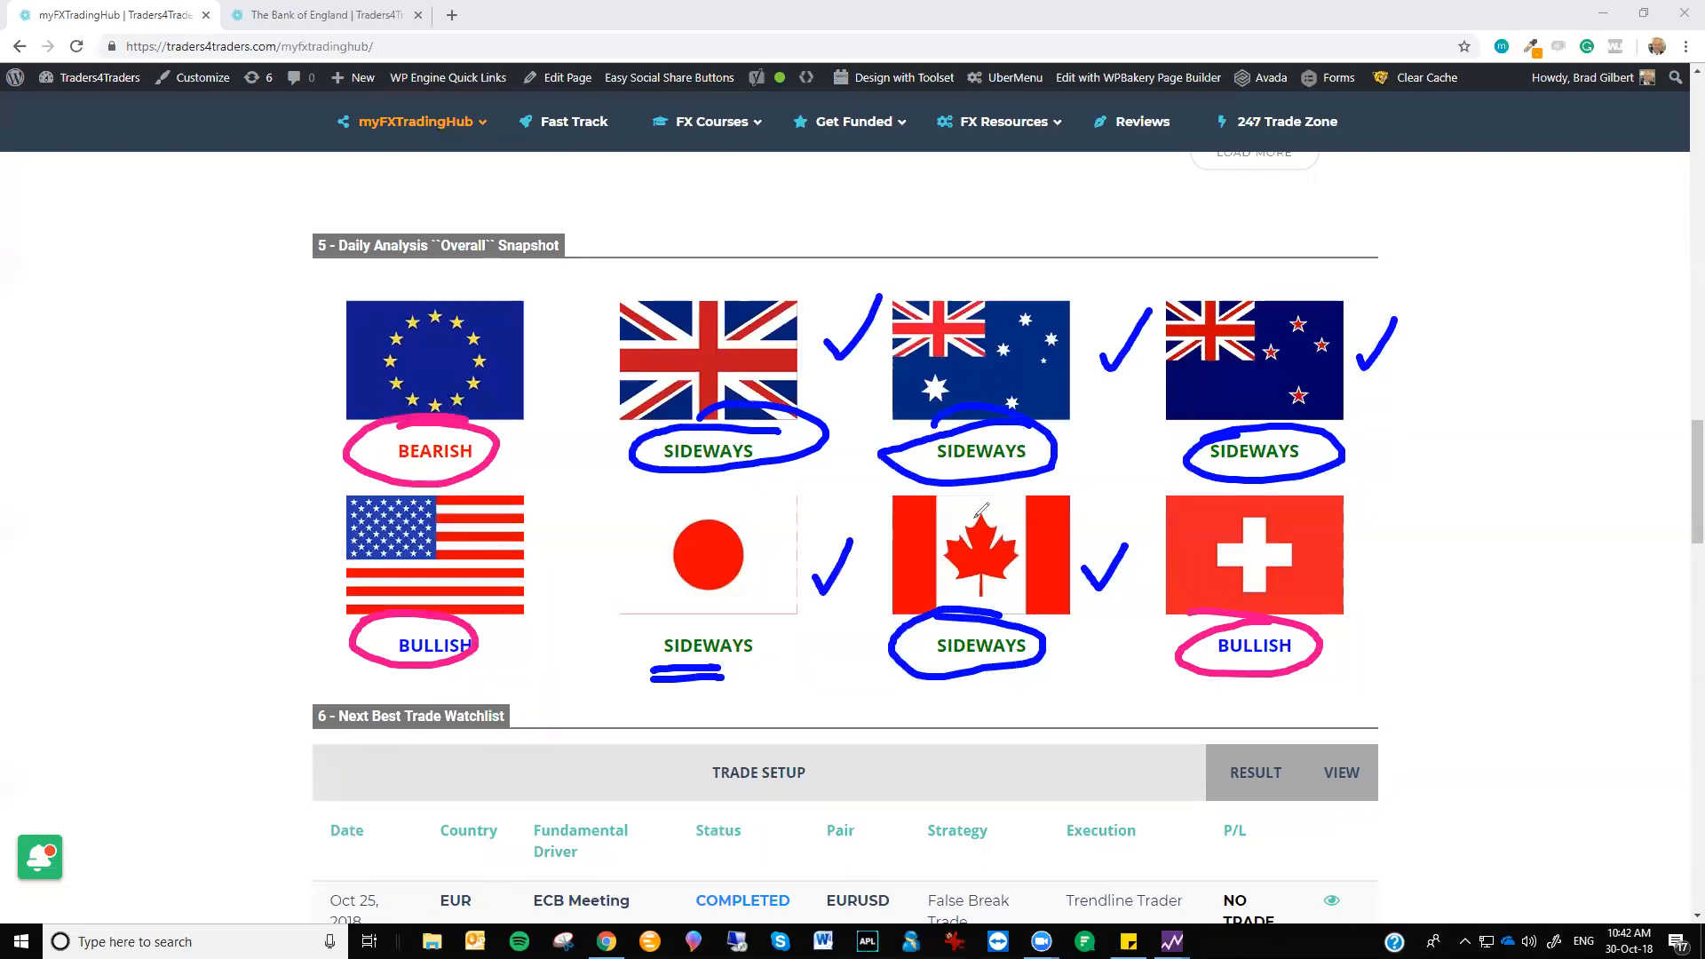
mouse_move(1017, 465)
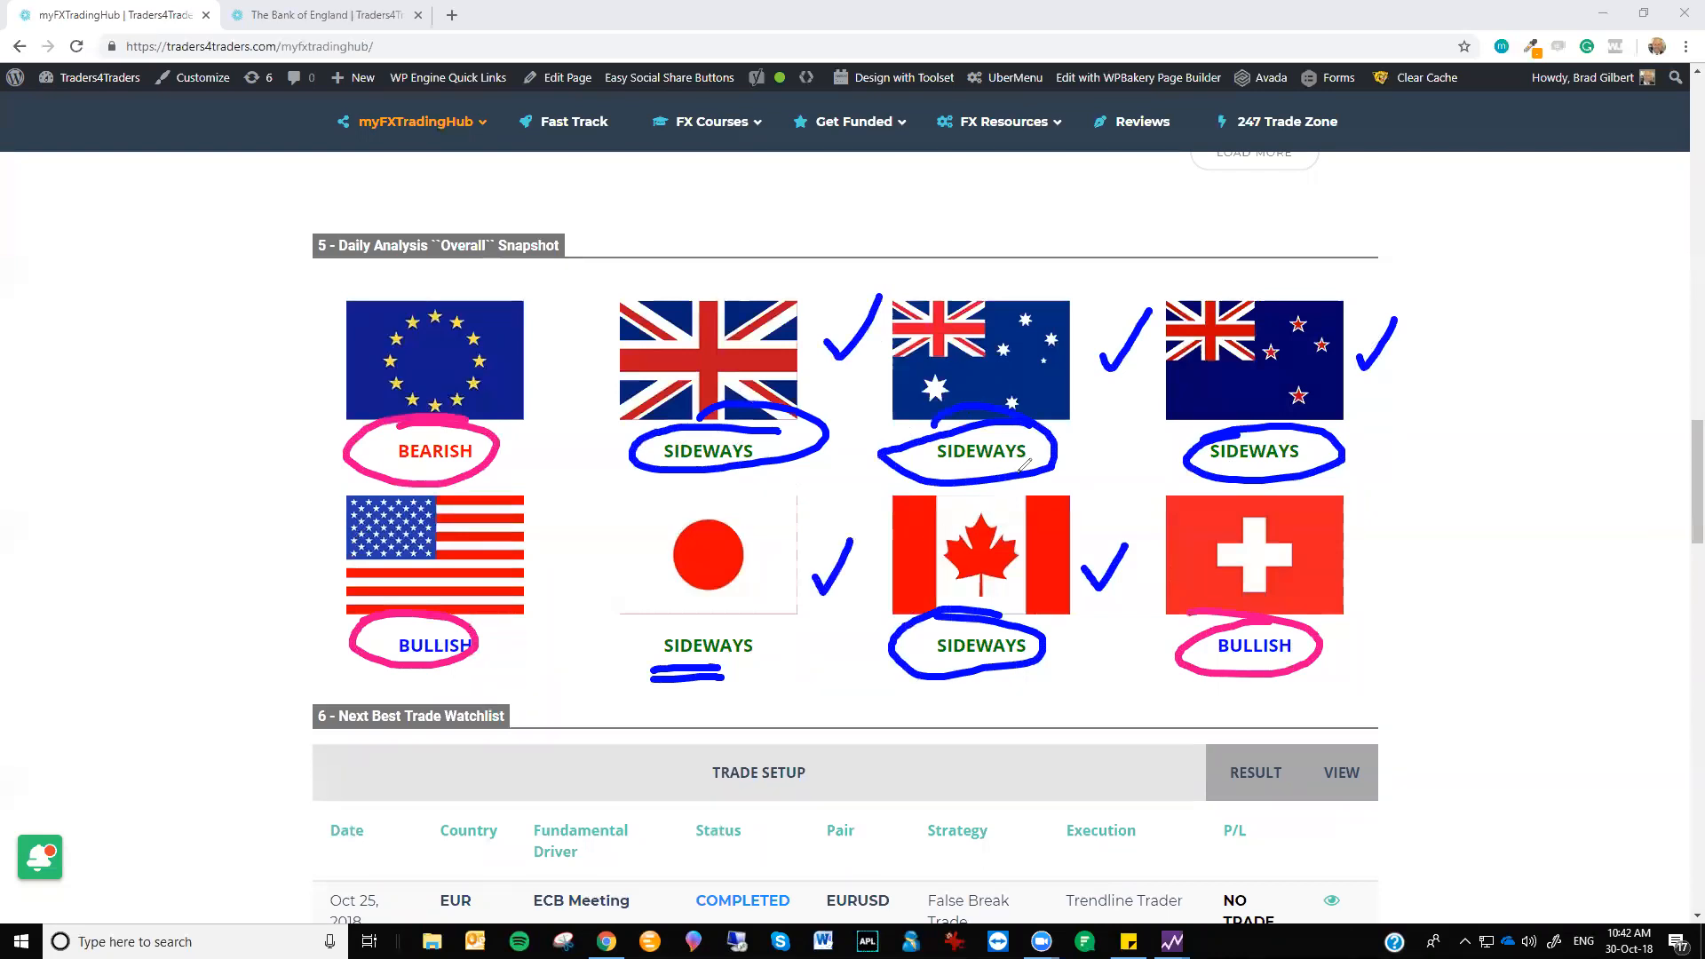
mouse_move(1099, 484)
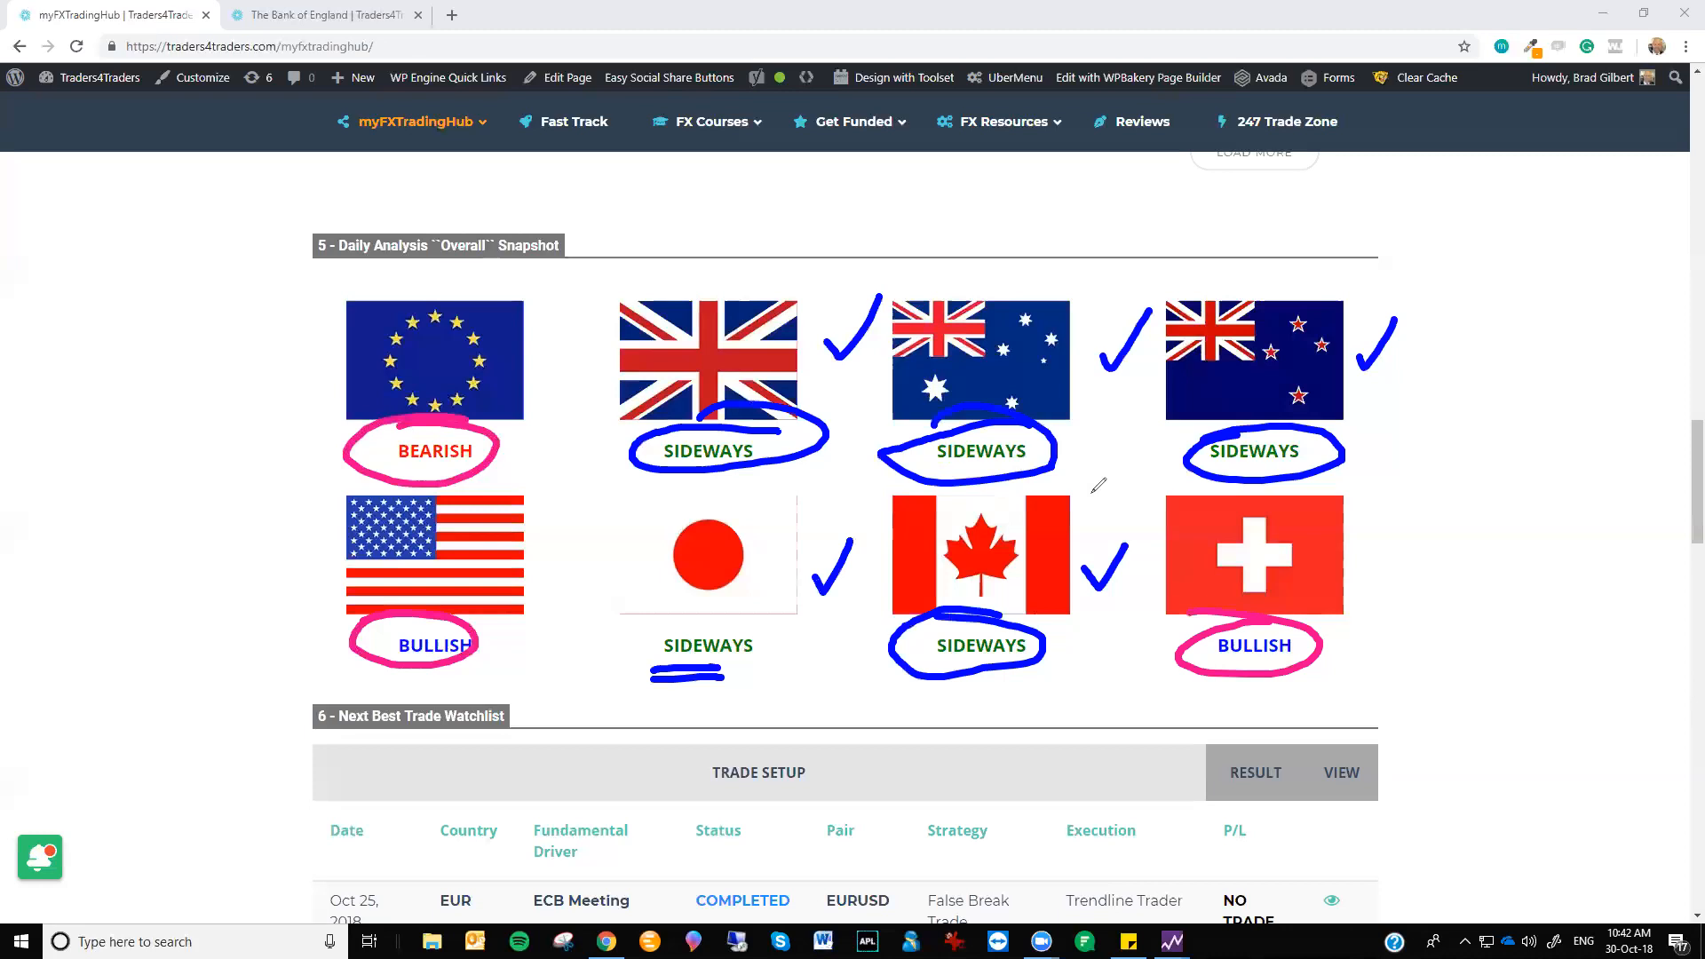
mouse_move(1099, 485)
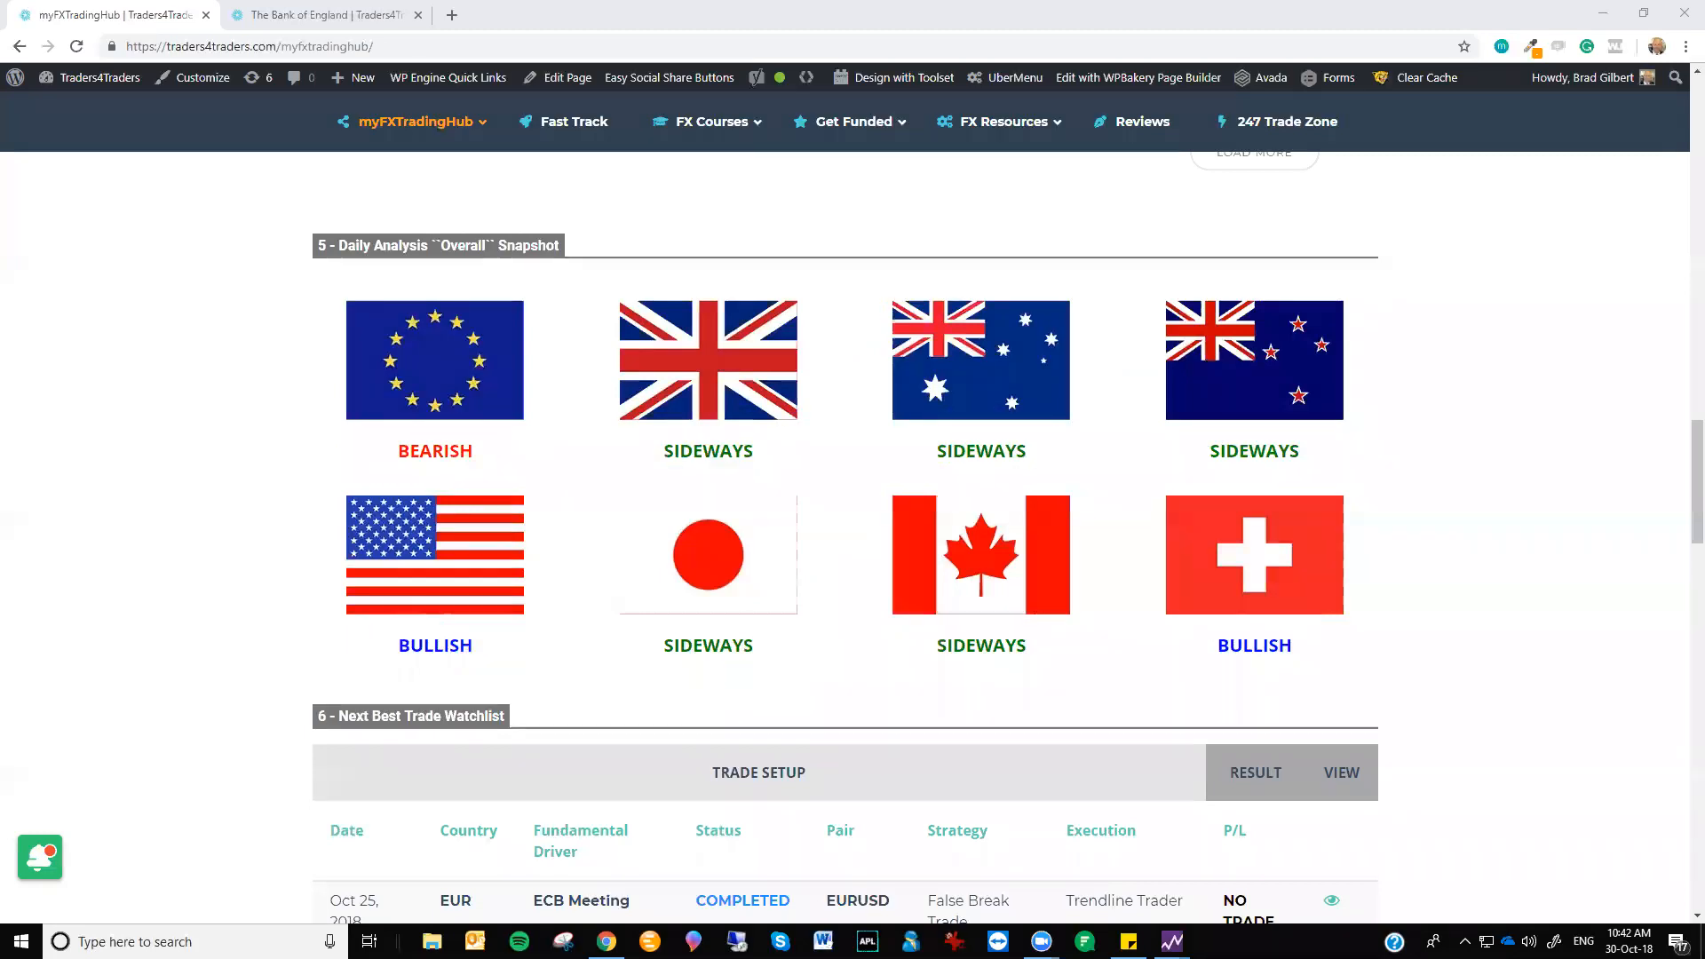
Scroll up to the quick links, currency quotes and EUR GDP flash estimate countdown
scroll(up, 3)
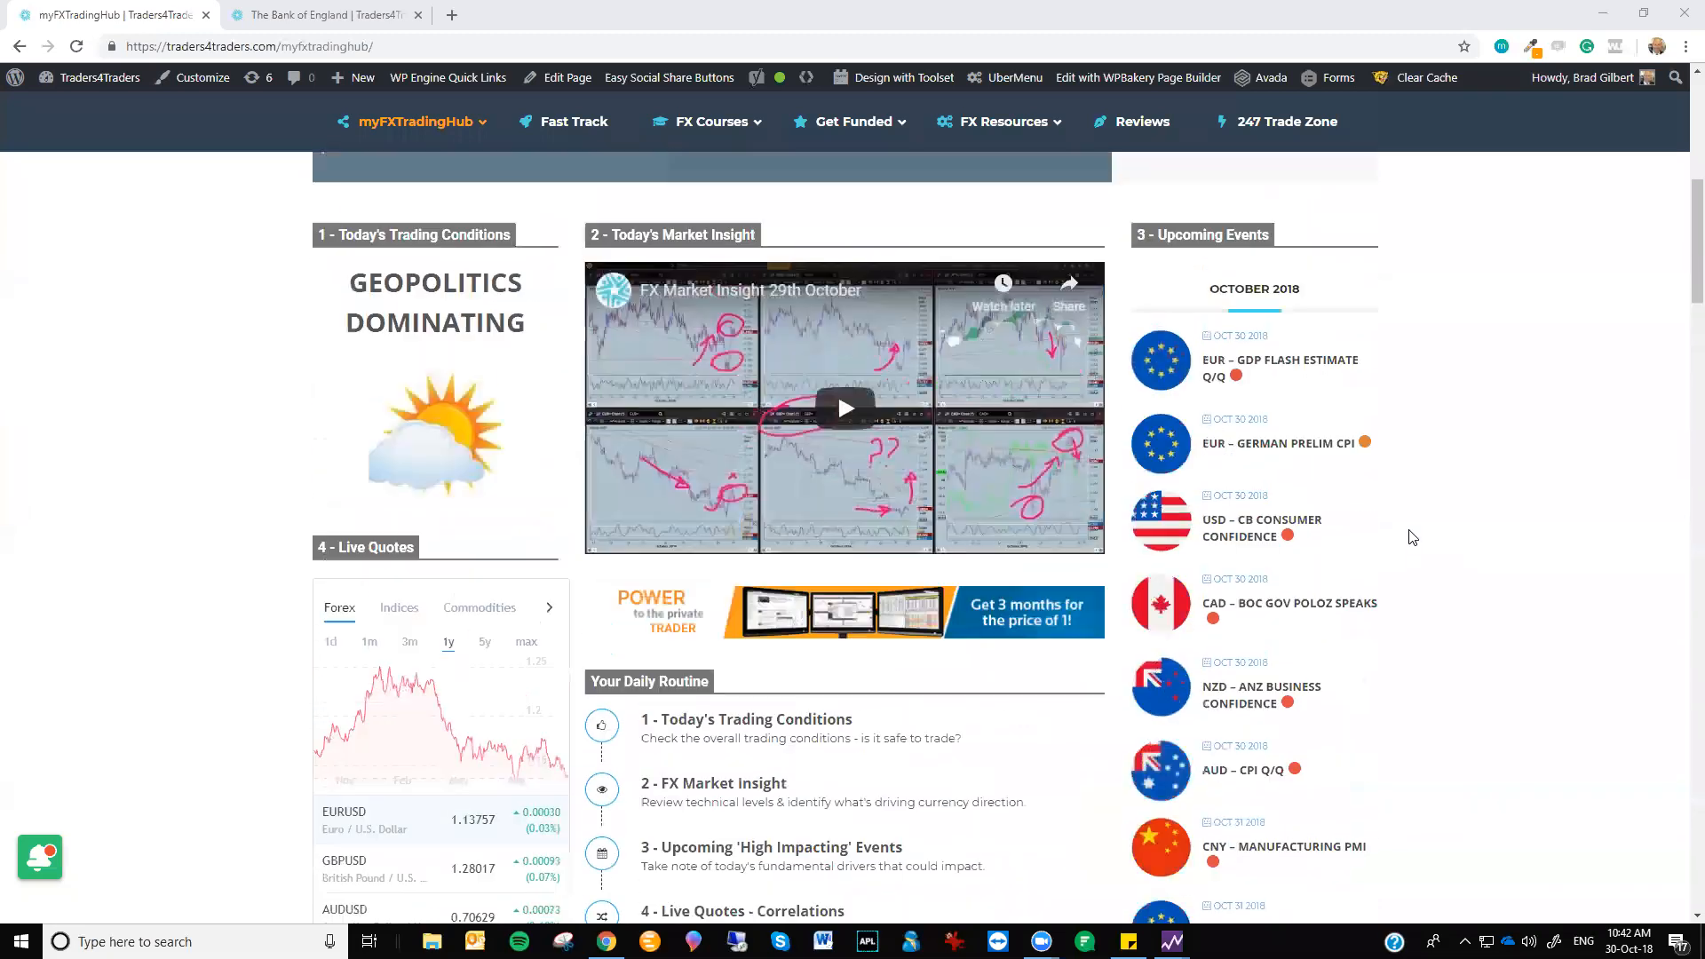
scroll(up, 3)
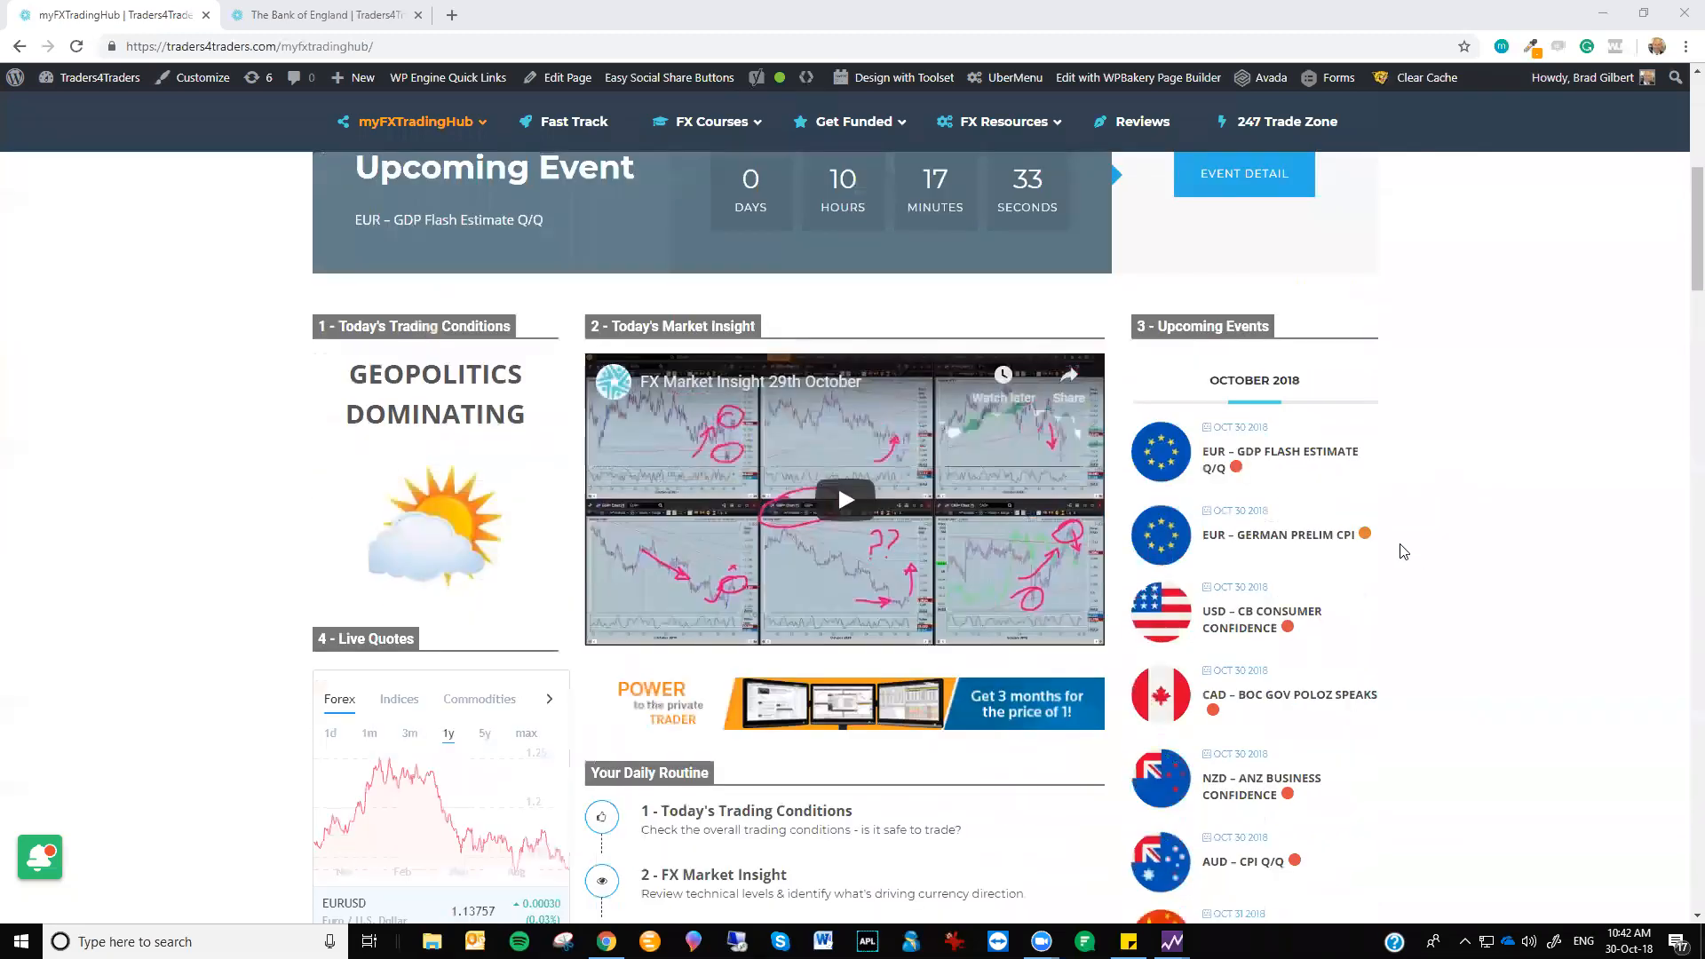
mouse_move(1356, 518)
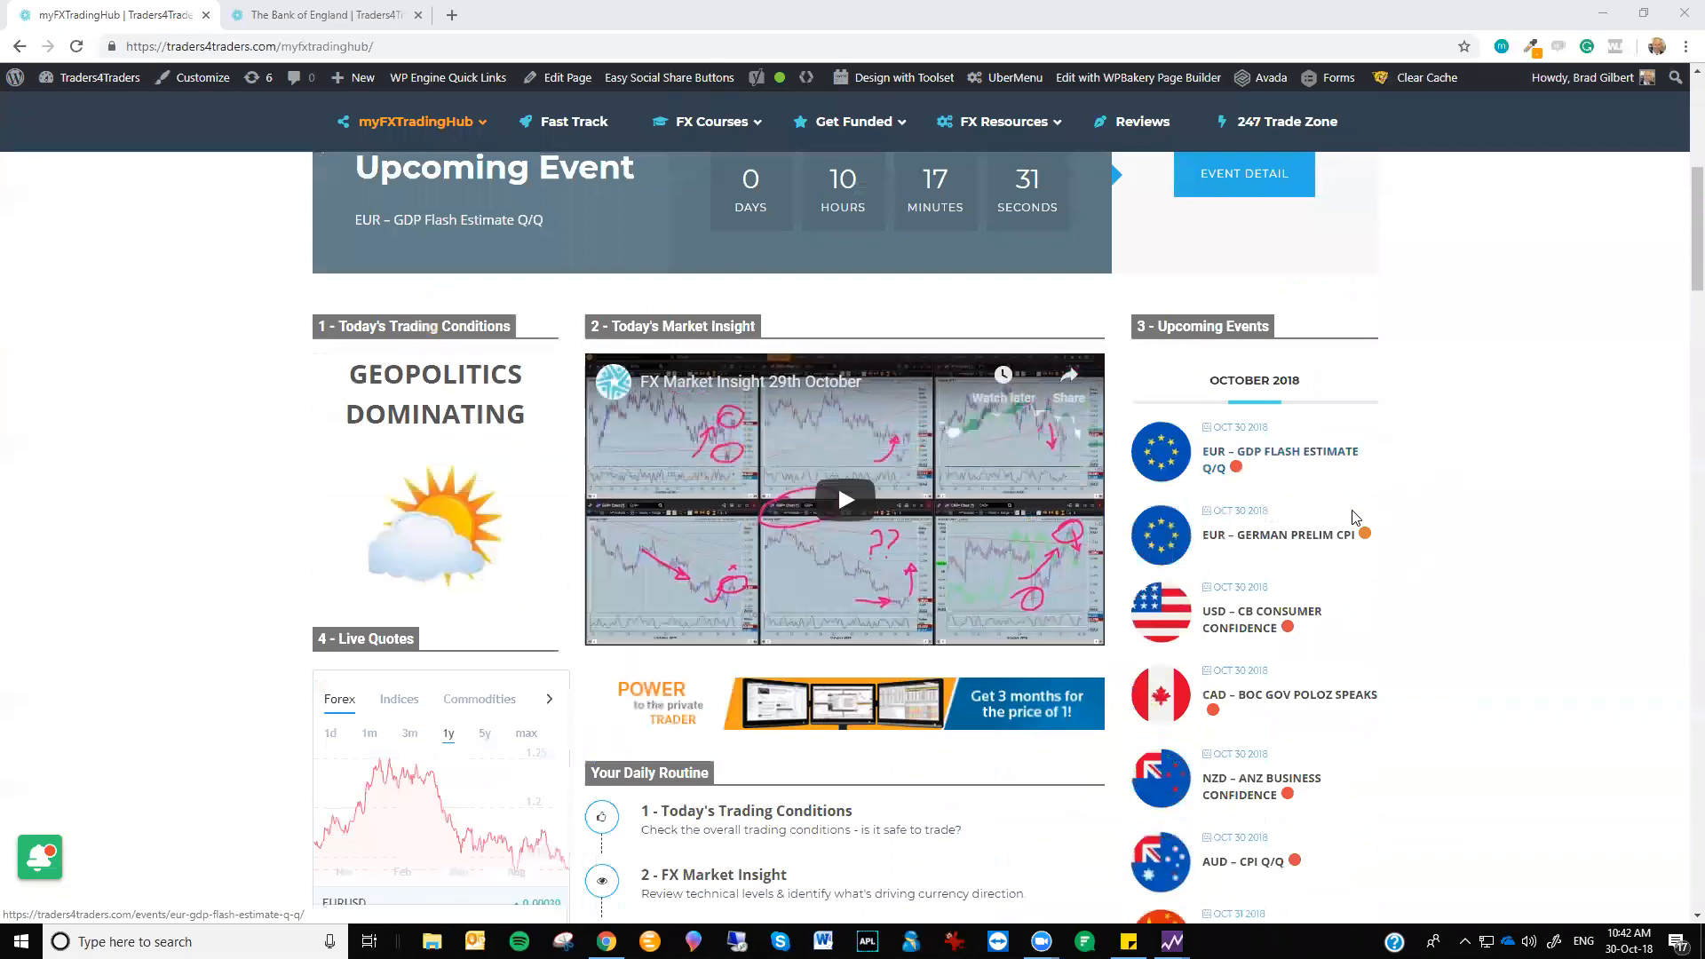
mouse_move(1503, 542)
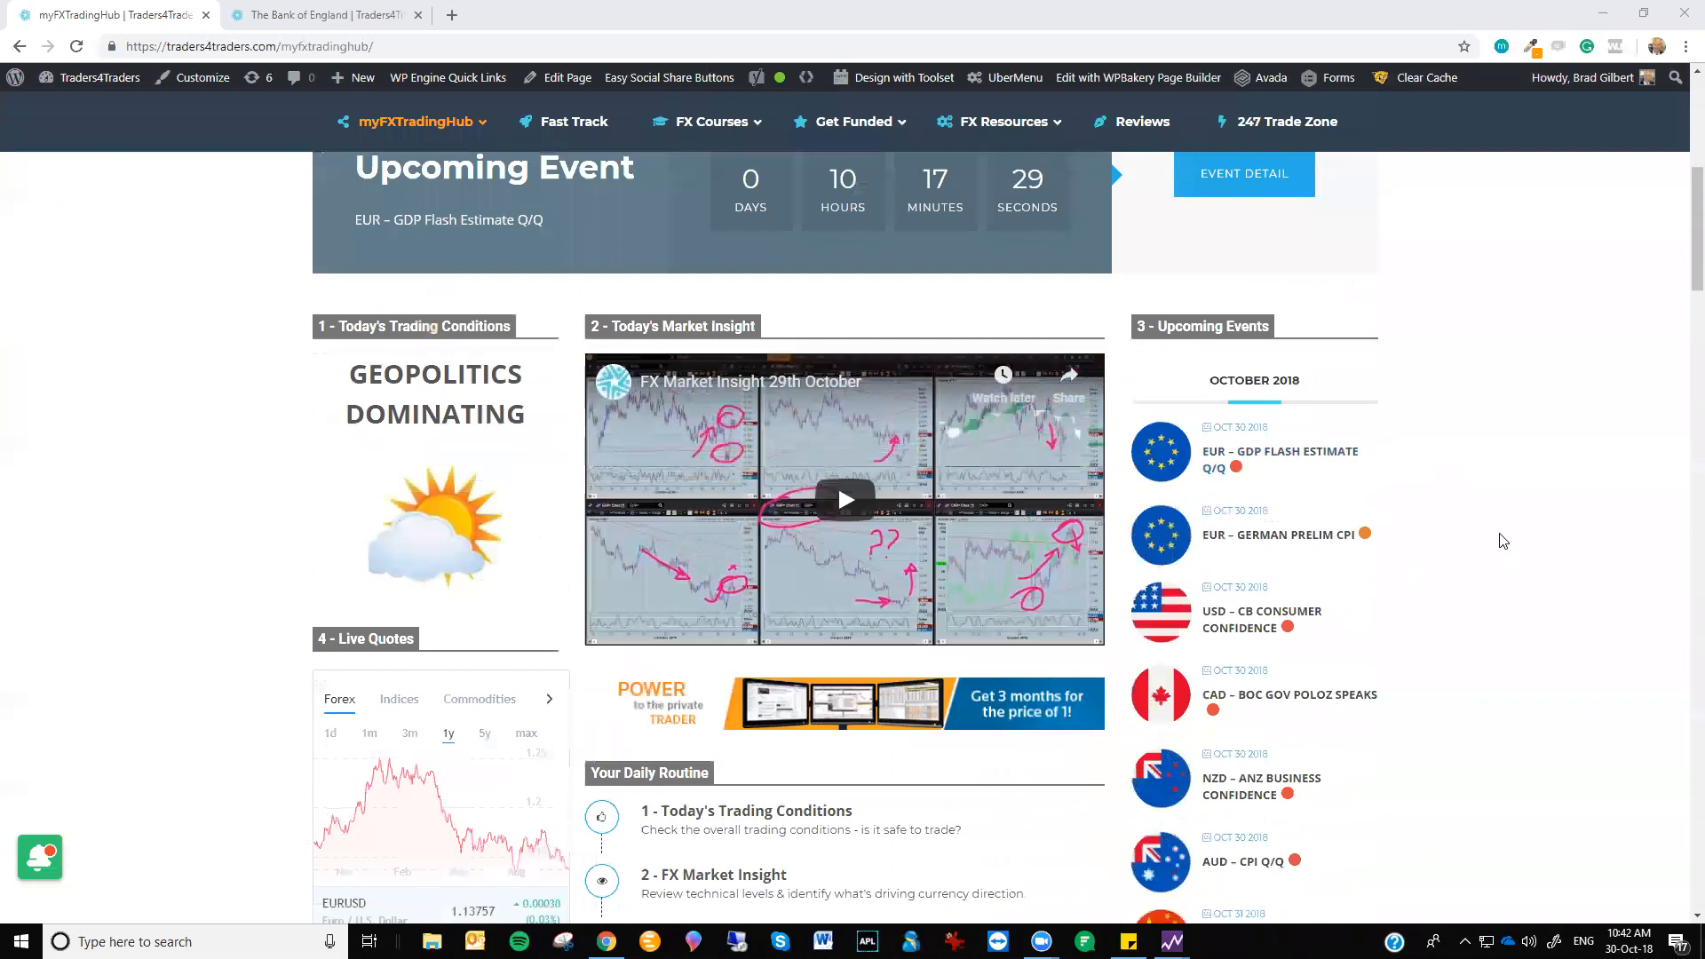
mouse_move(1303, 637)
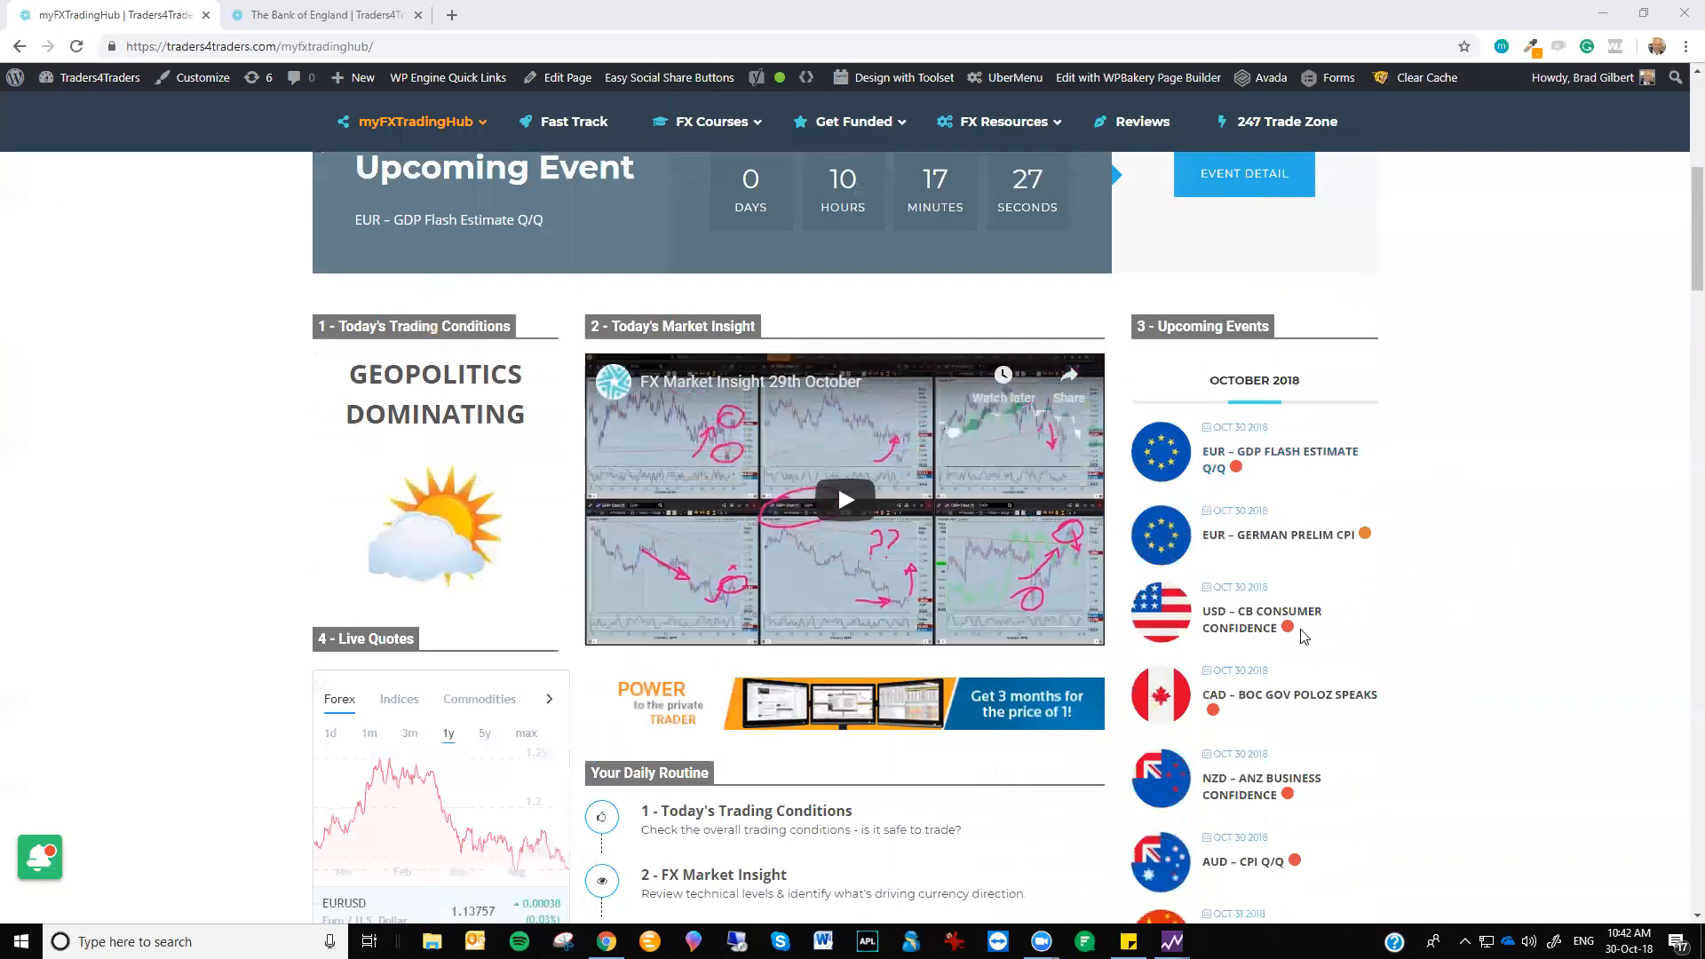
scroll(up, 3)
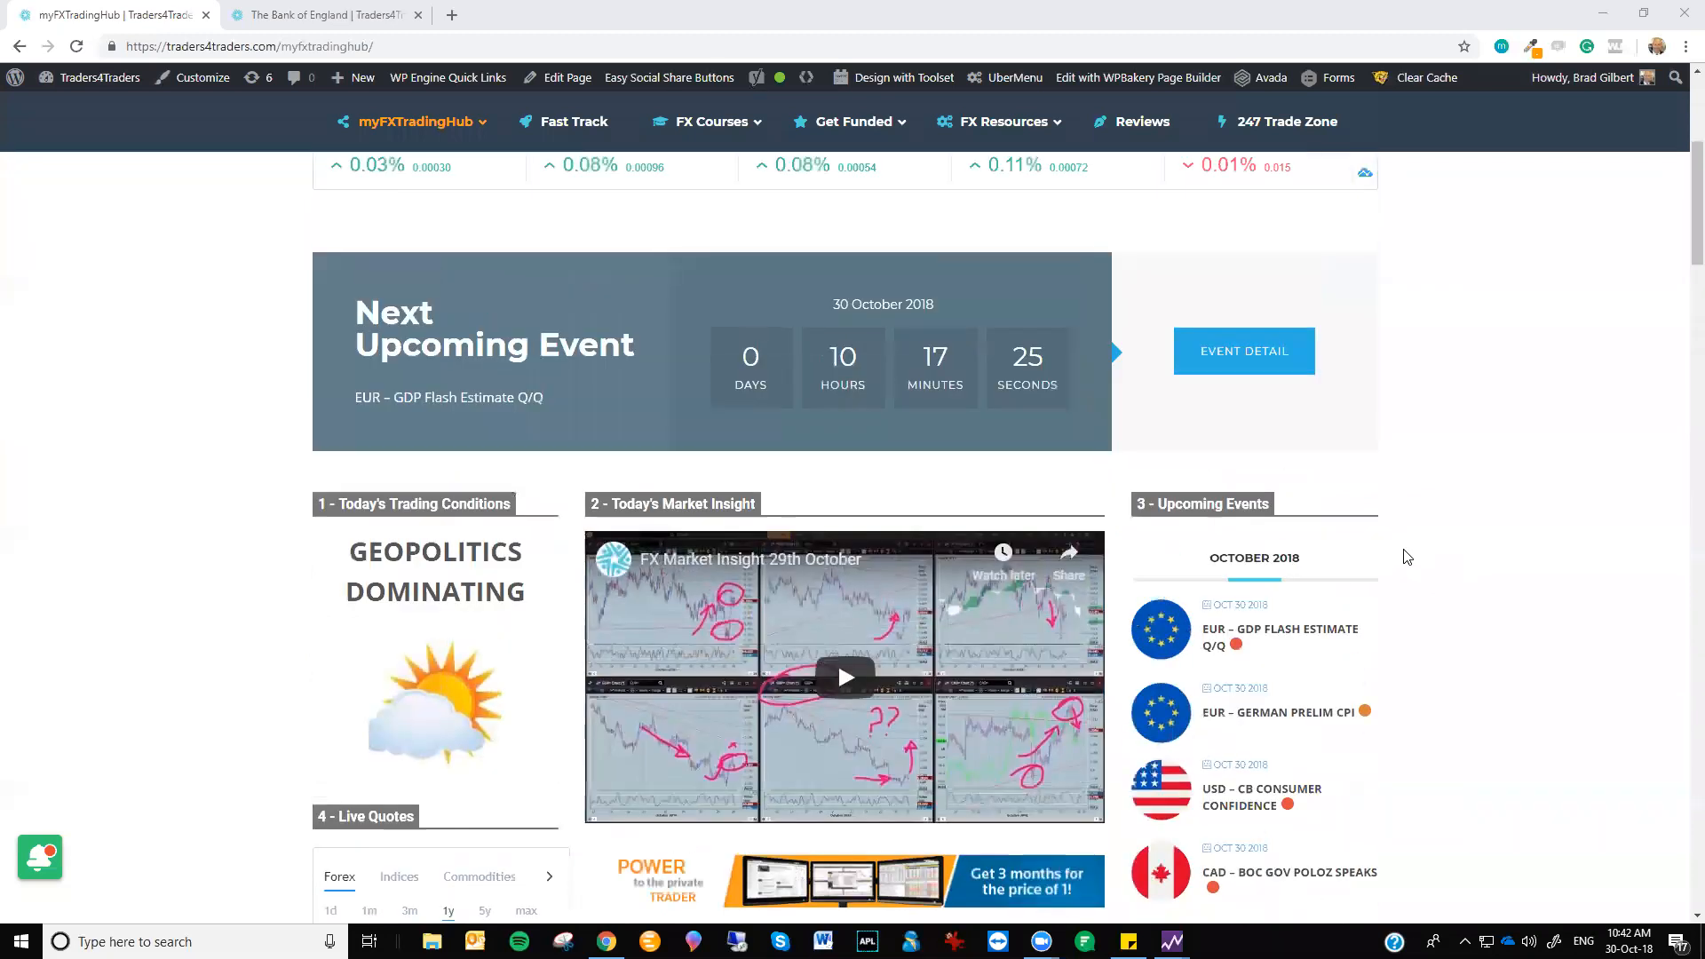
scroll(up, 3)
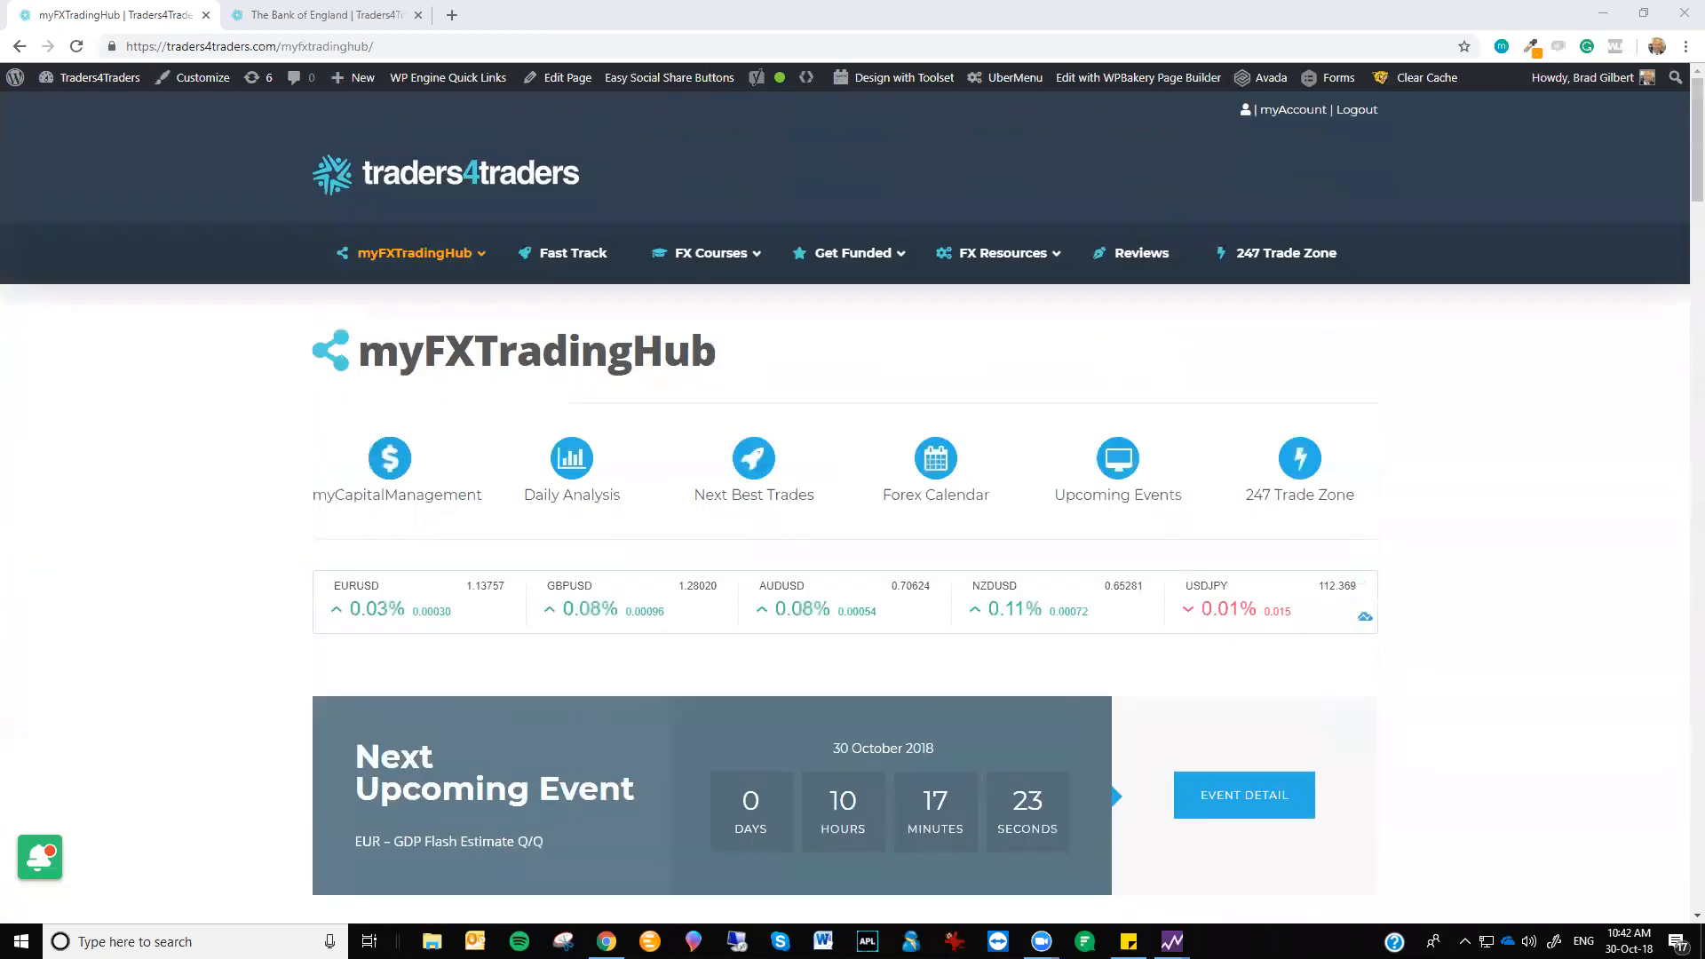